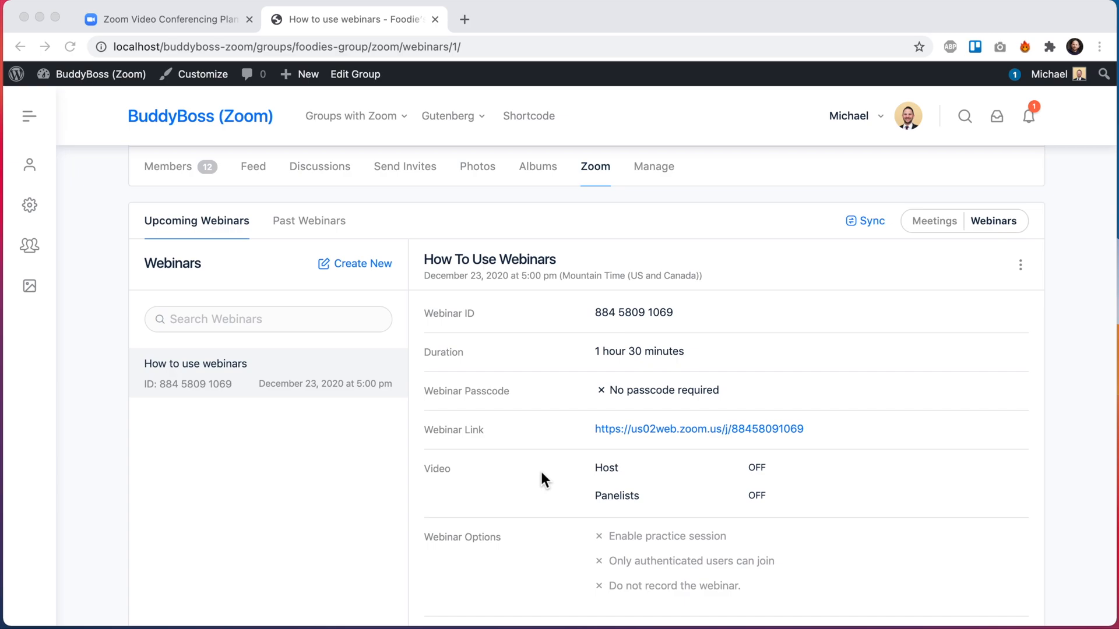
mouse_move(935, 266)
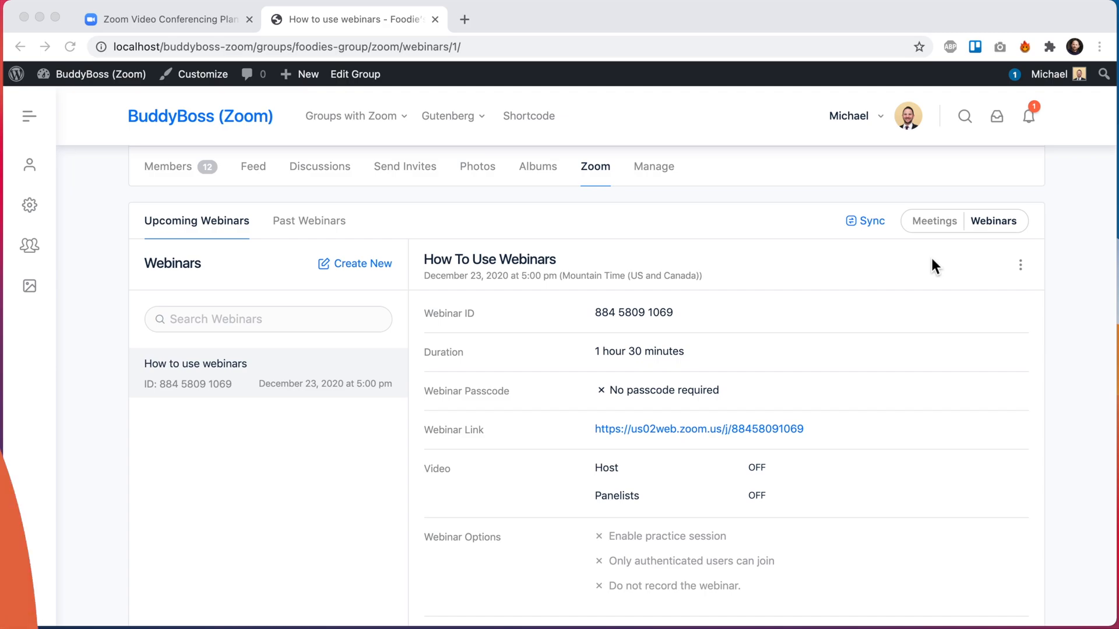
Show Zoom's Video Webinar pricing, with tiers starting at $400/year for 100 attendees
click(165, 20)
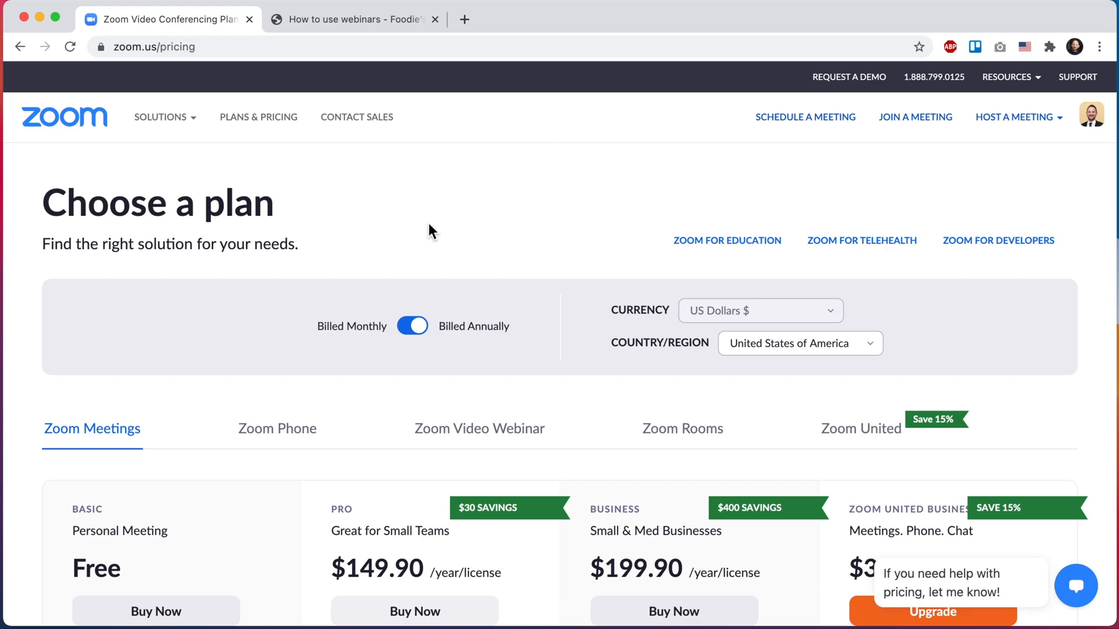
scroll(down, 3)
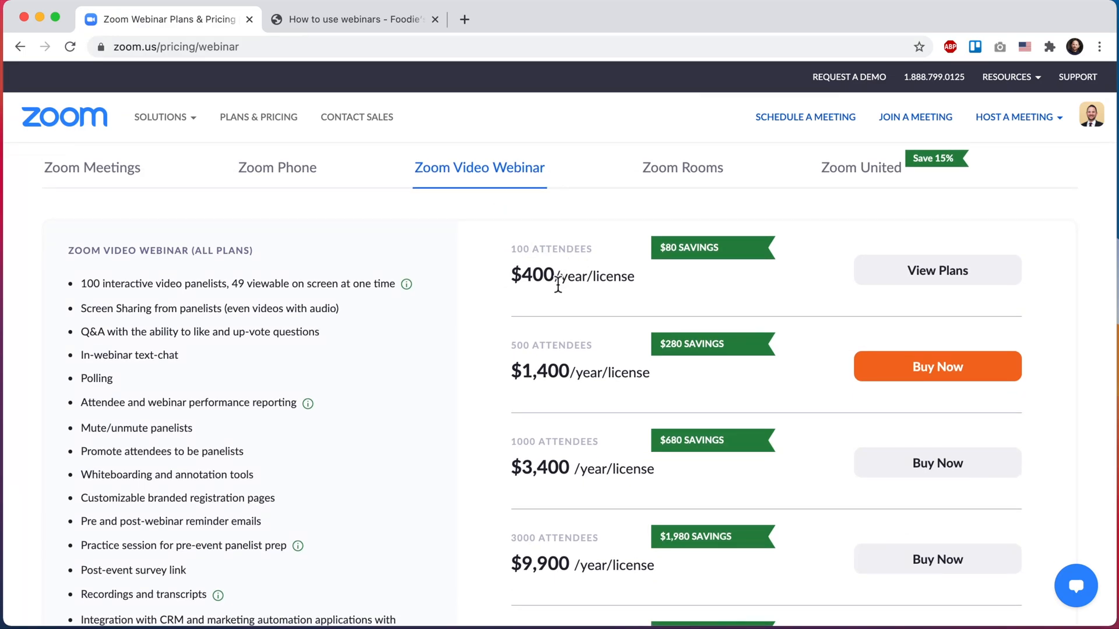
mouse_move(480, 208)
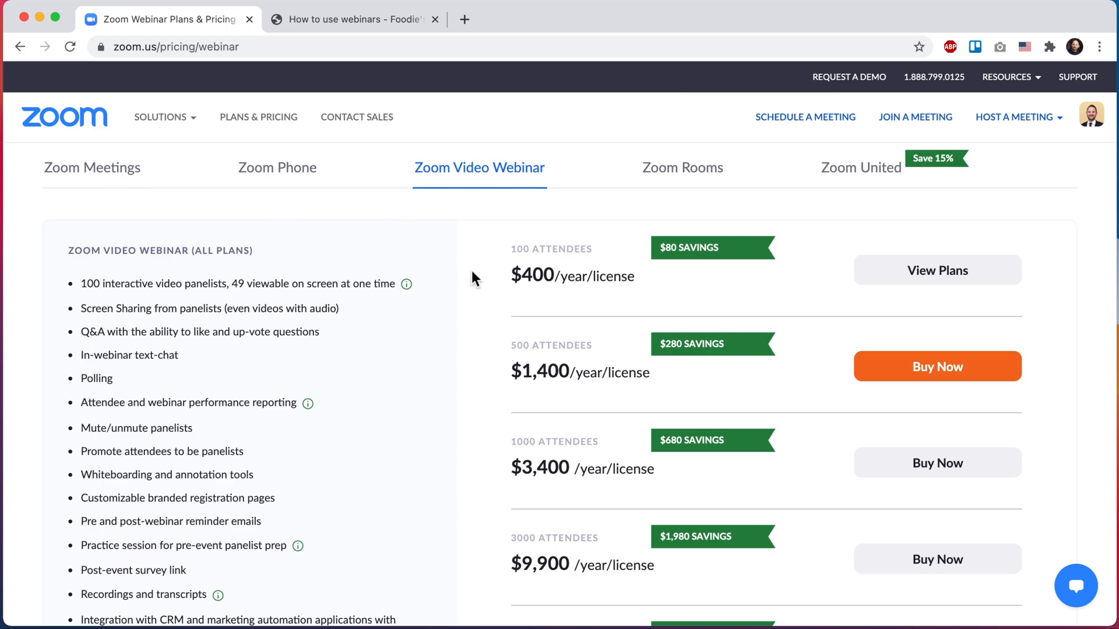
mouse_move(496, 264)
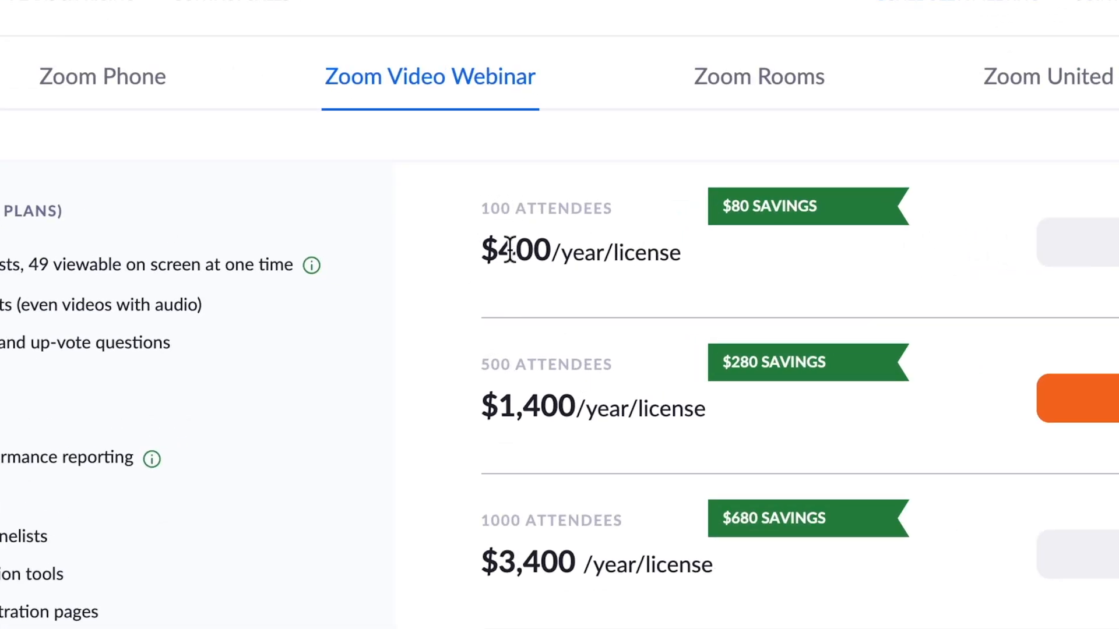
drag(500, 251, 557, 251)
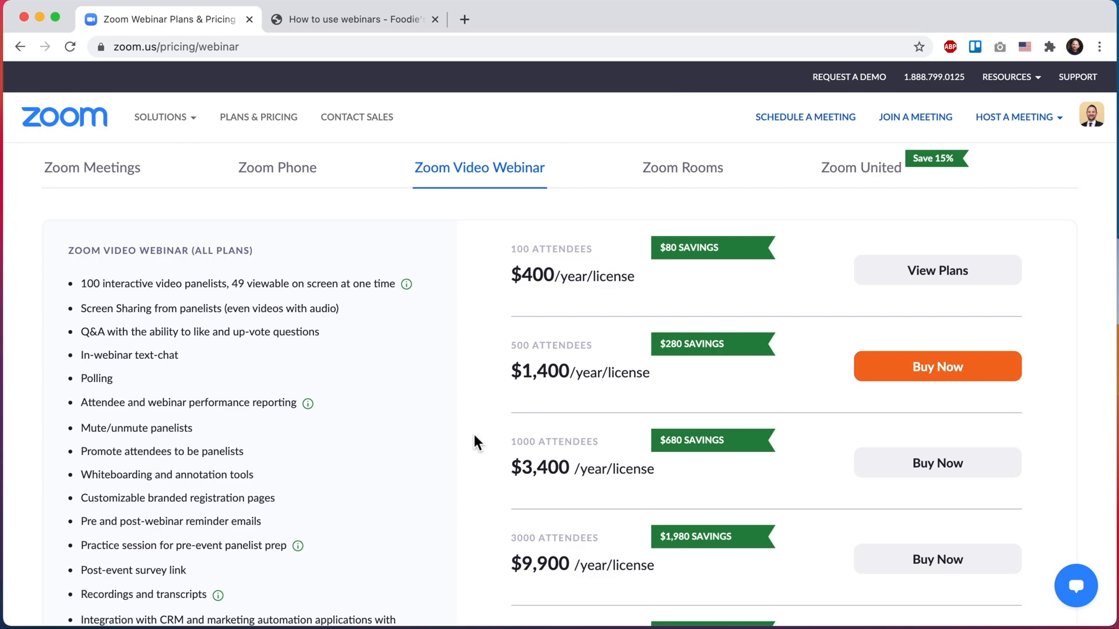
mouse_move(485, 280)
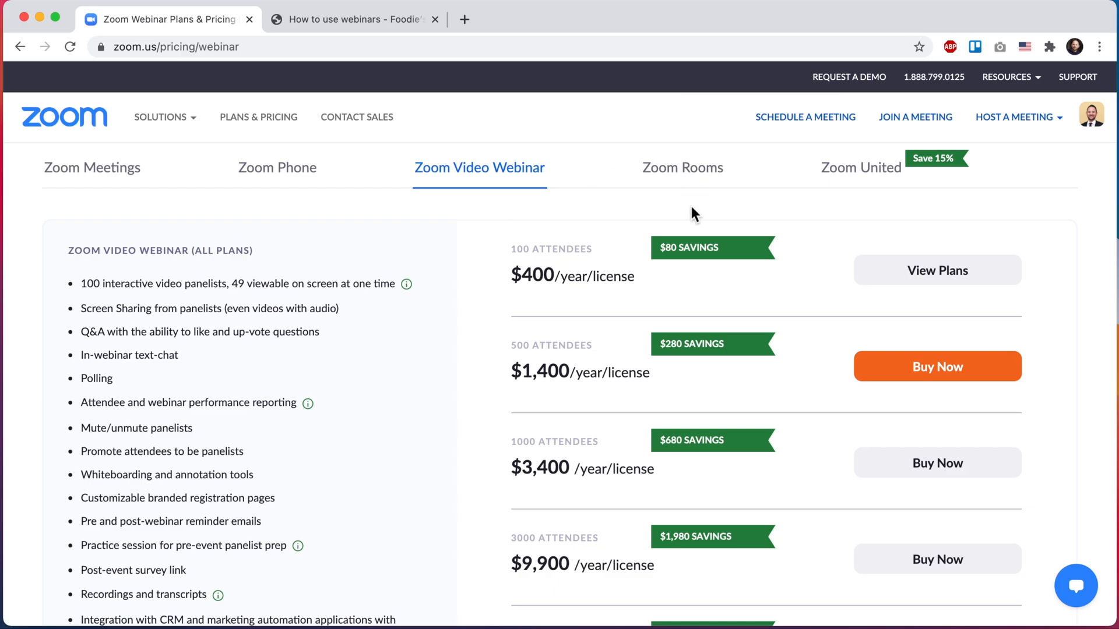
mouse_move(477, 285)
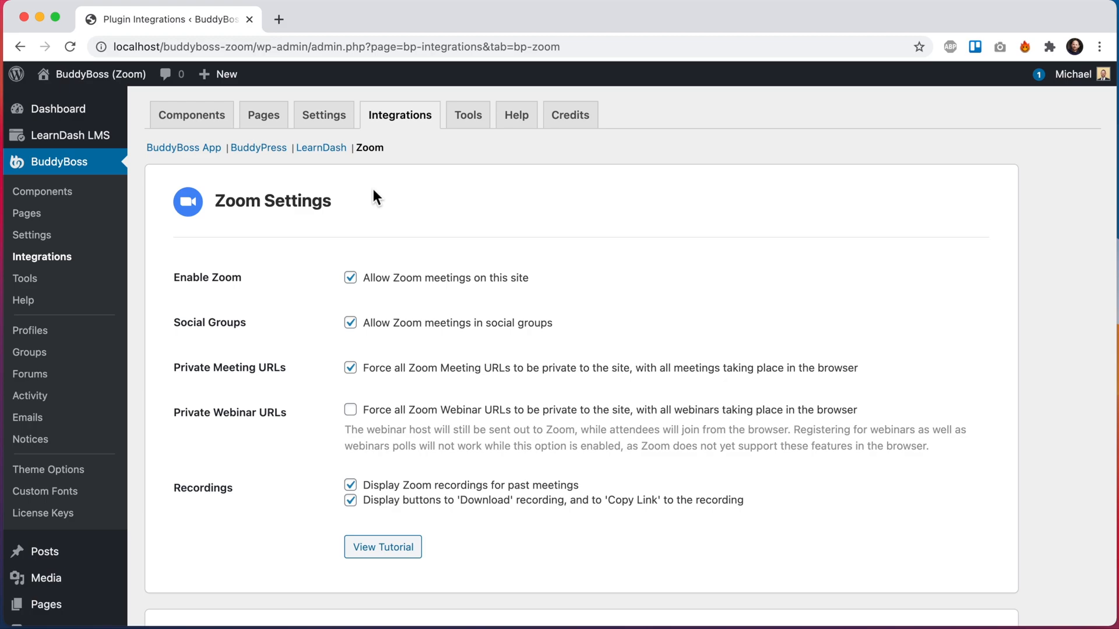
Enable and save Private Webinar URLs, then uncheck that option again
click(350, 410)
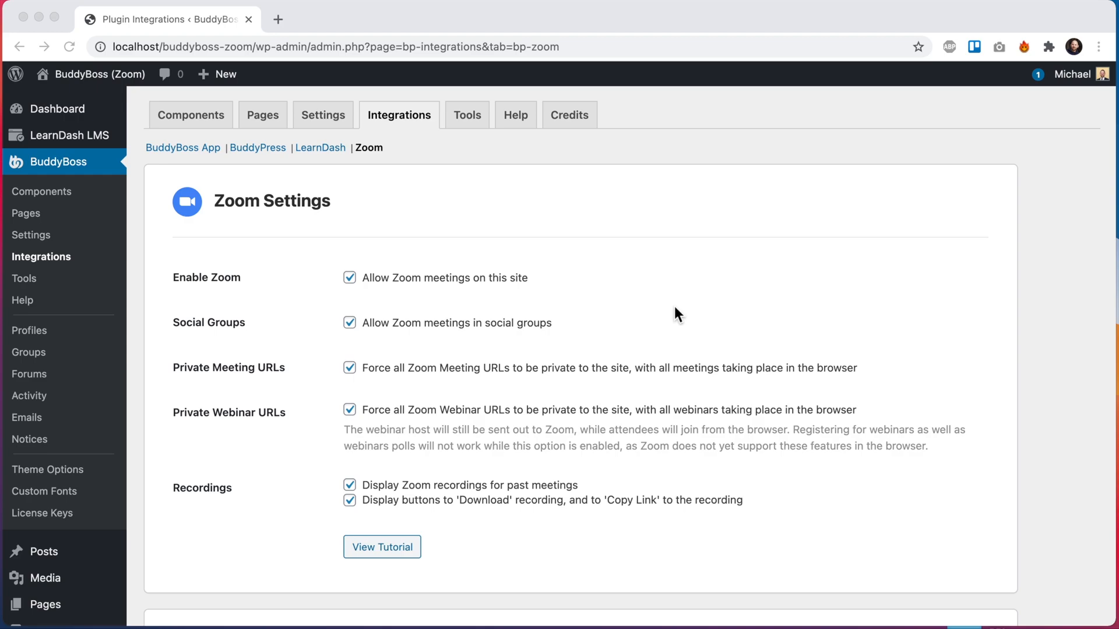
mouse_move(295, 336)
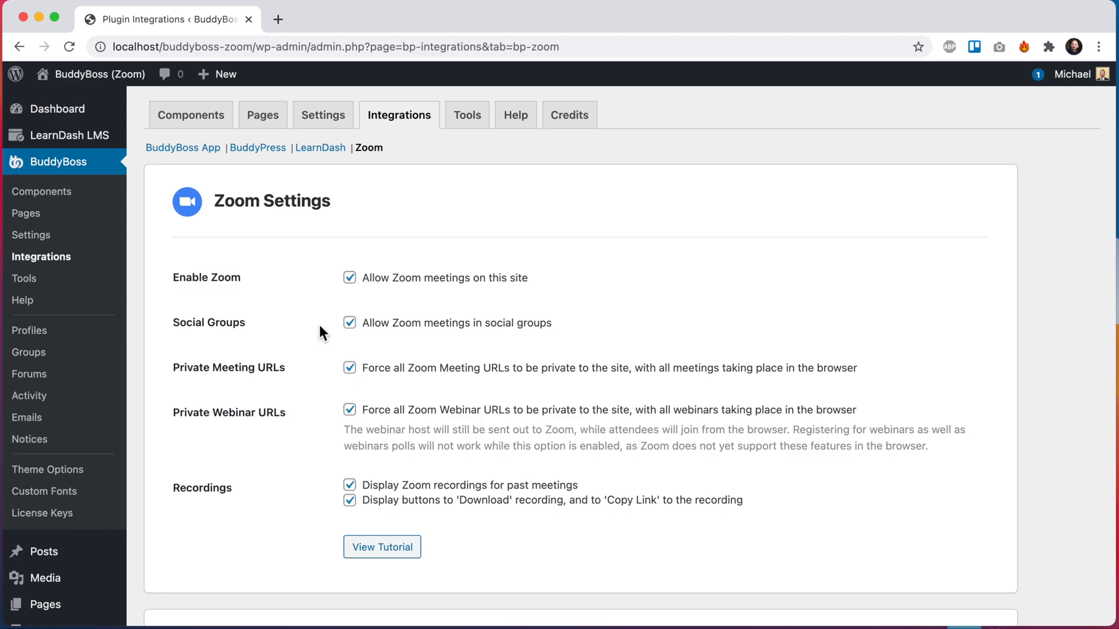
scroll(down, 3)
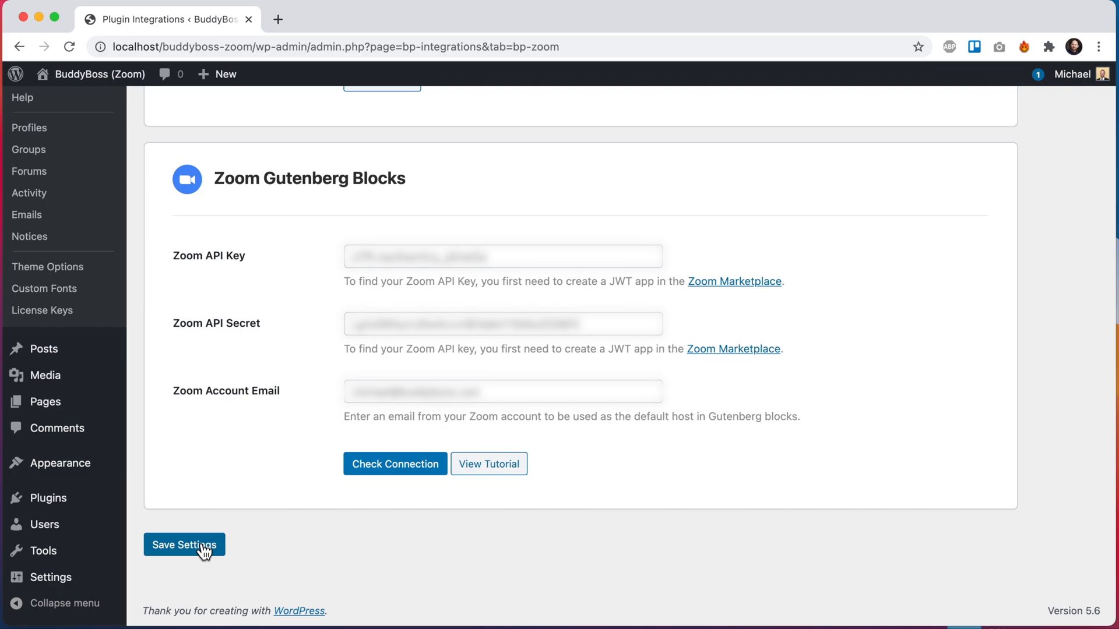
click(184, 545)
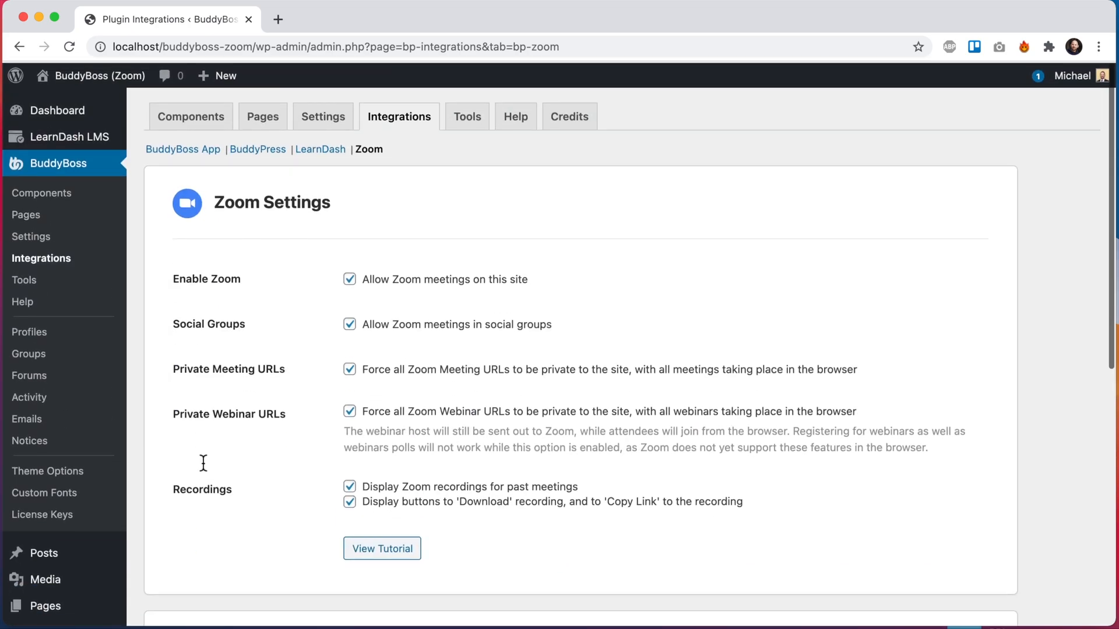
click(349, 411)
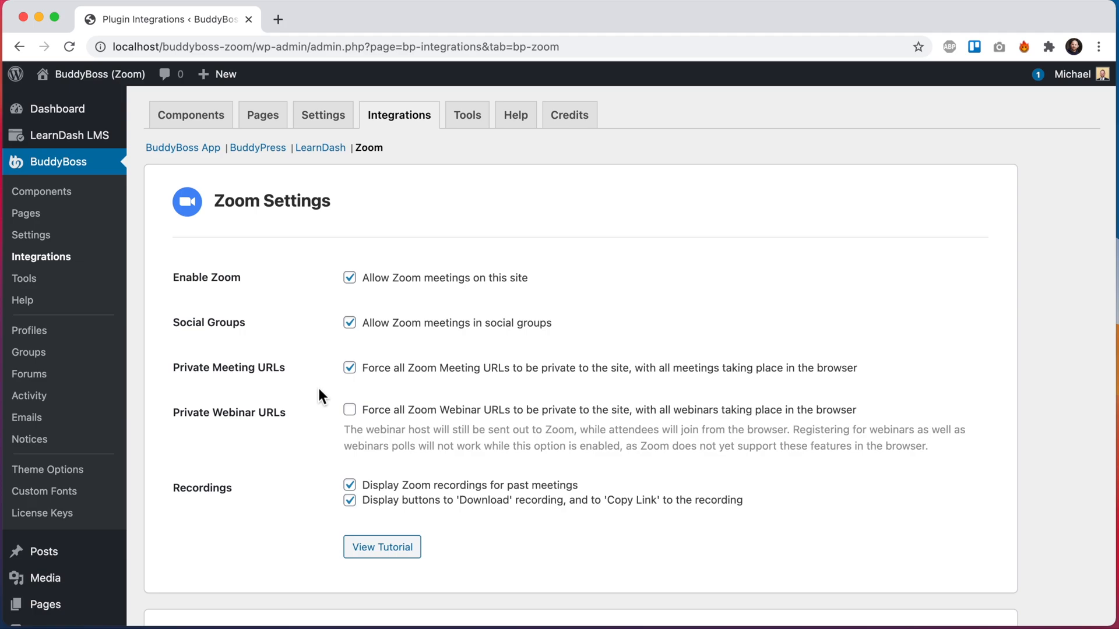
mouse_move(265, 543)
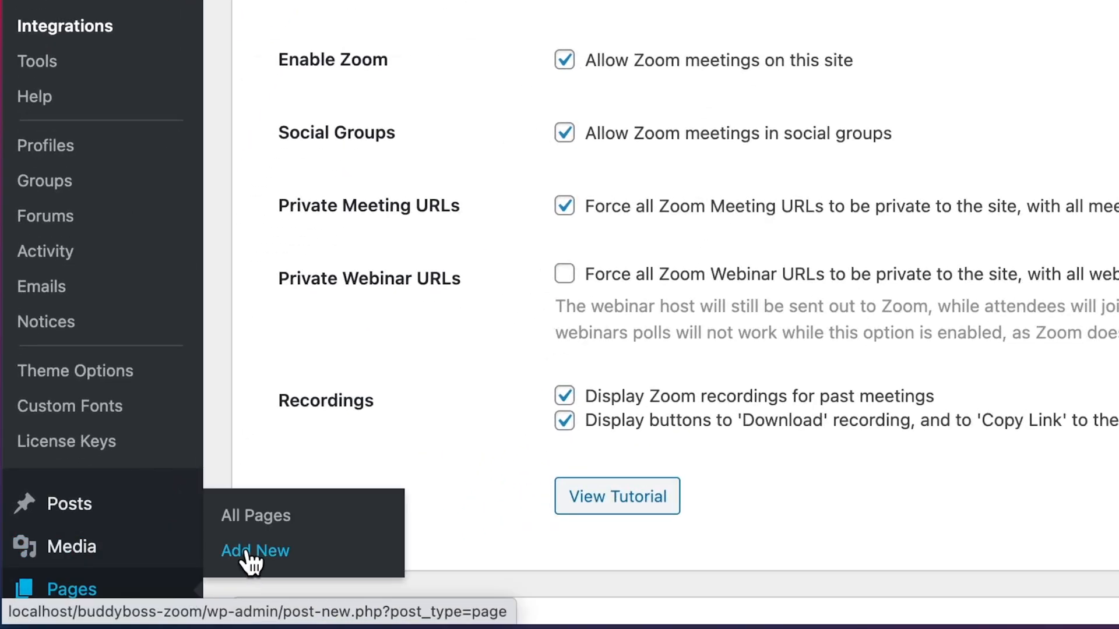
Add a new page titled 'Zoom Webinar' containing a BuddyBoss Zoom Webinar block
click(255, 550)
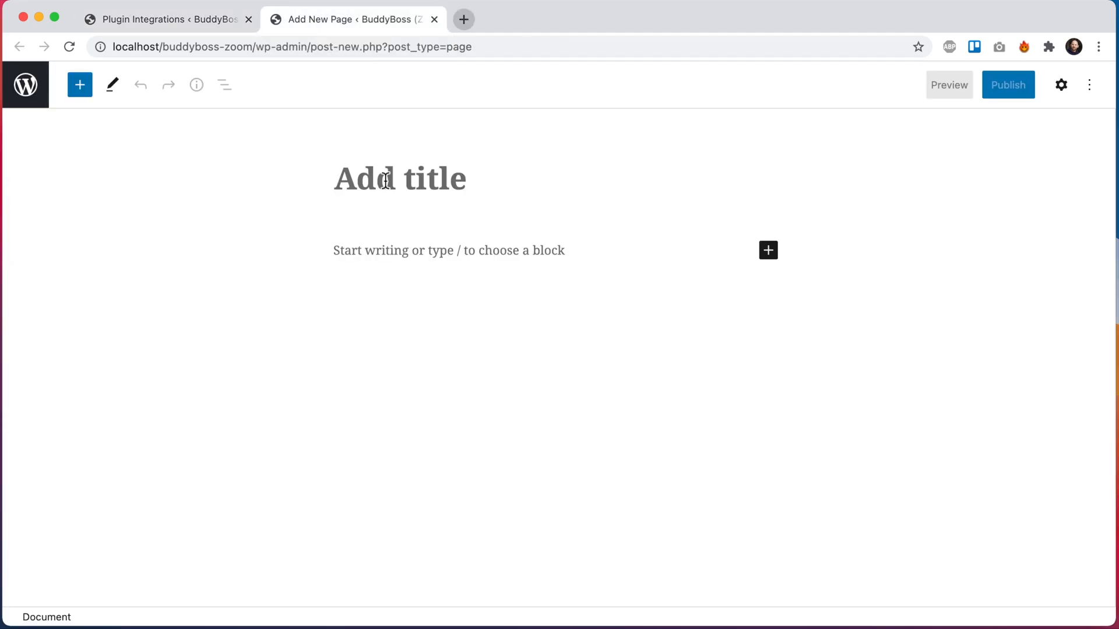
text(Zoom Webina)
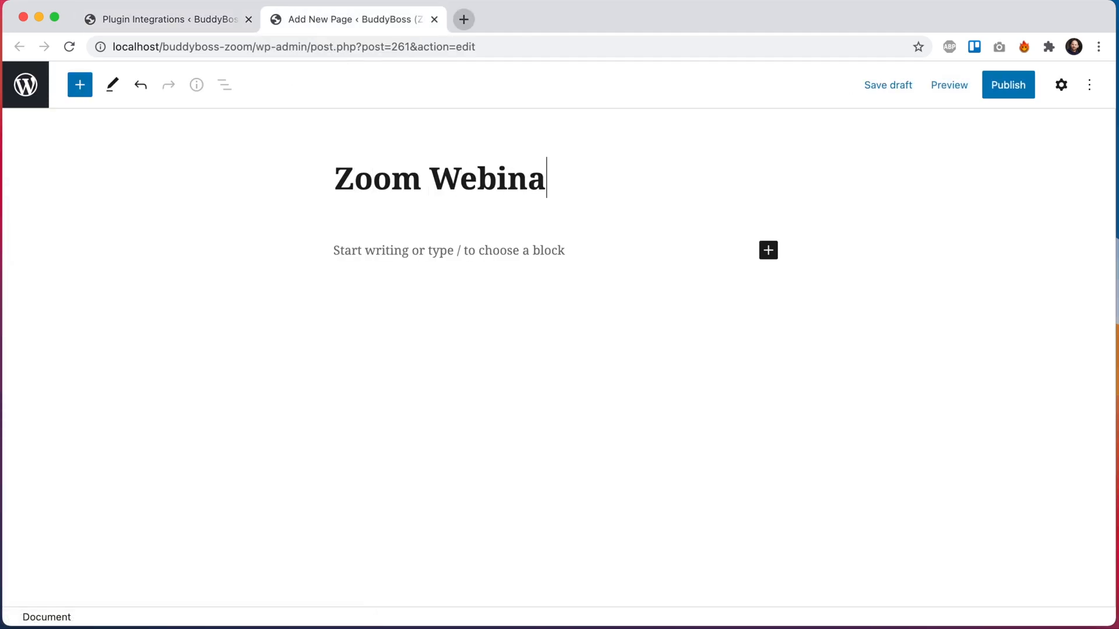
text(r)
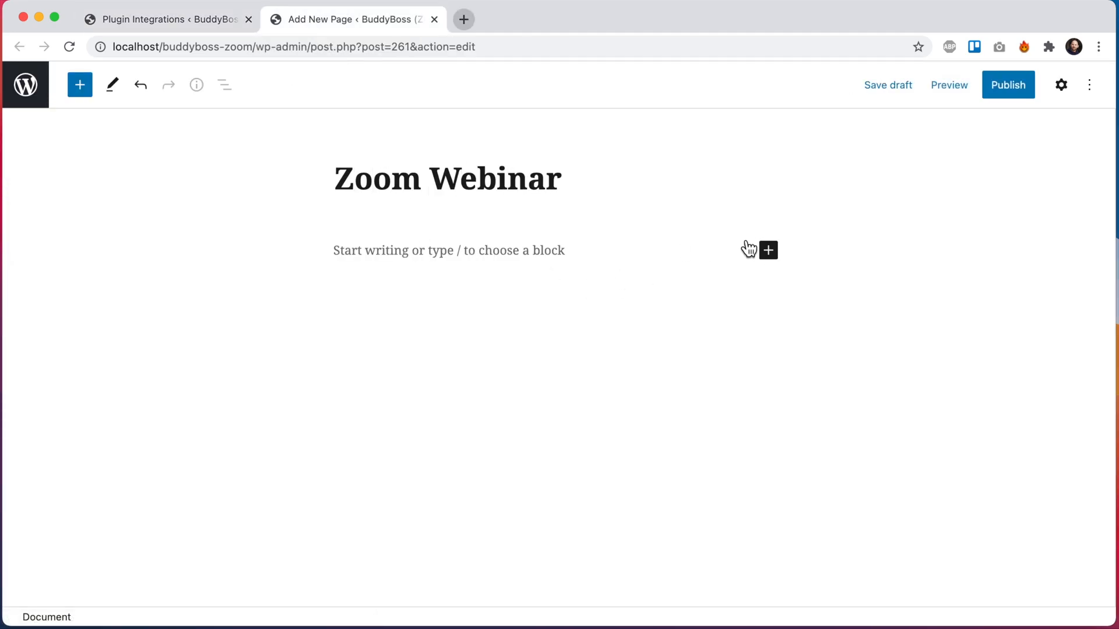
click(79, 83)
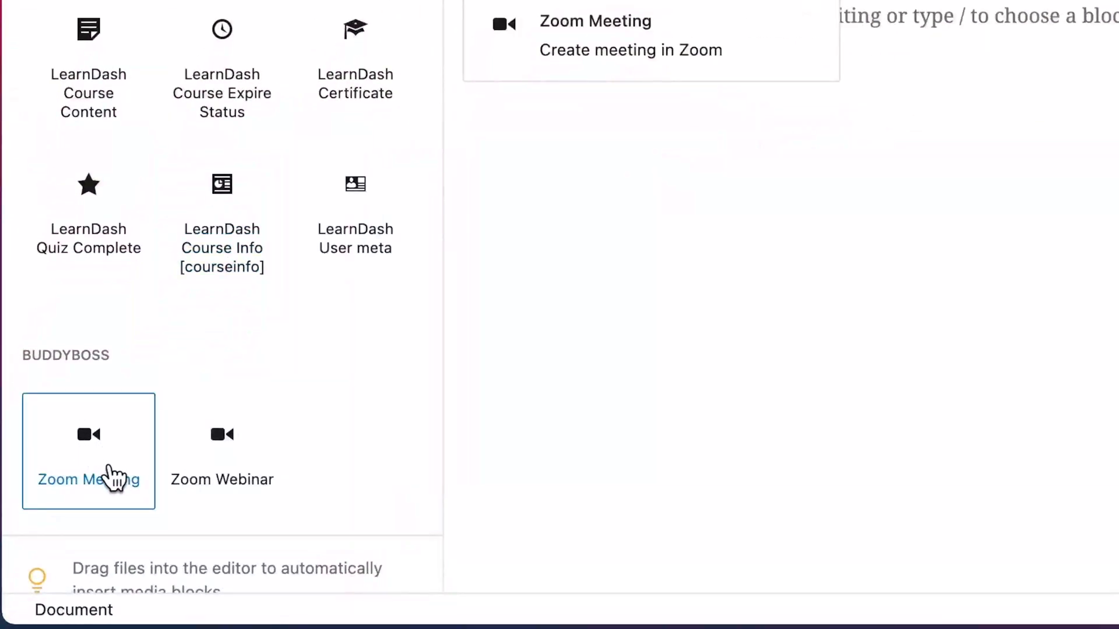
mouse_move(127, 391)
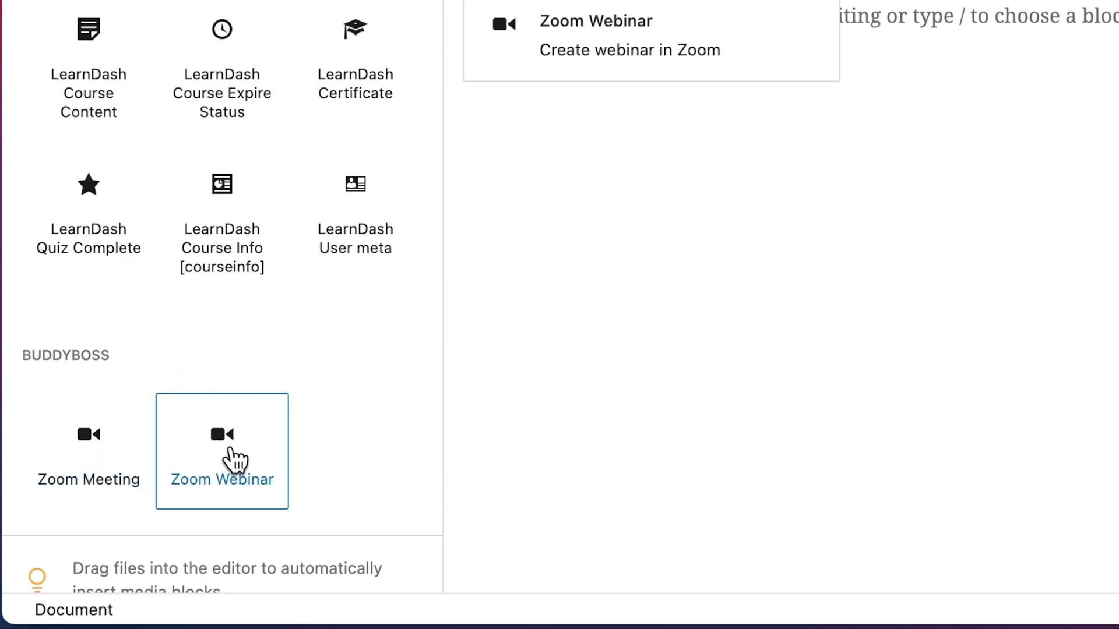
click(222, 451)
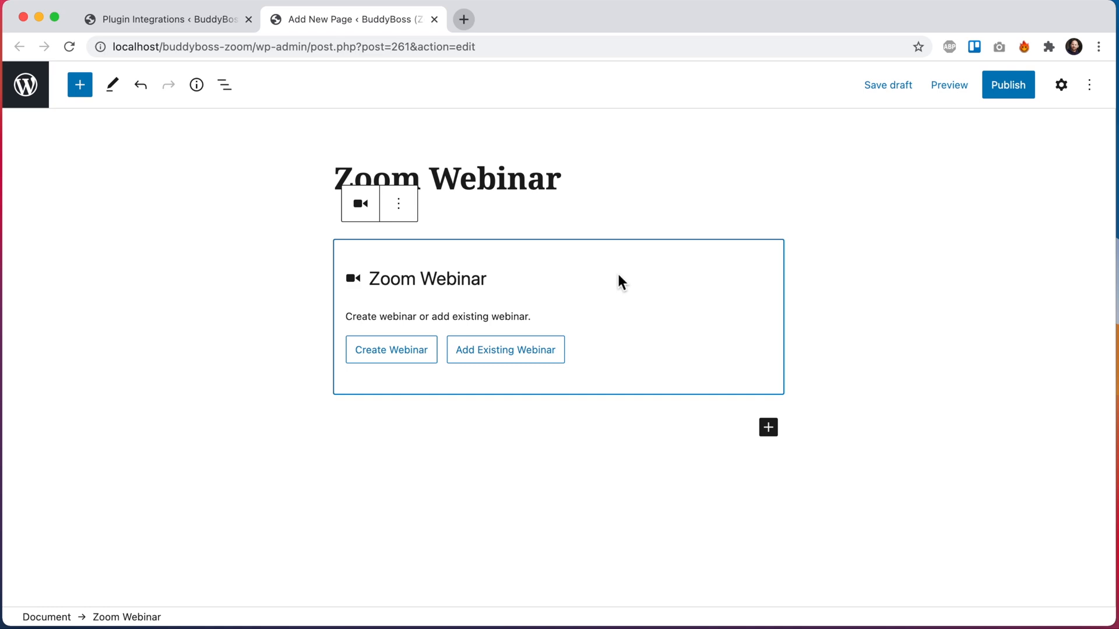
mouse_move(559, 309)
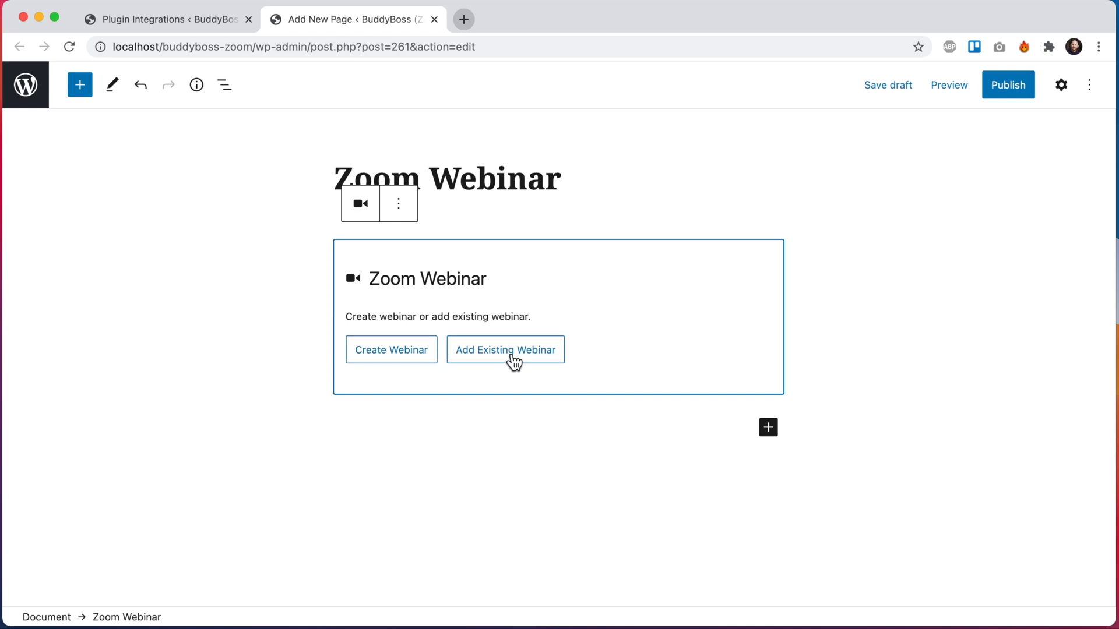
mouse_move(391, 349)
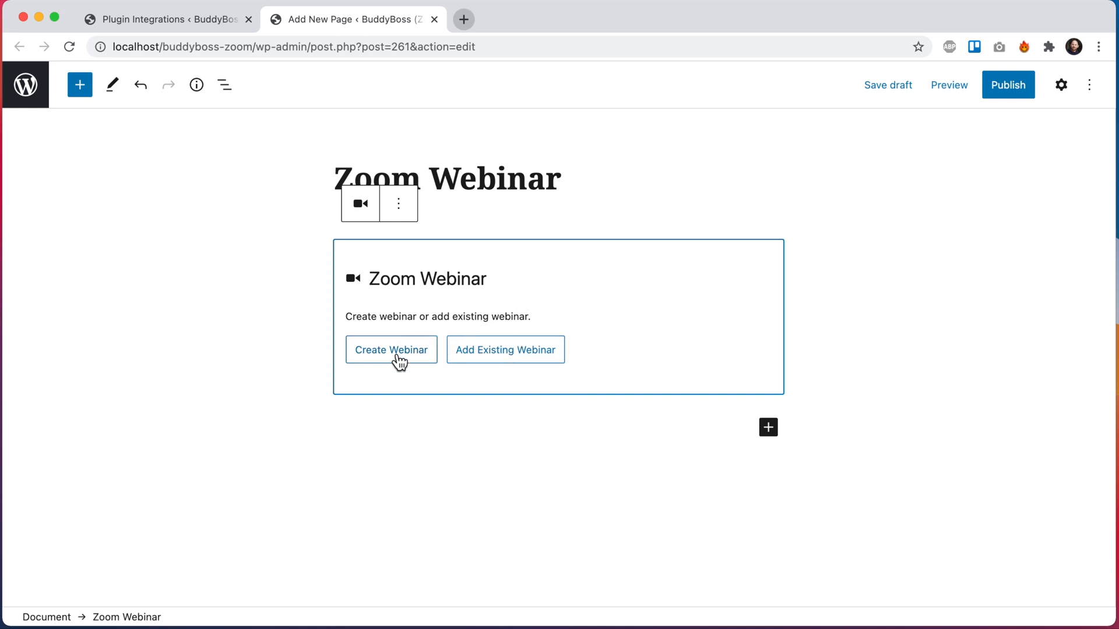
Create and save webinar 'BuddyBoss Webinar' with cloud recording enabled
click(391, 349)
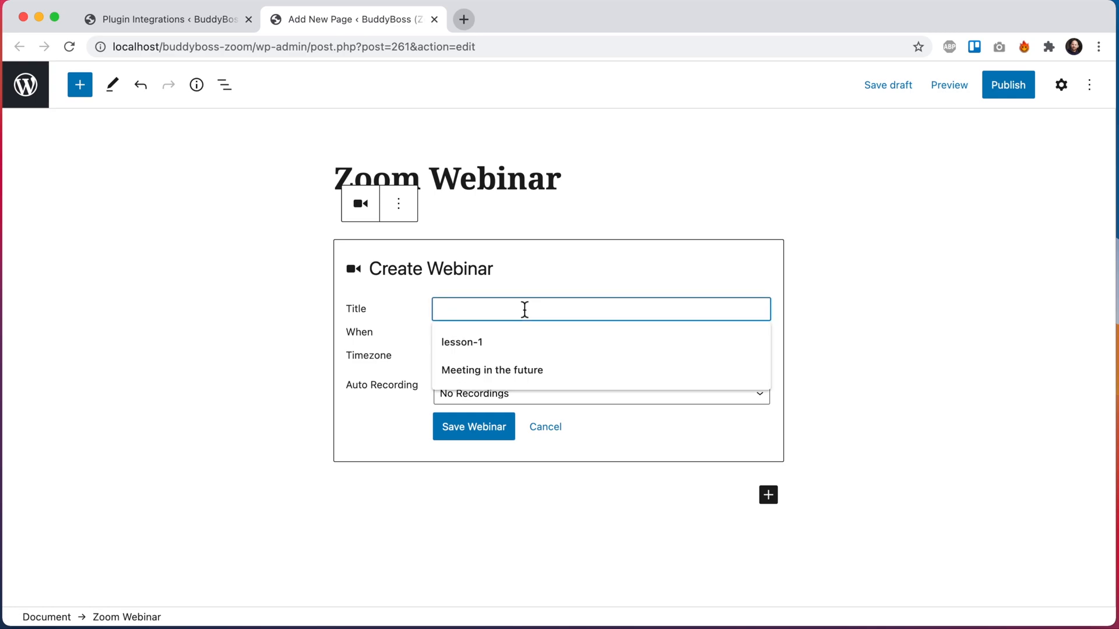
text(BuddyBoss Webinar)
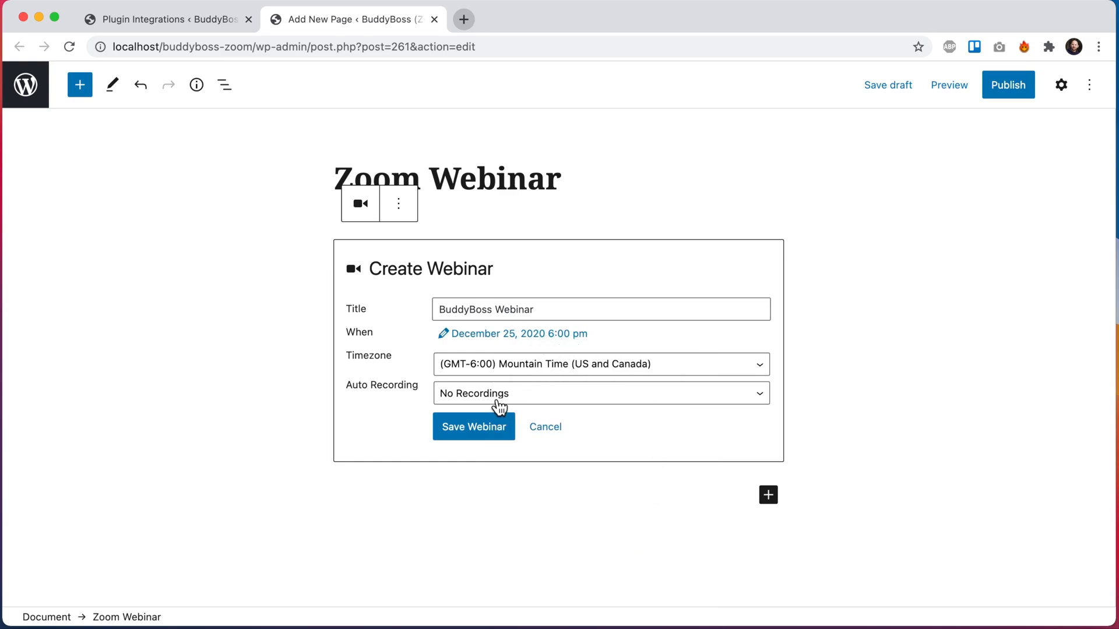
click(599, 394)
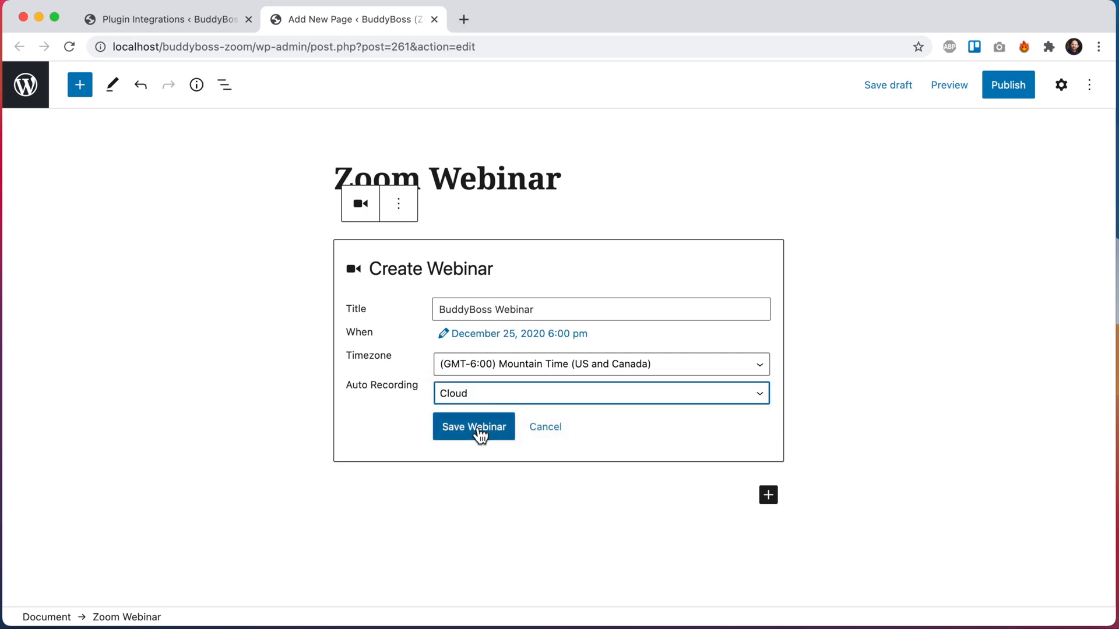
click(473, 426)
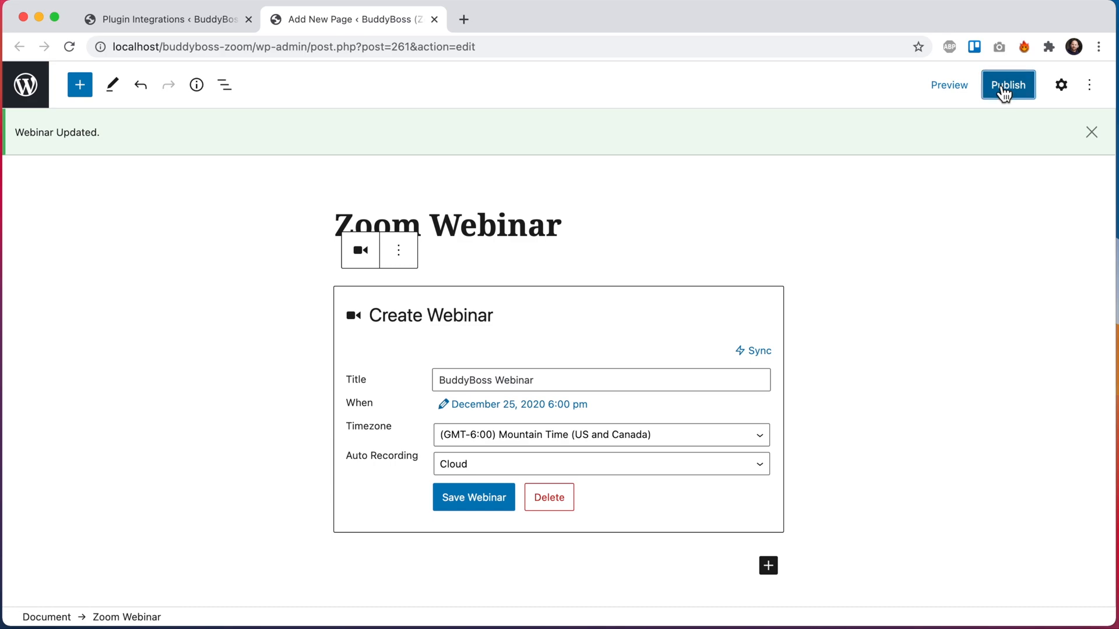
Publish the Zoom Webinar page and view the live webinar's details and countdown
click(1007, 84)
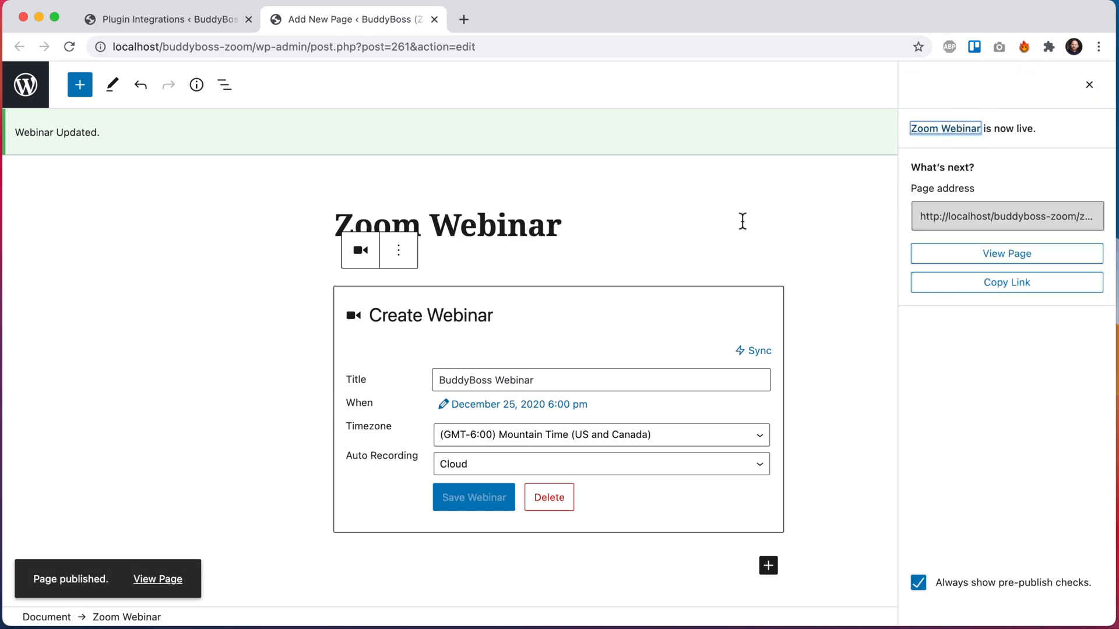
click(473, 497)
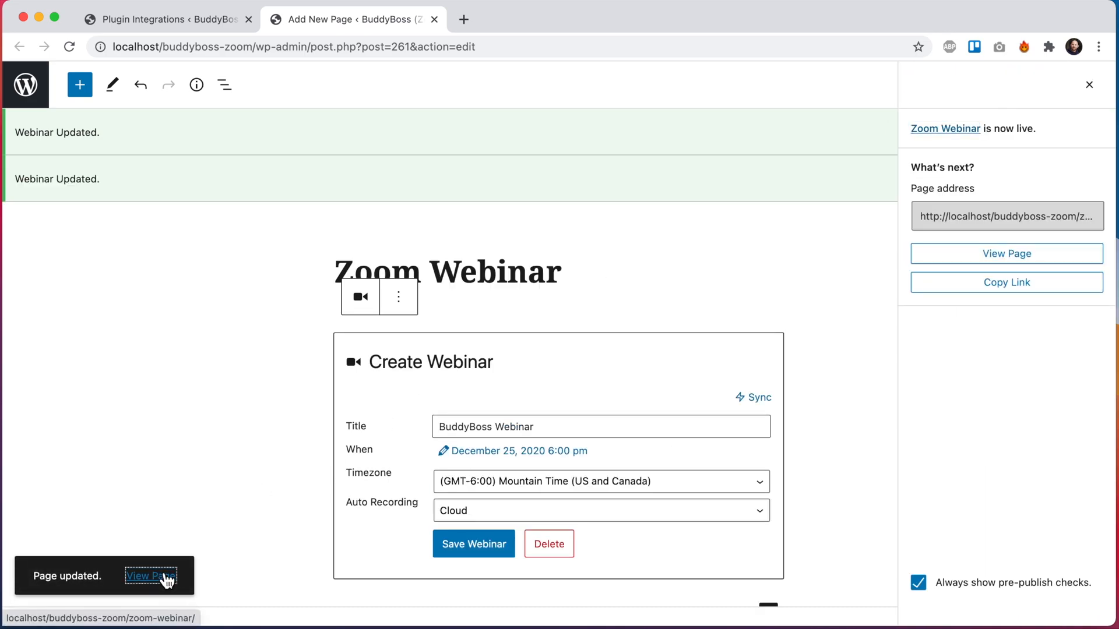
click(149, 576)
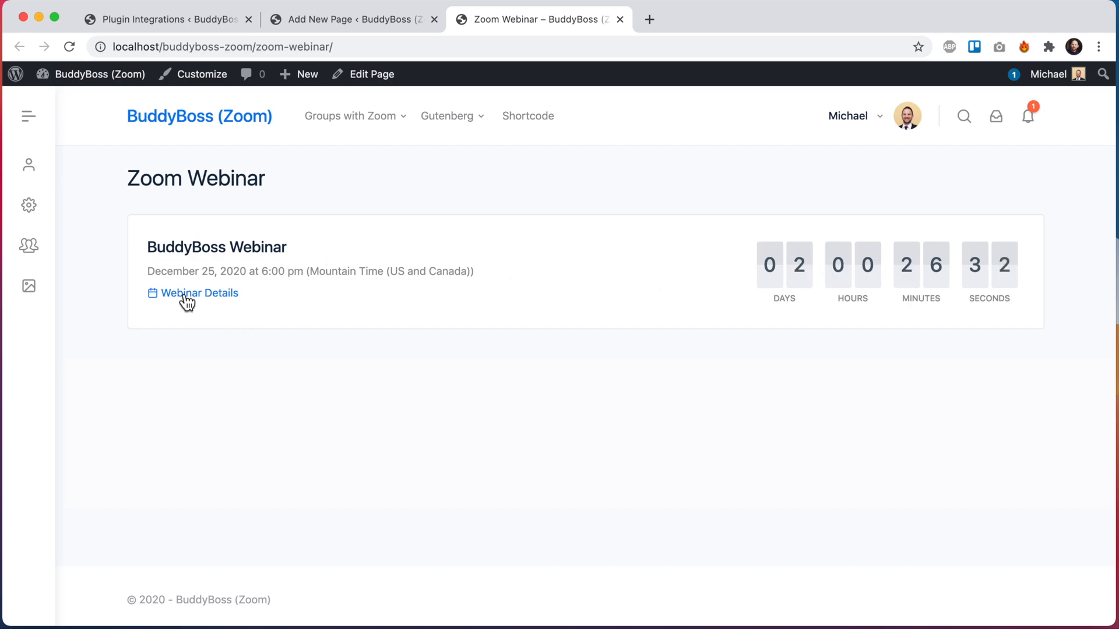
click(198, 293)
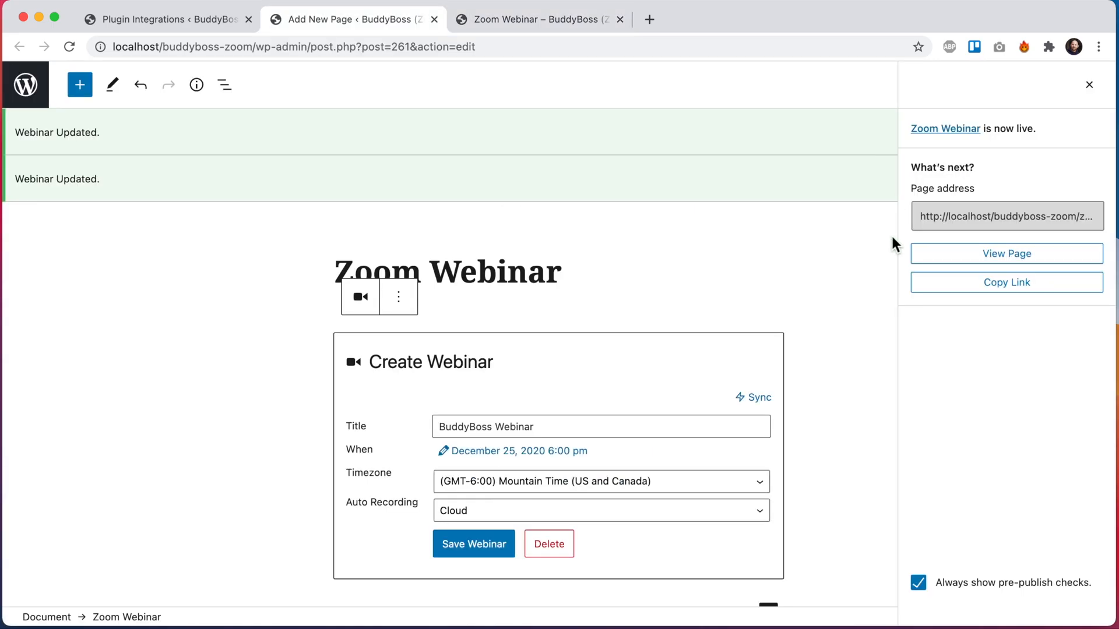
Show the Zoom Webinar block settings: 30-minute duration, default host, and join options
click(1087, 84)
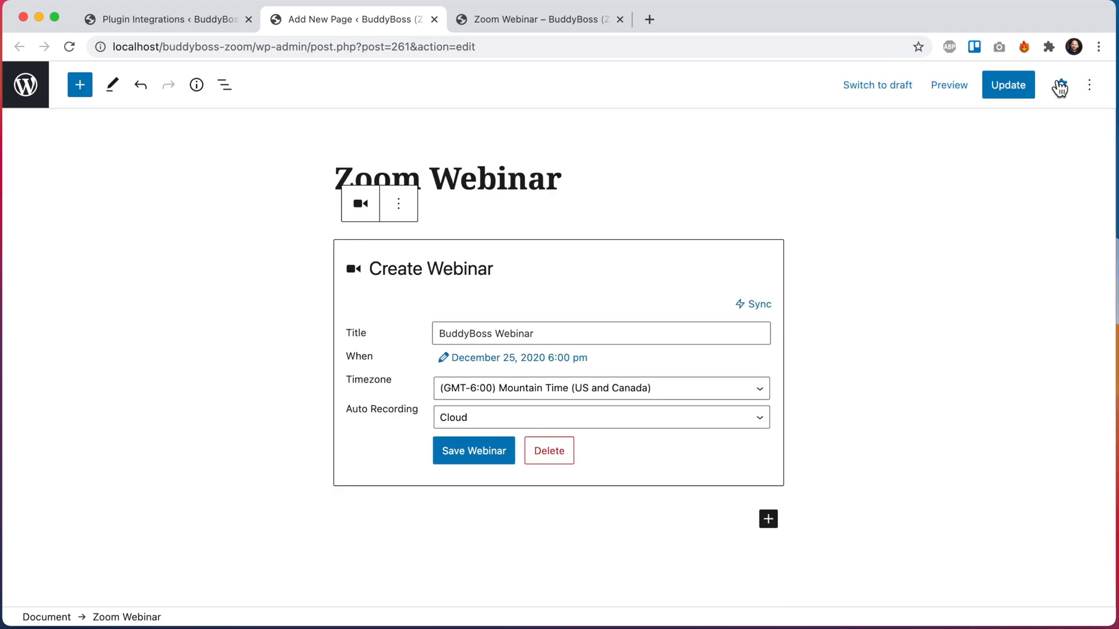
click(1061, 85)
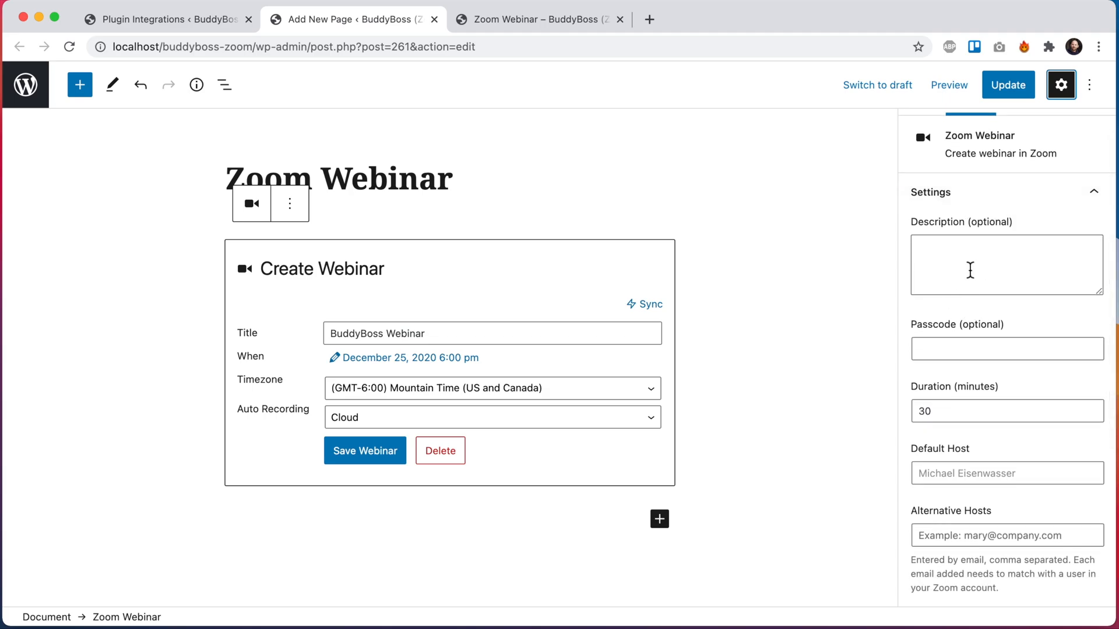
scroll(down, 3)
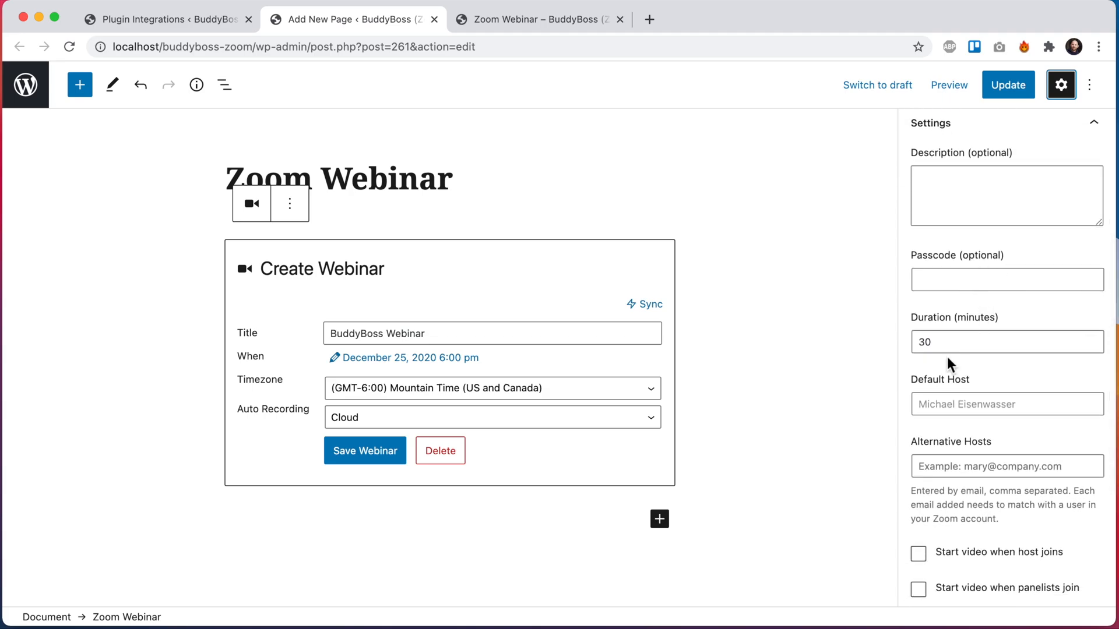
scroll(down, 3)
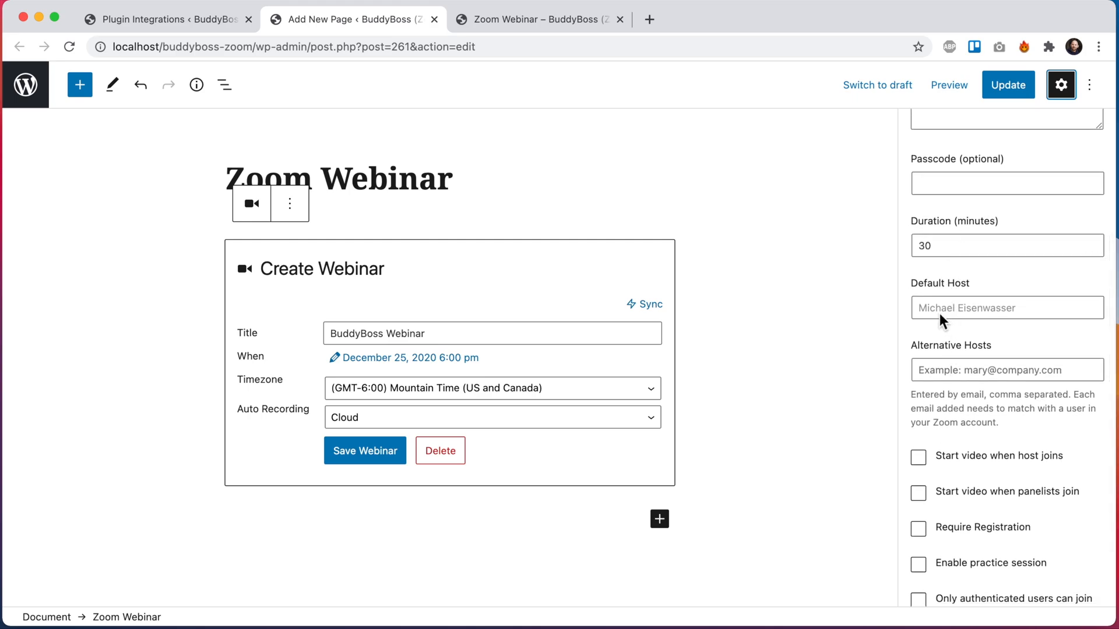
mouse_move(1006, 318)
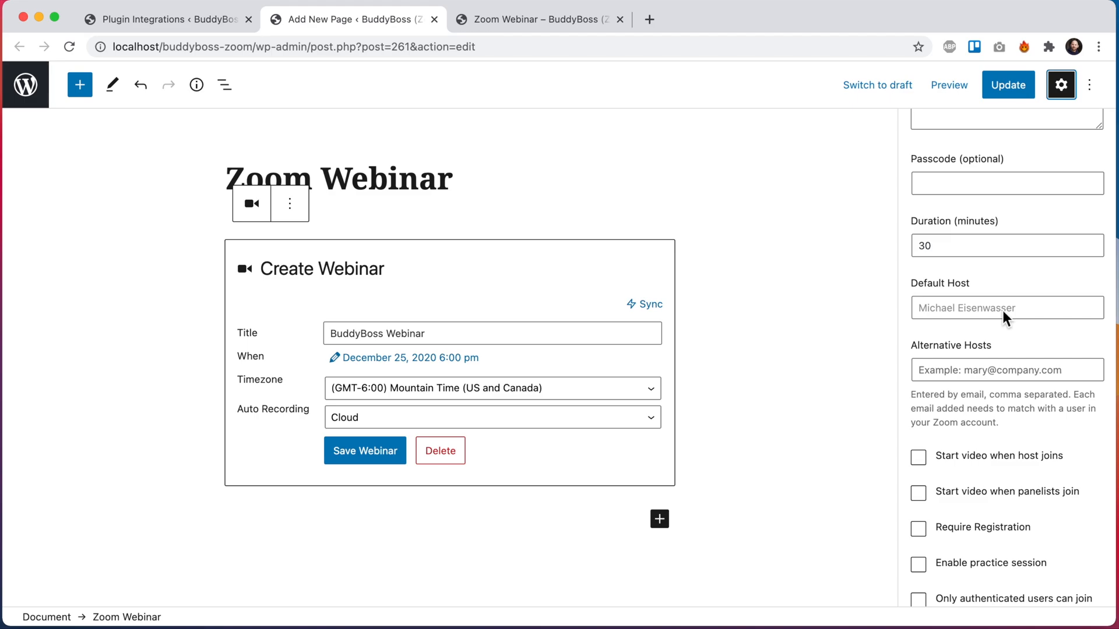
scroll(down, 3)
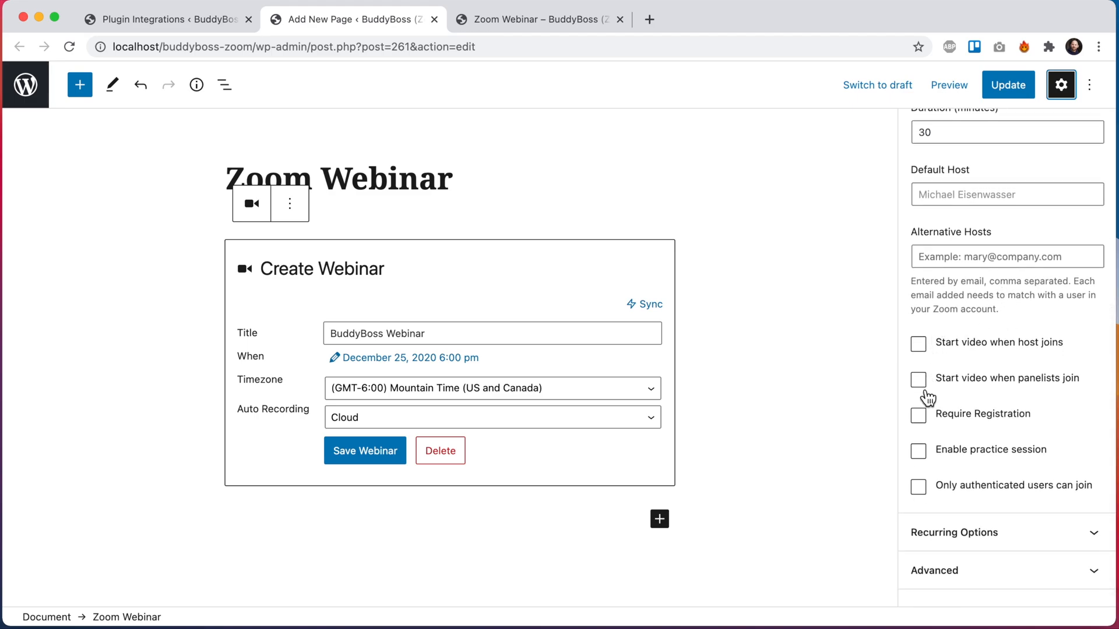
mouse_move(1000, 428)
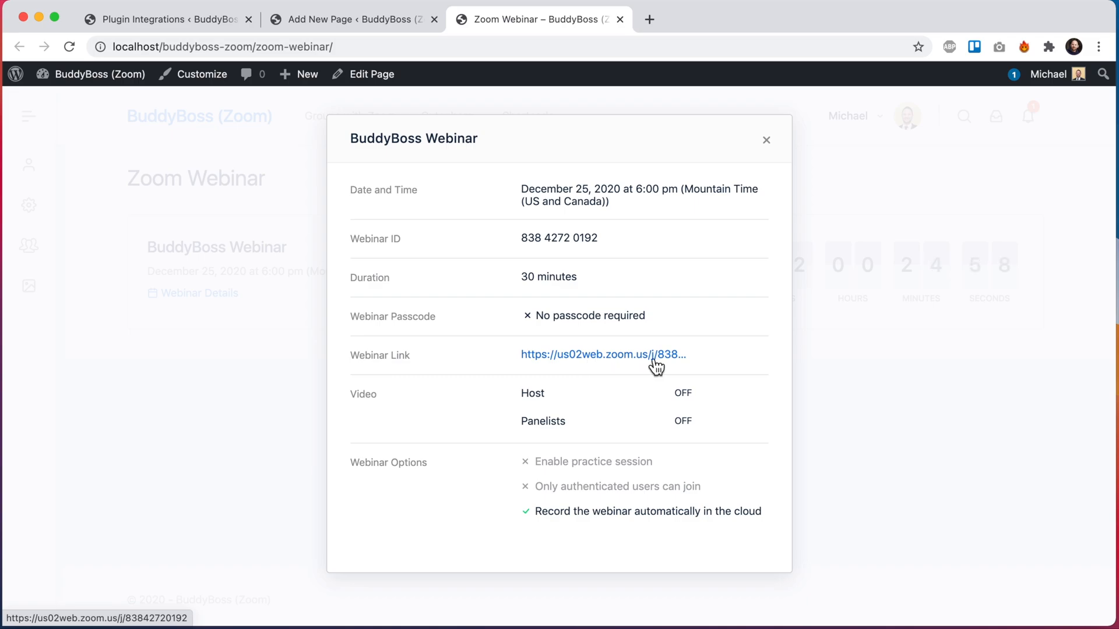
Save the Zoom integration settings with Private Webinar URLs turned back on
click(166, 19)
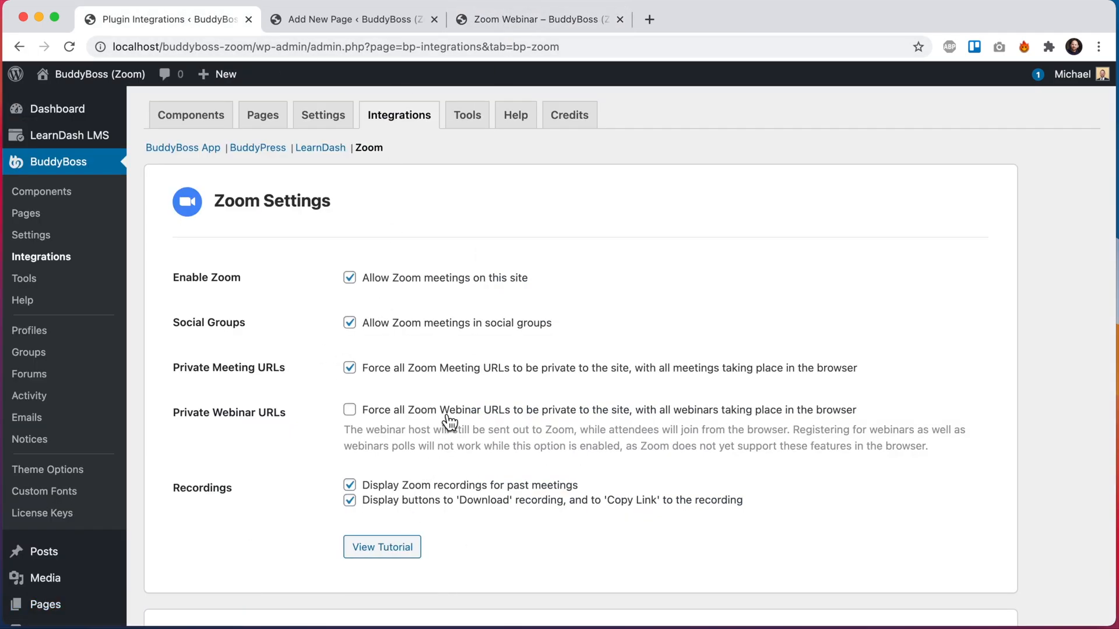
scroll(down, 3)
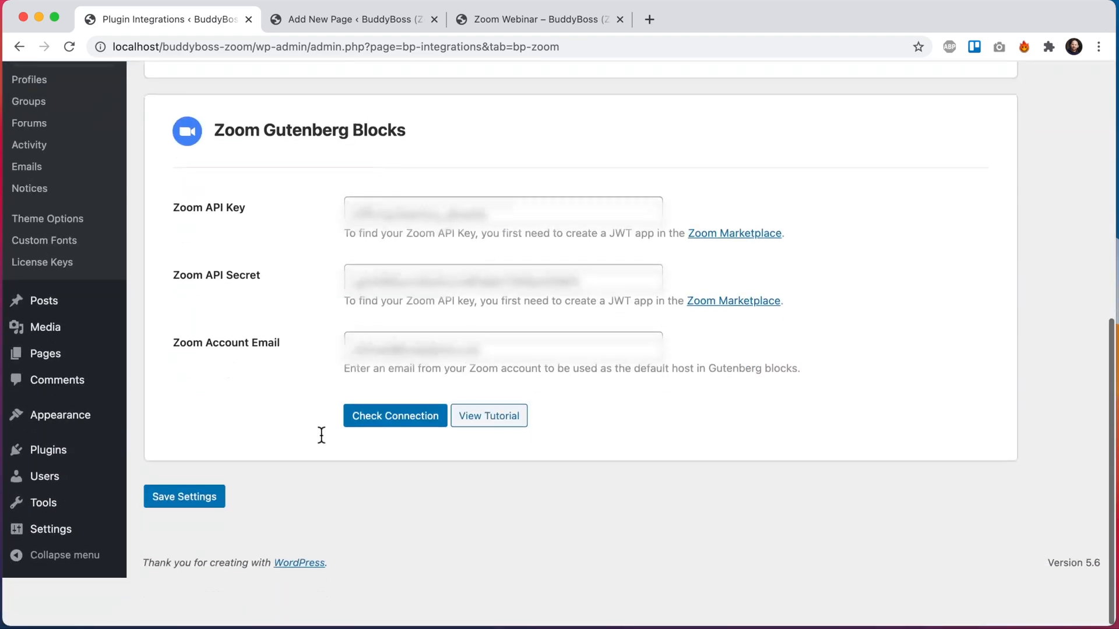
click(183, 496)
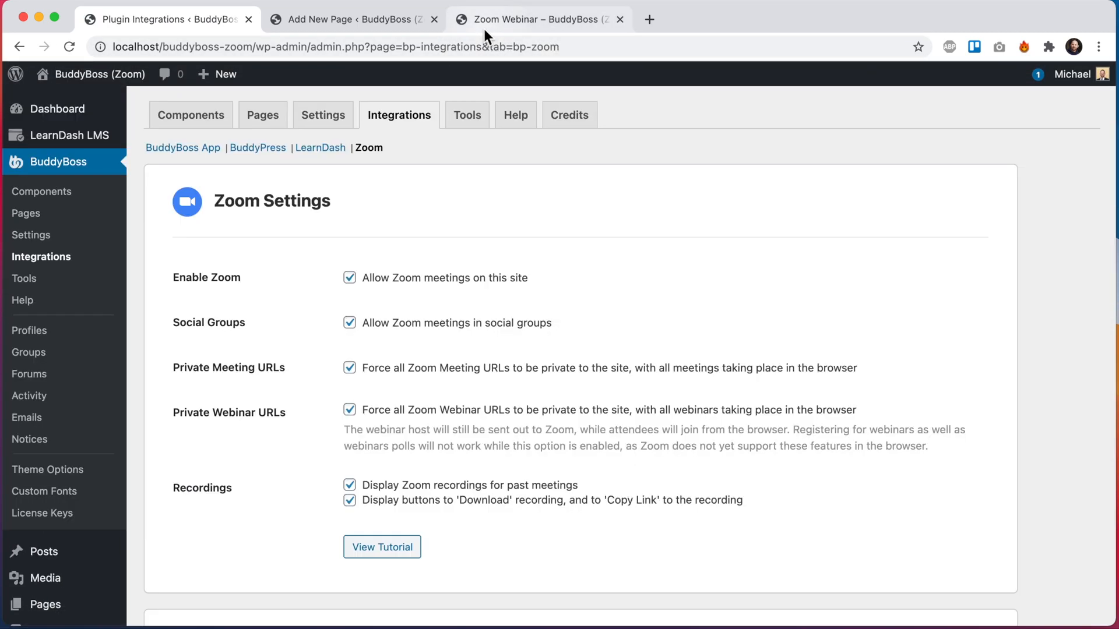
View the live Zoom Webinar page with the BuddyBoss Webinar countdown
click(540, 19)
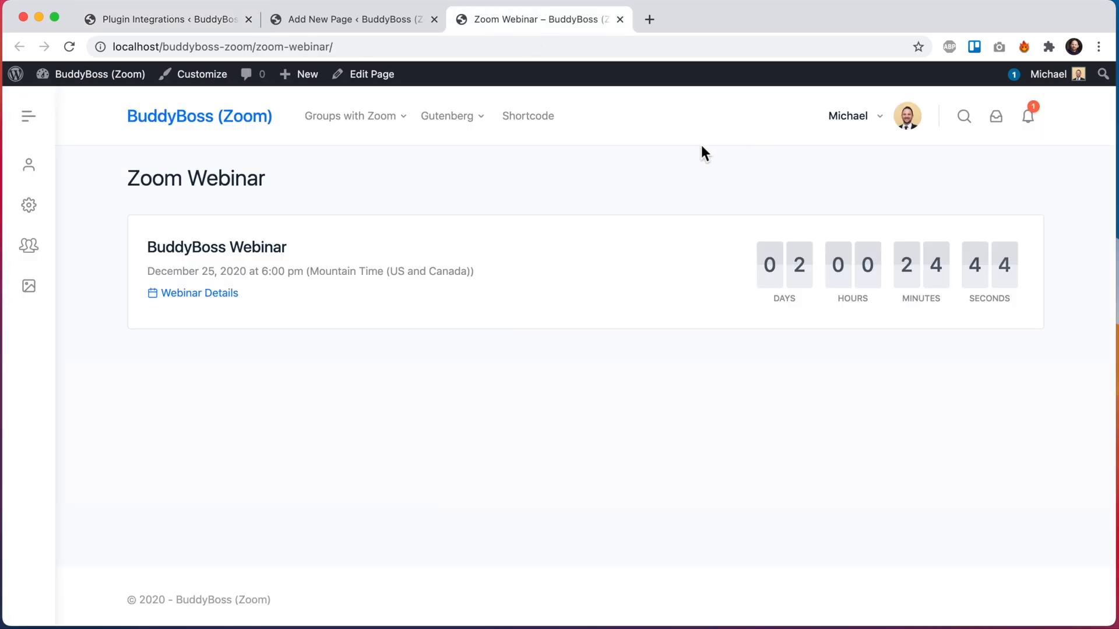
mouse_move(269, 296)
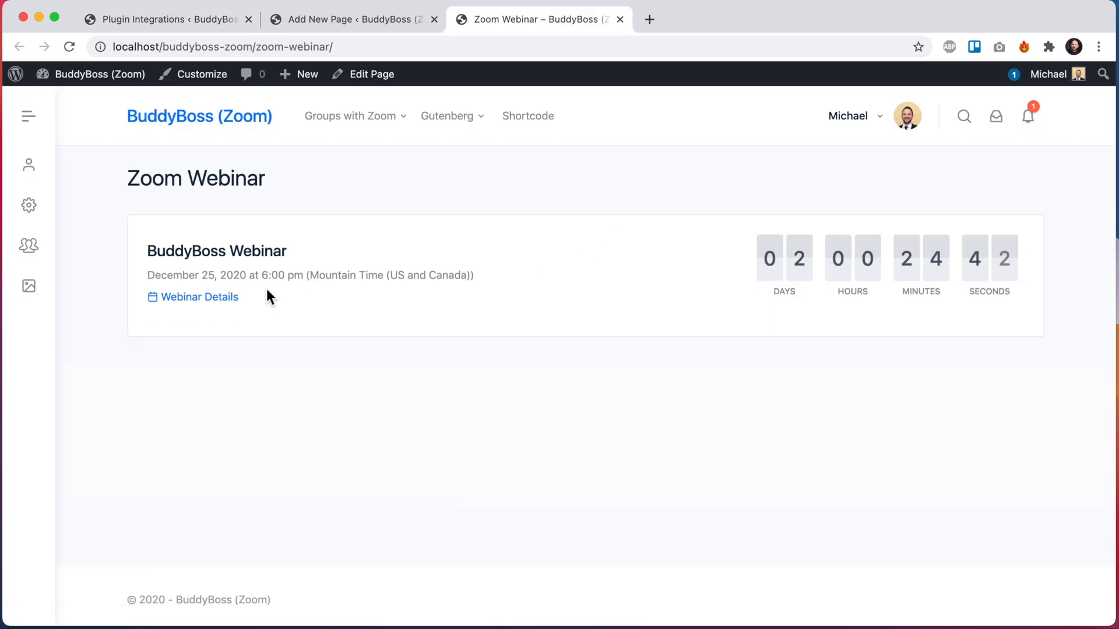
click(200, 296)
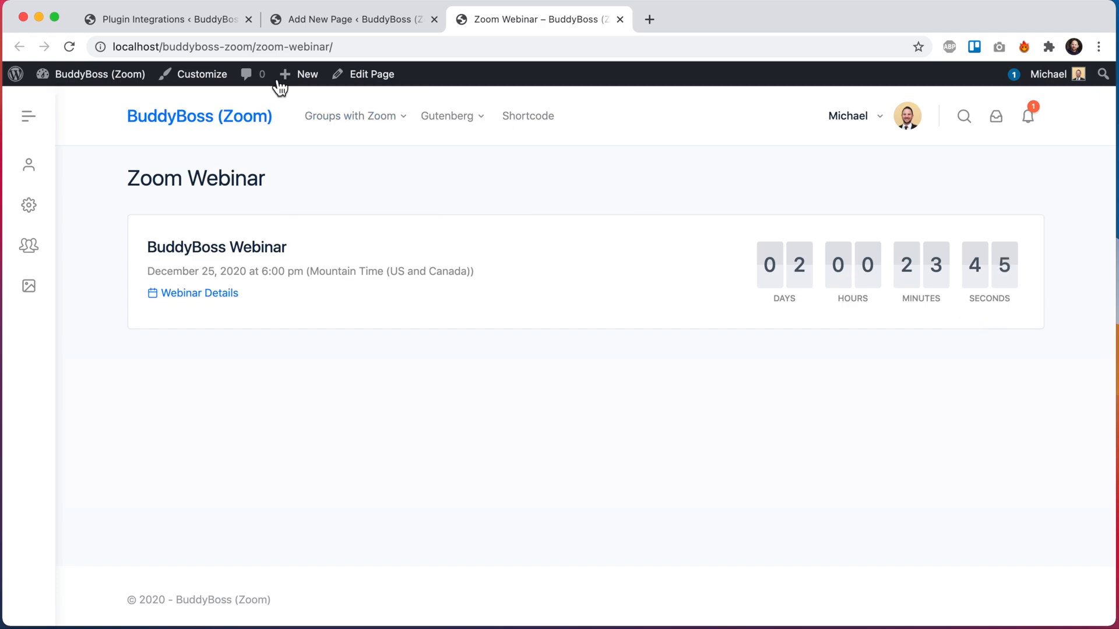
Check the Zoom settings, then return to the Zoom Webinar page editor
click(165, 19)
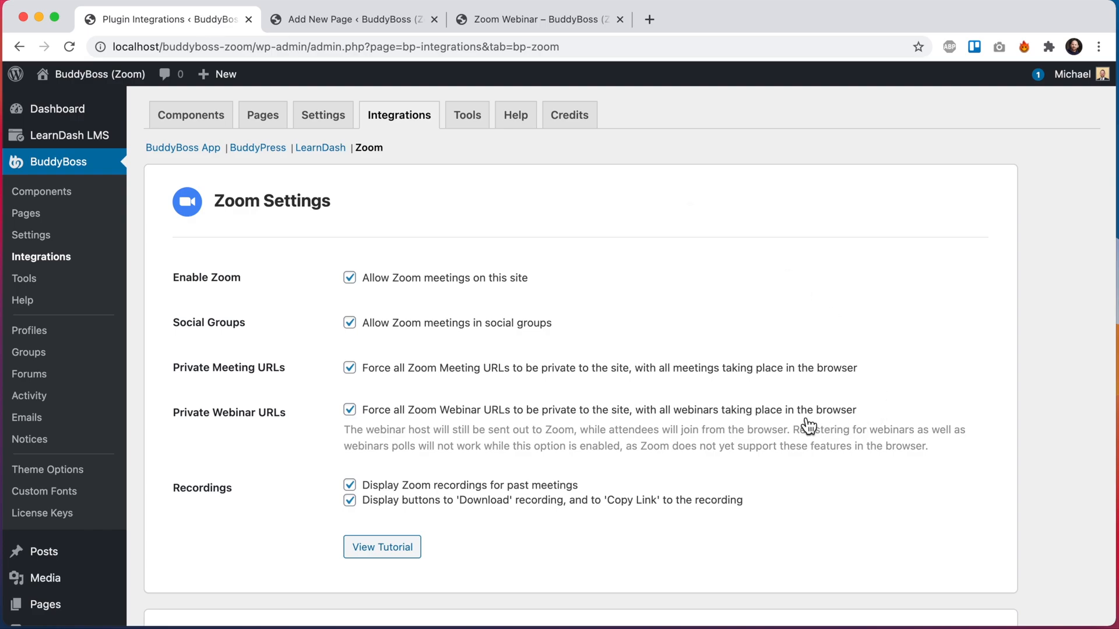
mouse_move(853, 441)
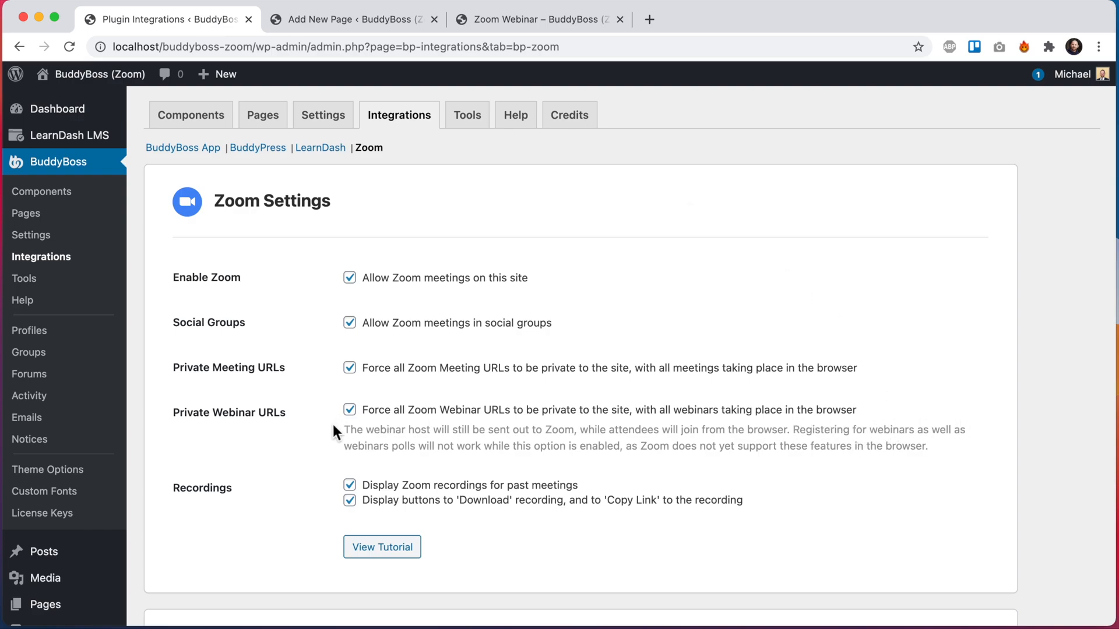
mouse_move(412, 399)
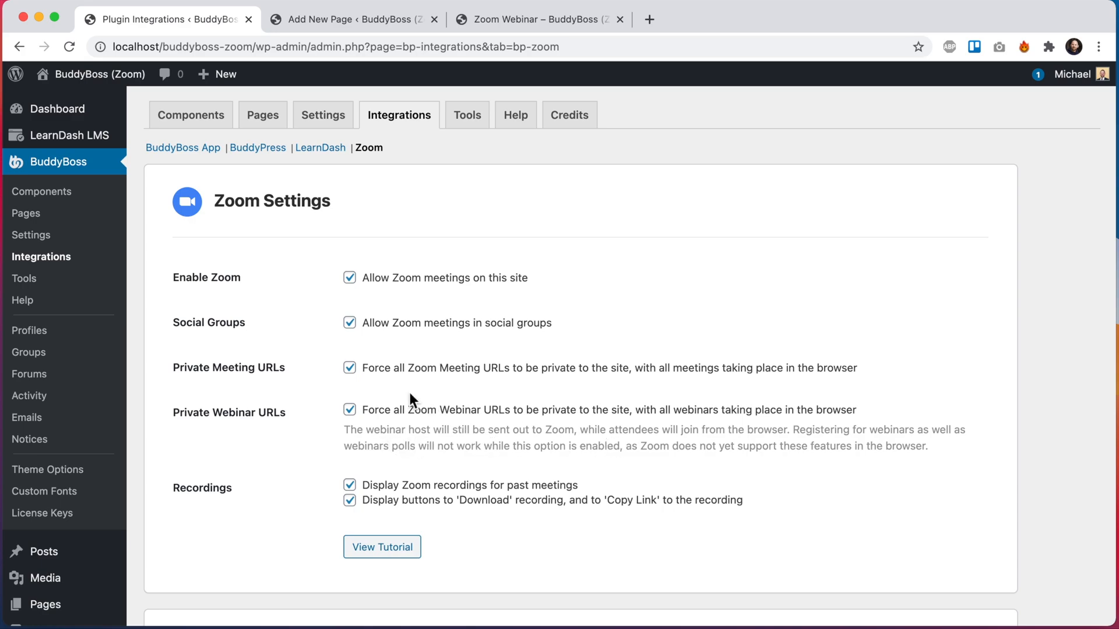
mouse_move(813, 464)
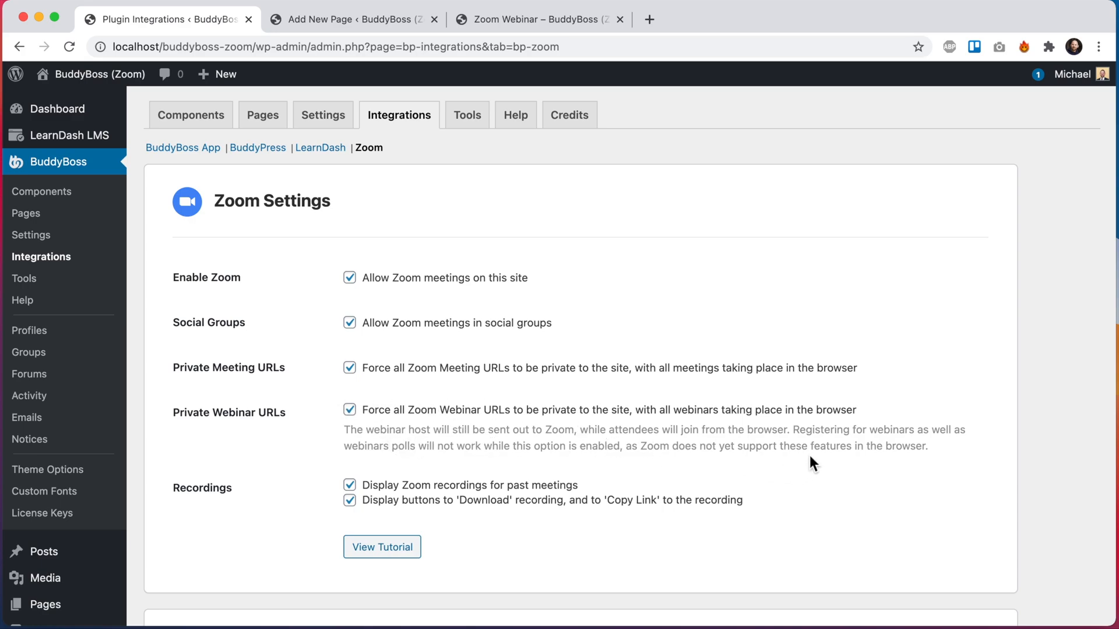
mouse_move(916, 445)
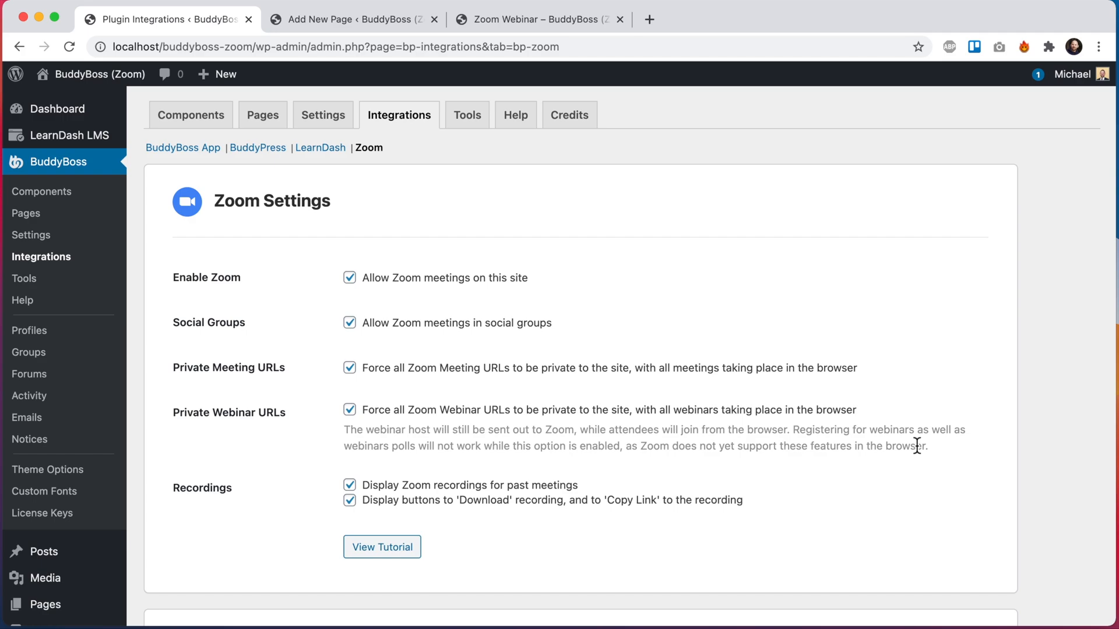
click(350, 20)
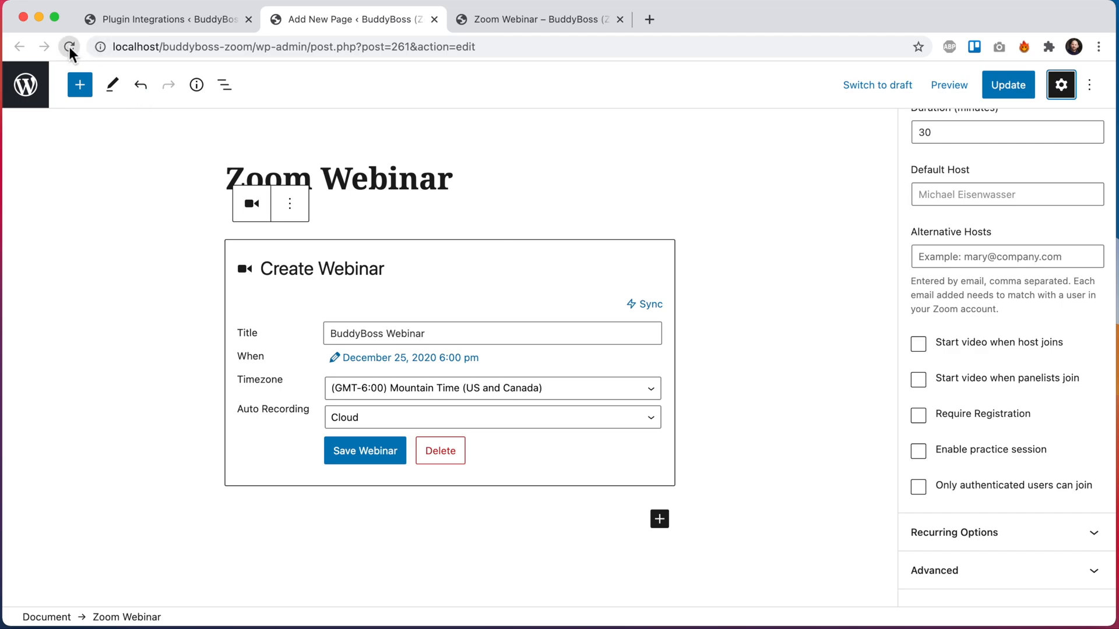
click(69, 47)
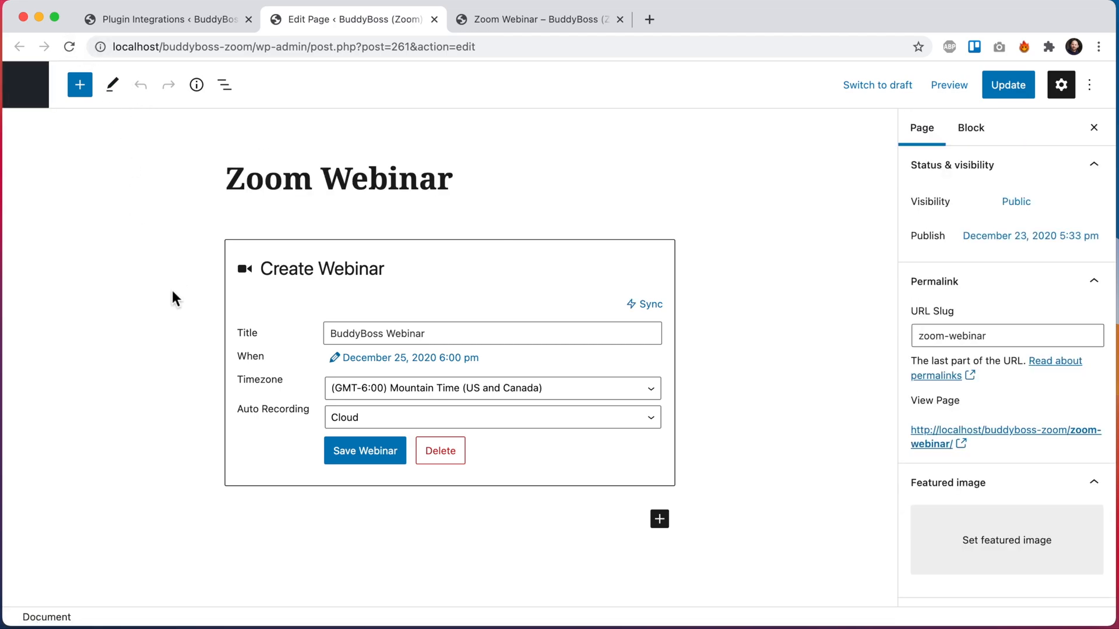
click(970, 127)
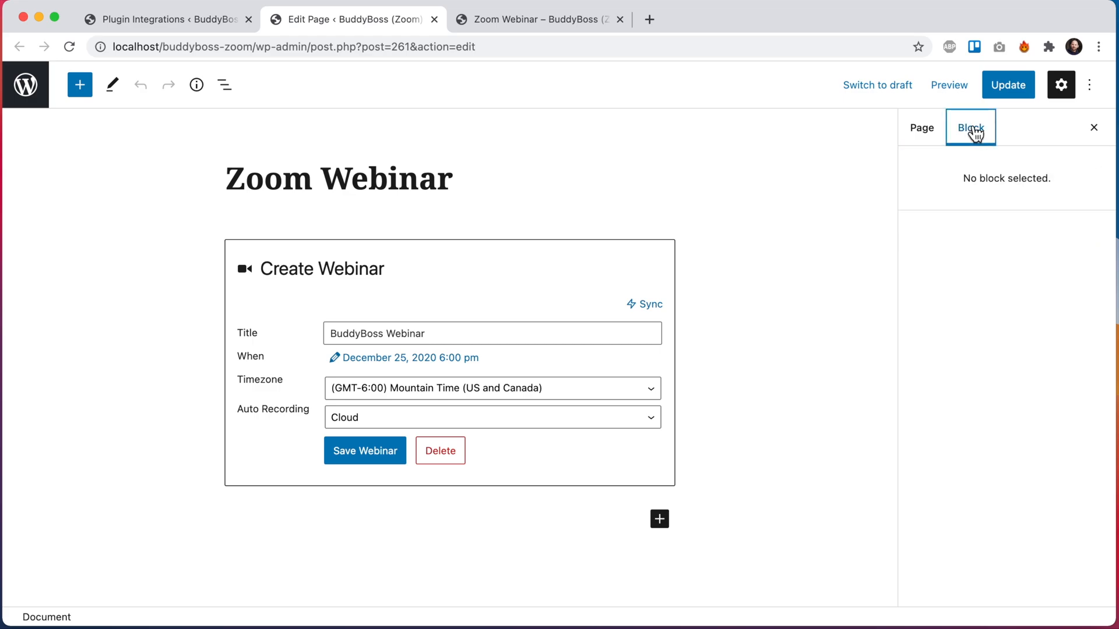
click(448, 362)
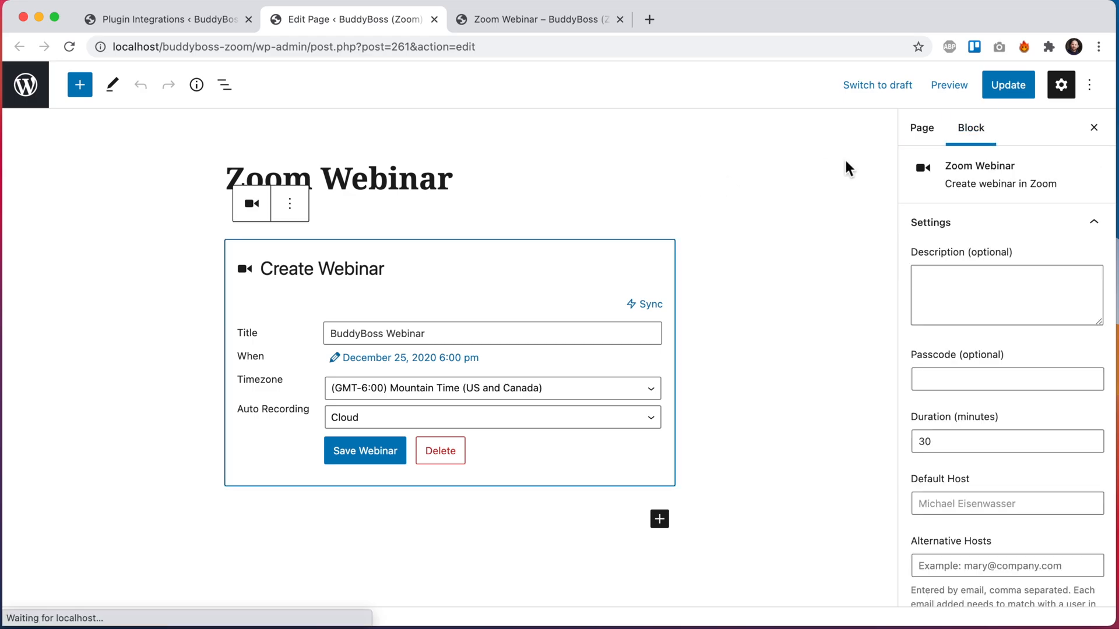
scroll(down, 3)
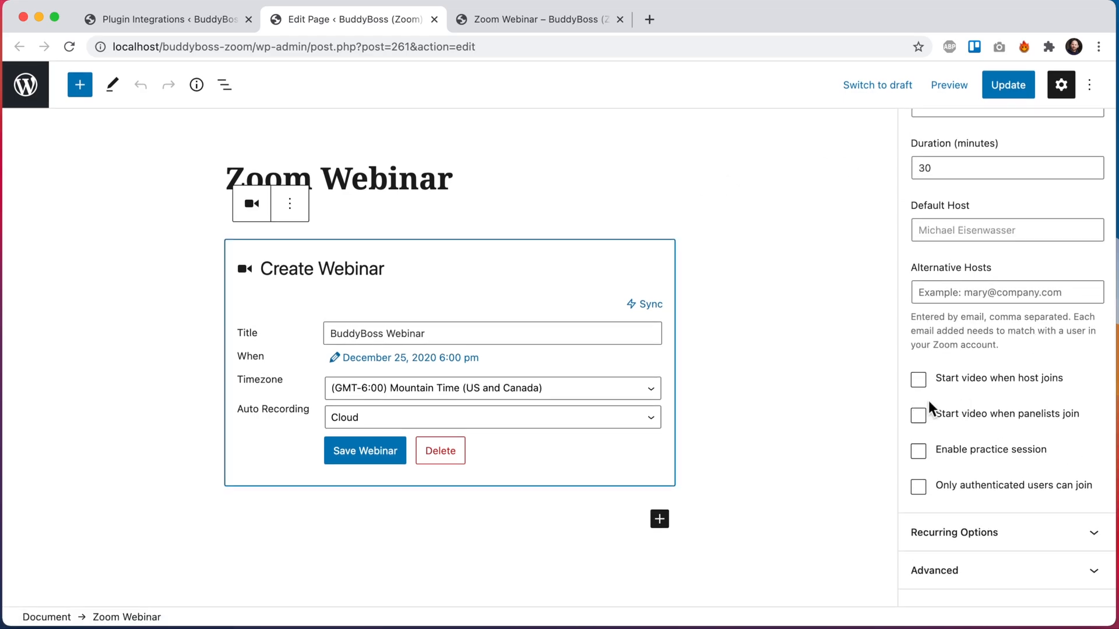
mouse_move(921, 440)
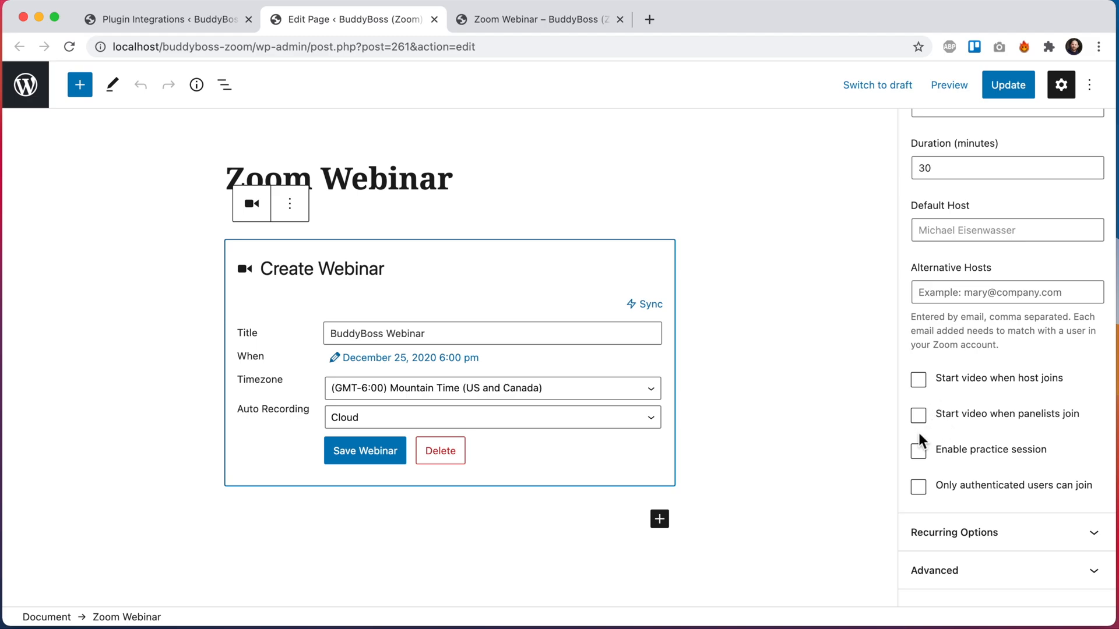
click(168, 19)
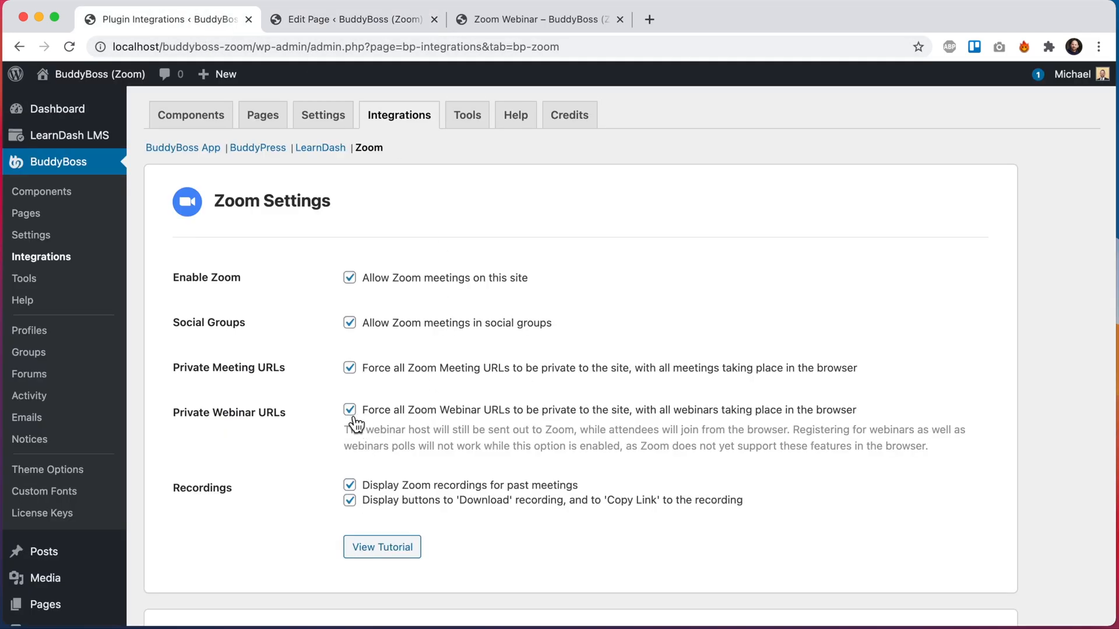
click(349, 19)
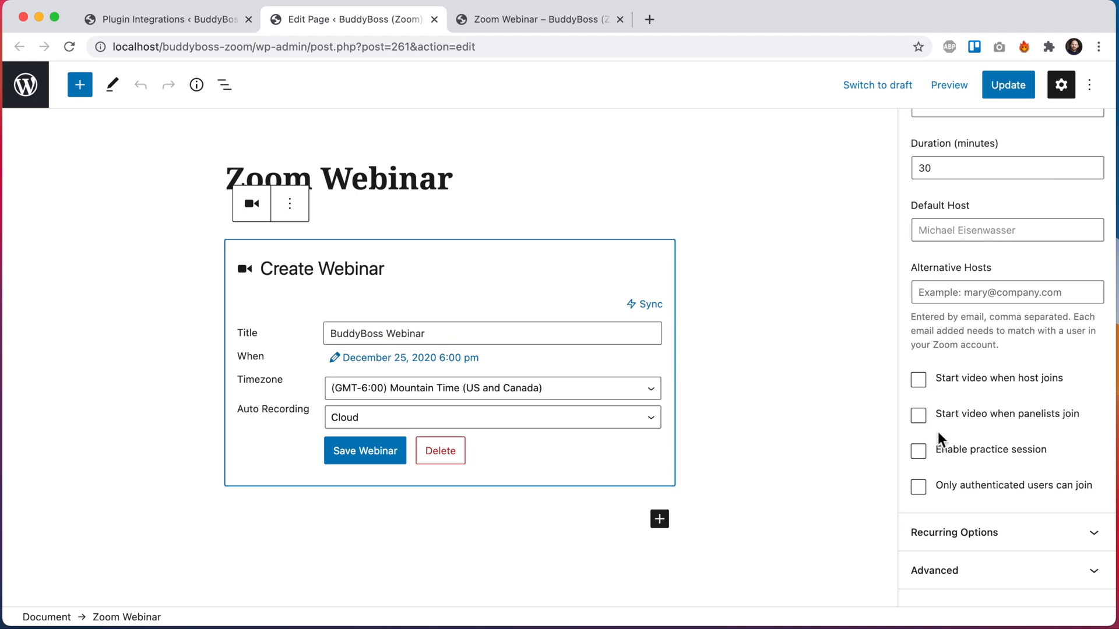
mouse_move(693, 444)
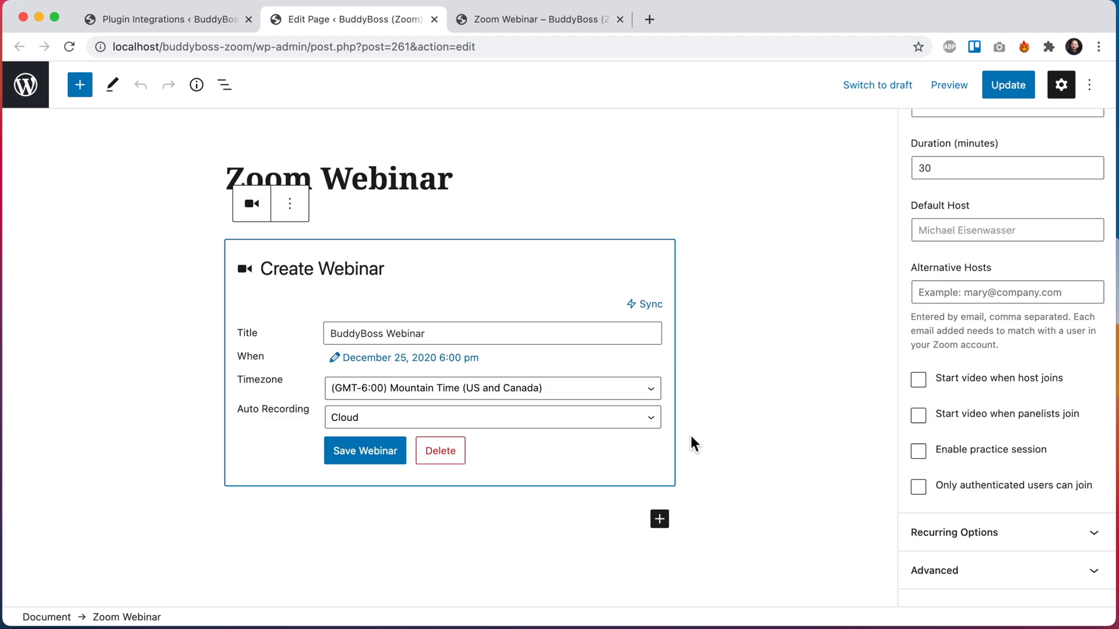
View the published Zoom Webinar page, then return to Zoom Settings
click(537, 19)
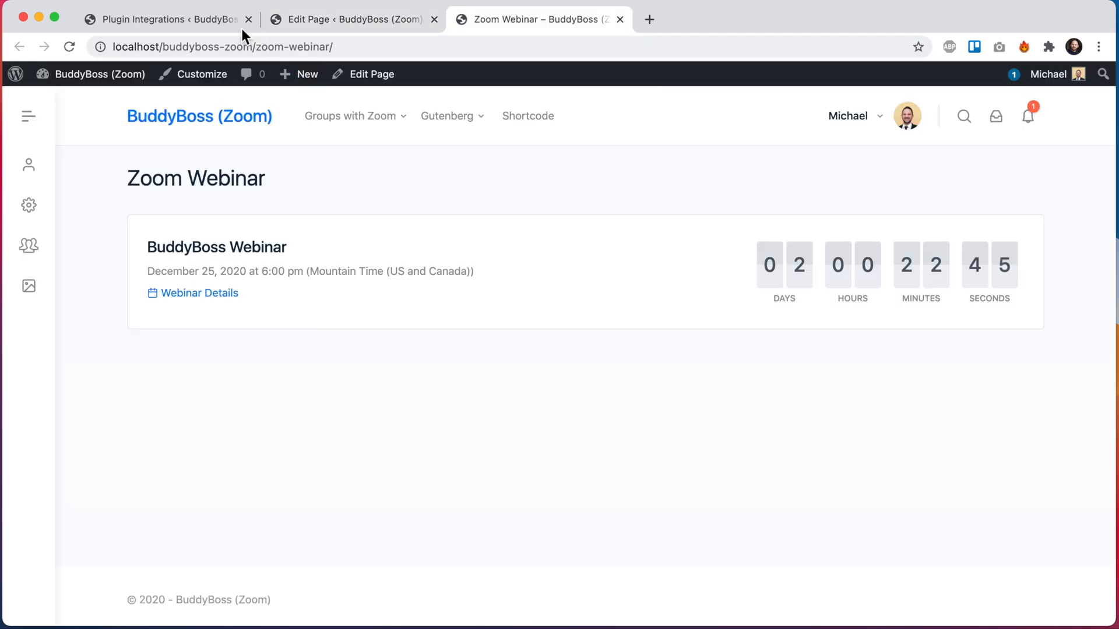
click(165, 19)
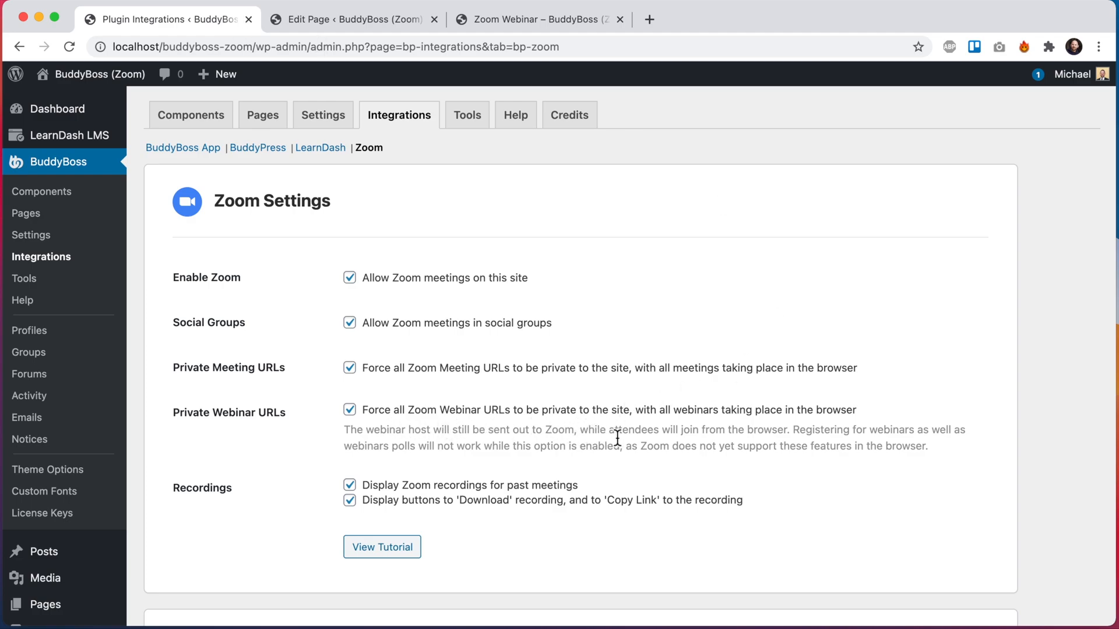
mouse_move(402, 470)
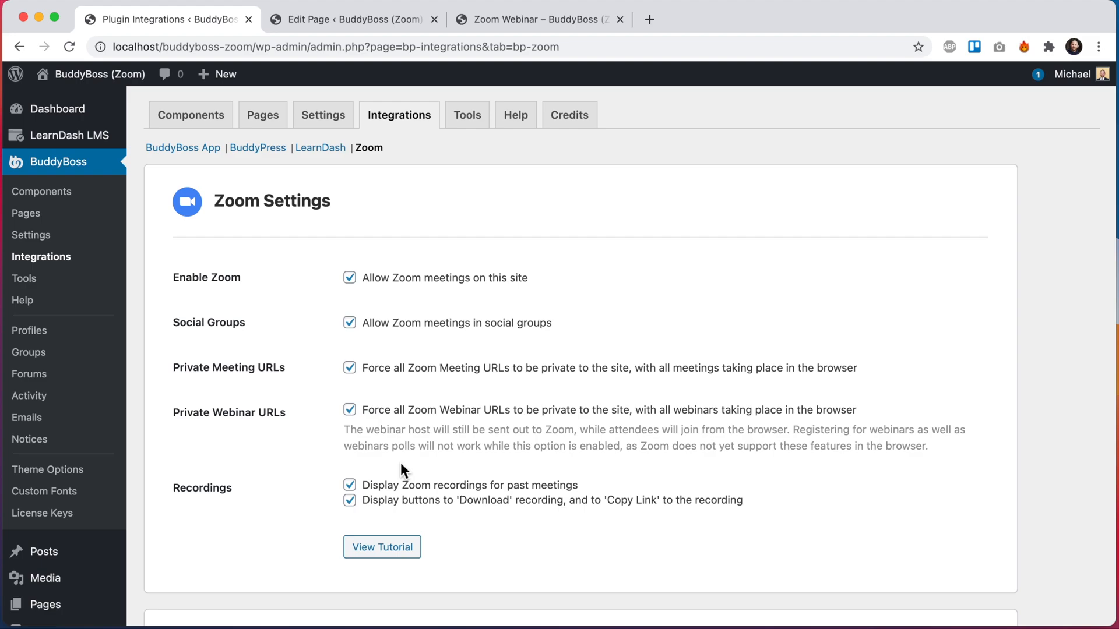
mouse_move(461, 436)
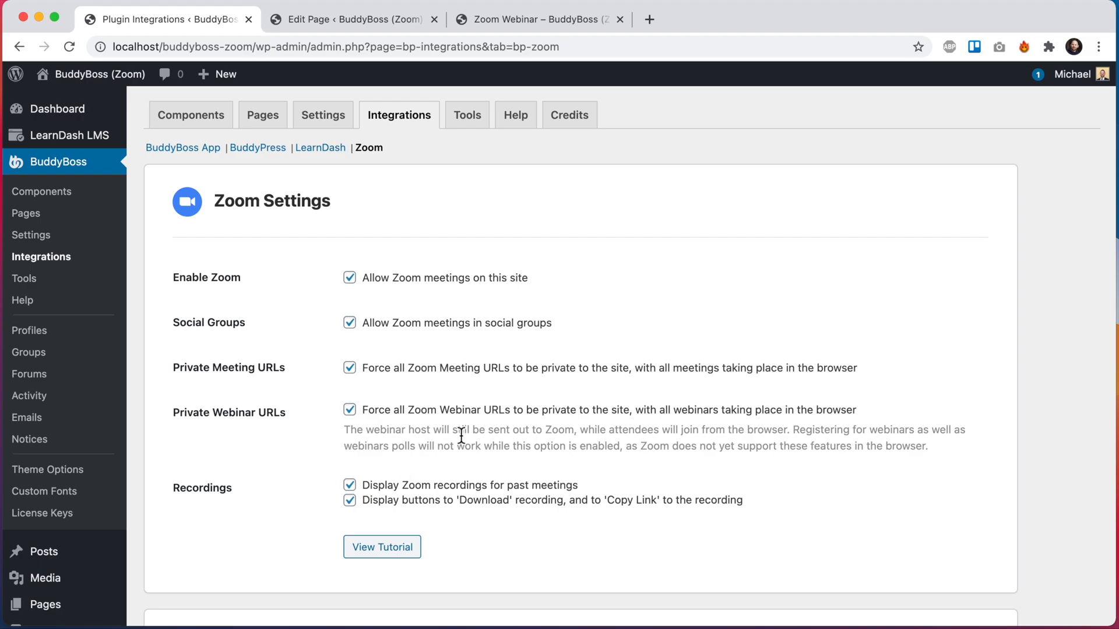
mouse_move(698, 417)
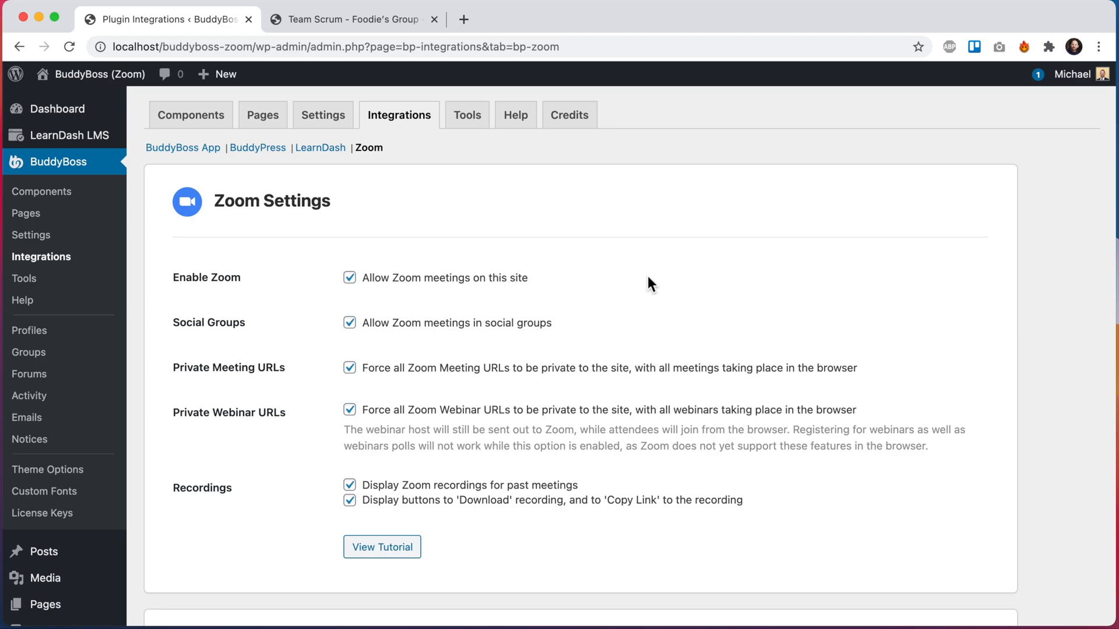
Switch to the Team Scrum – Foodie's Group tab and scroll to its Zoom Meetings panel
click(351, 19)
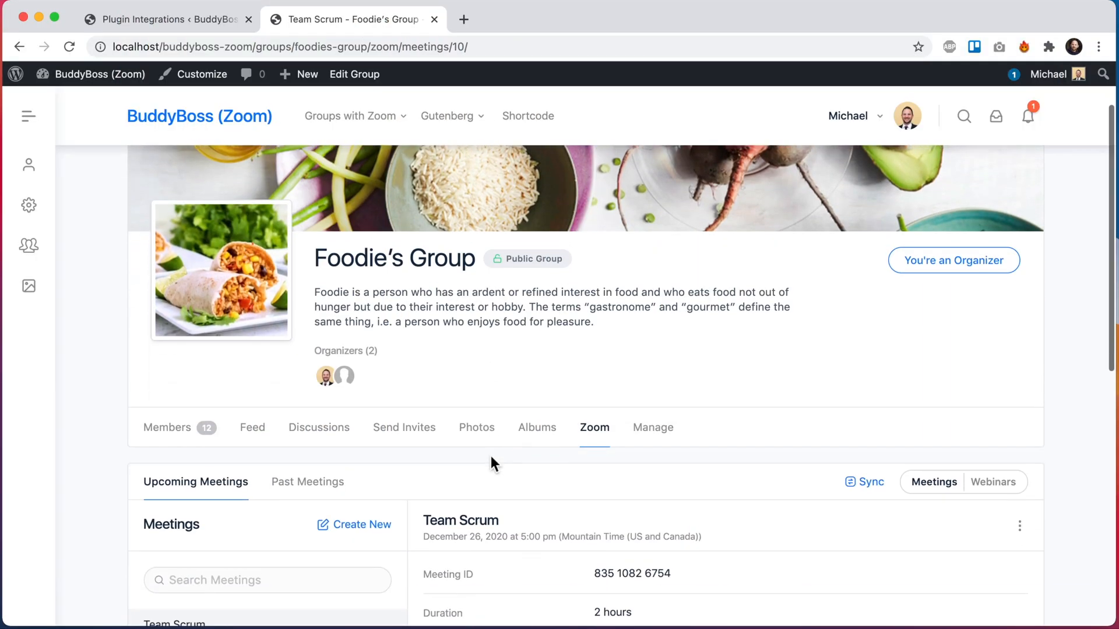
scroll(down, 3)
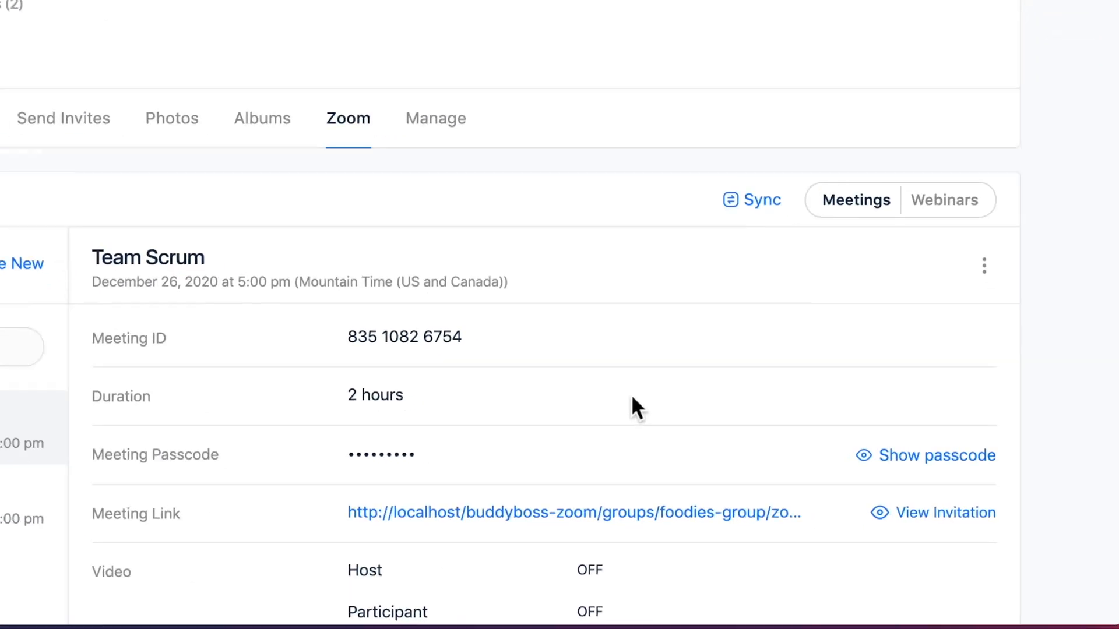
scroll(down, 3)
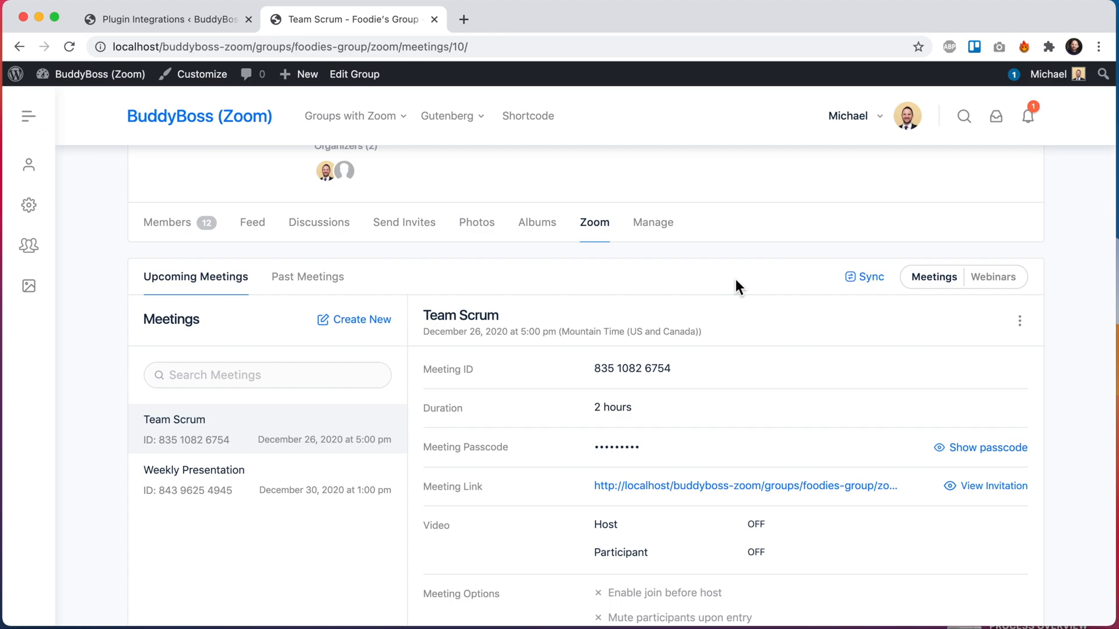
mouse_move(975, 307)
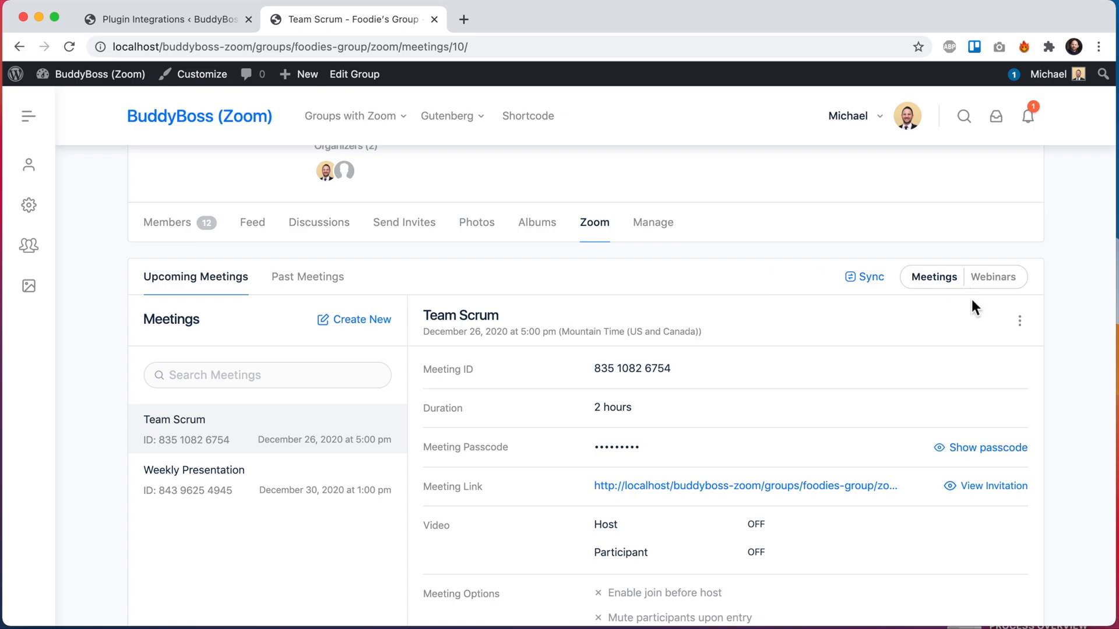
mouse_move(950, 321)
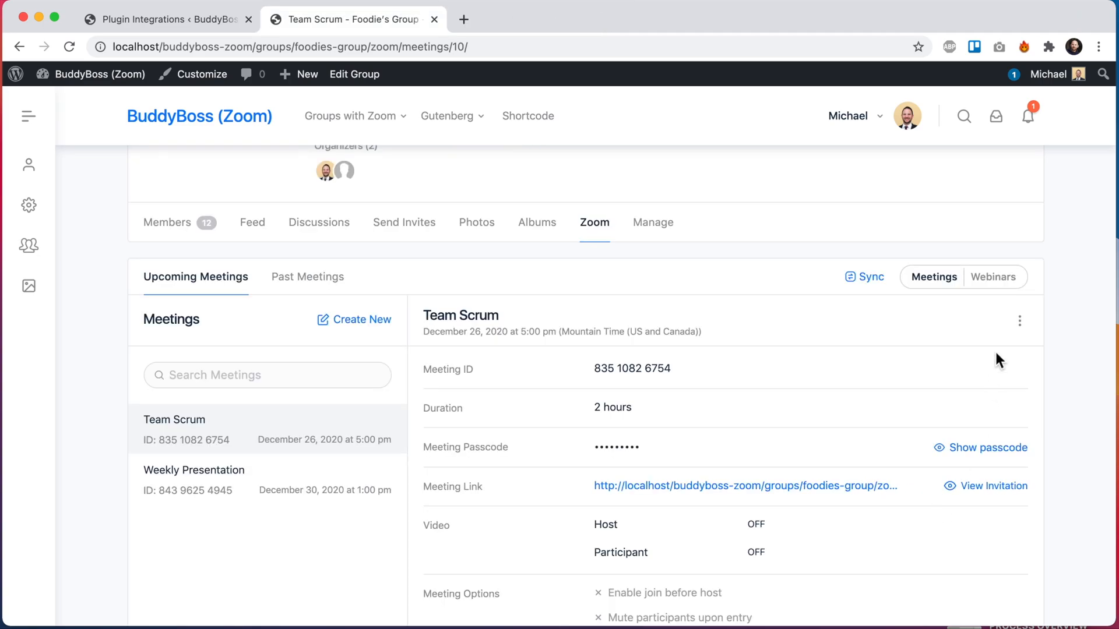
mouse_move(933, 285)
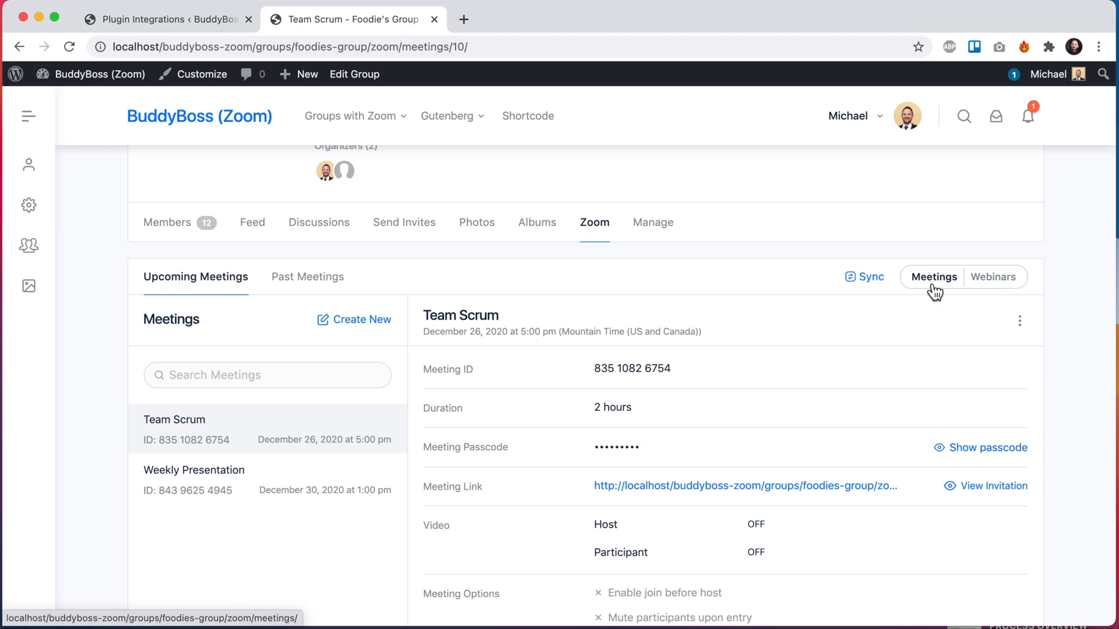
Scroll down to Foodie's Group's upcoming 'How to use webinars' webinar listing
scroll(down, 3)
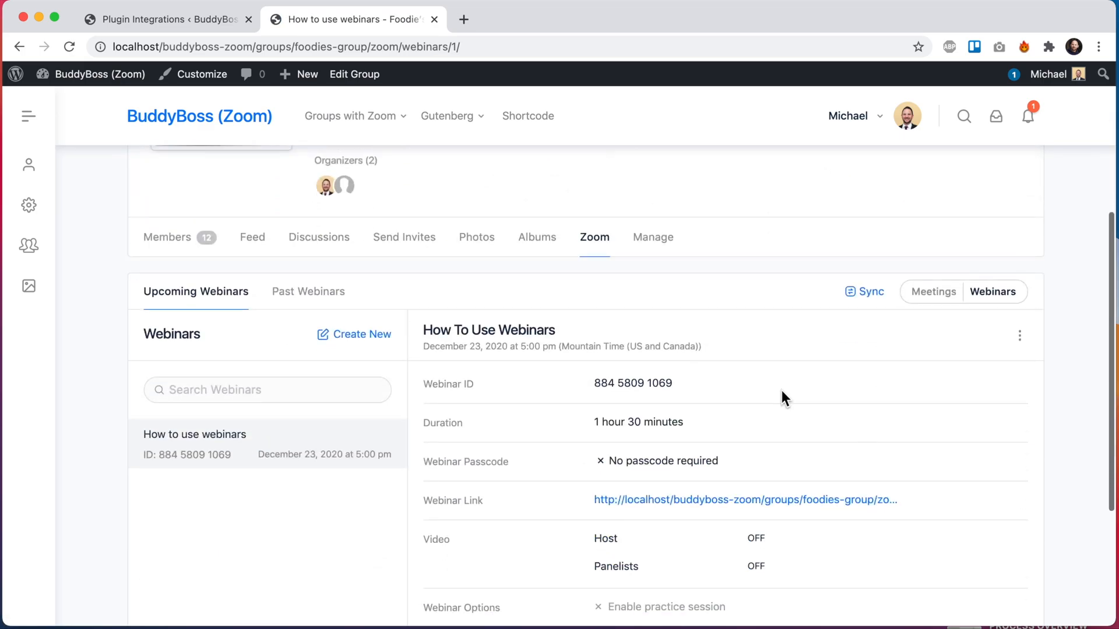
scroll(down, 3)
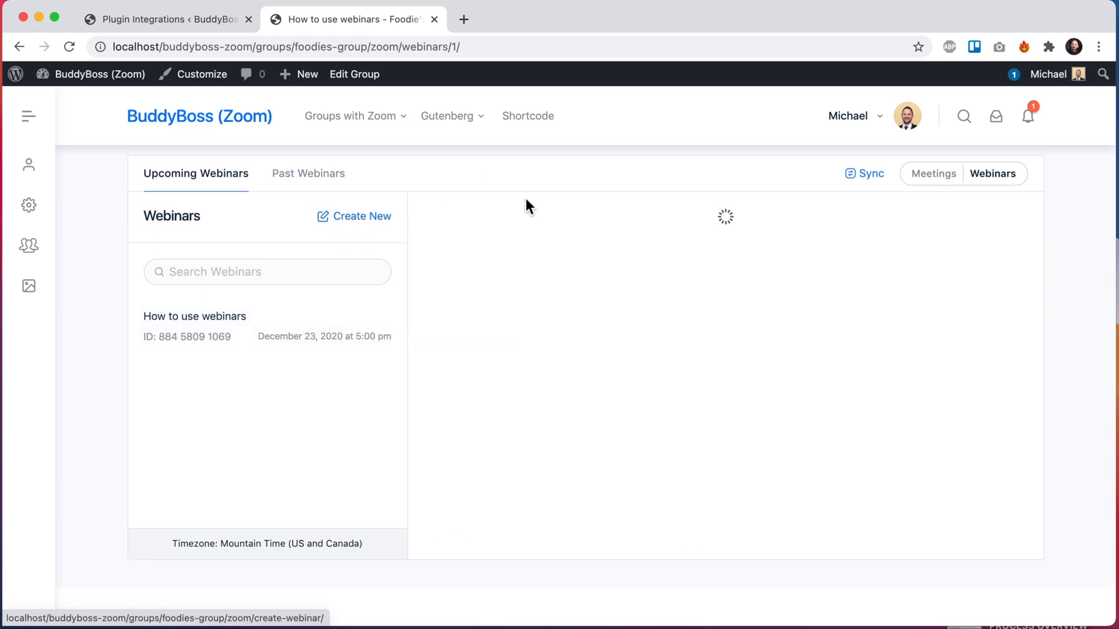
Enter the new webinar's title ('Mike's we…') with a 2 hour 30 minute duration
click(360, 215)
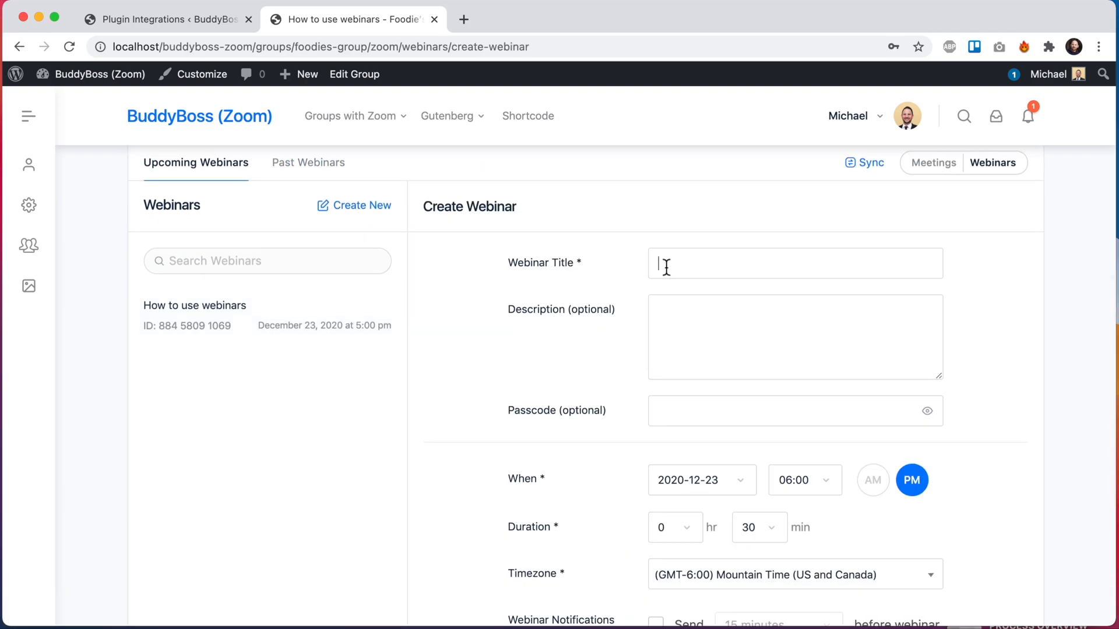
text(Mike's we)
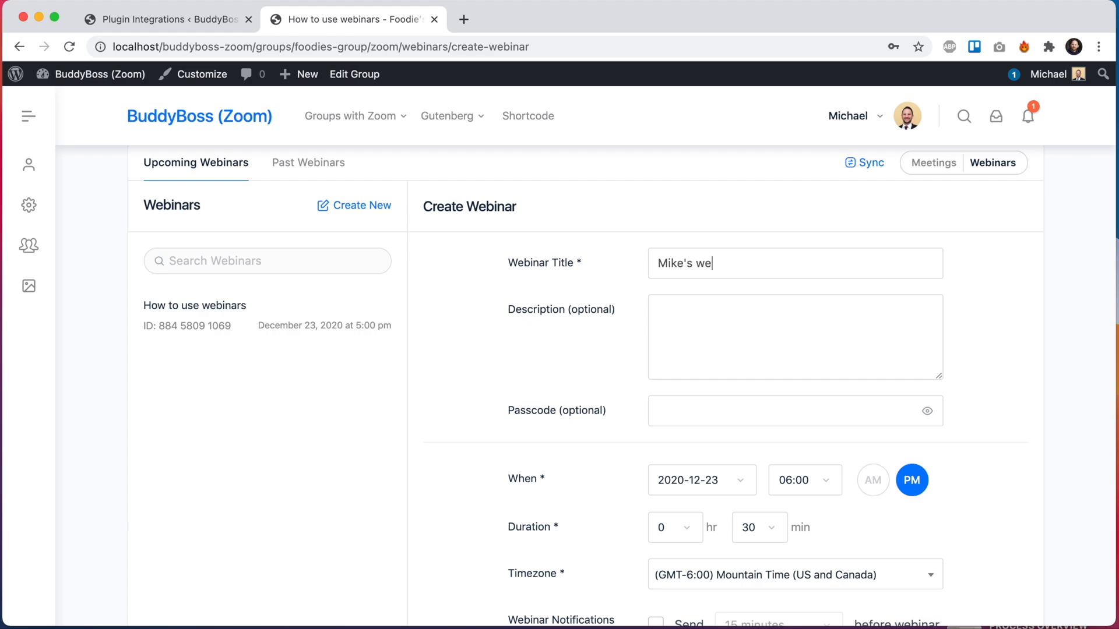
text(Go)
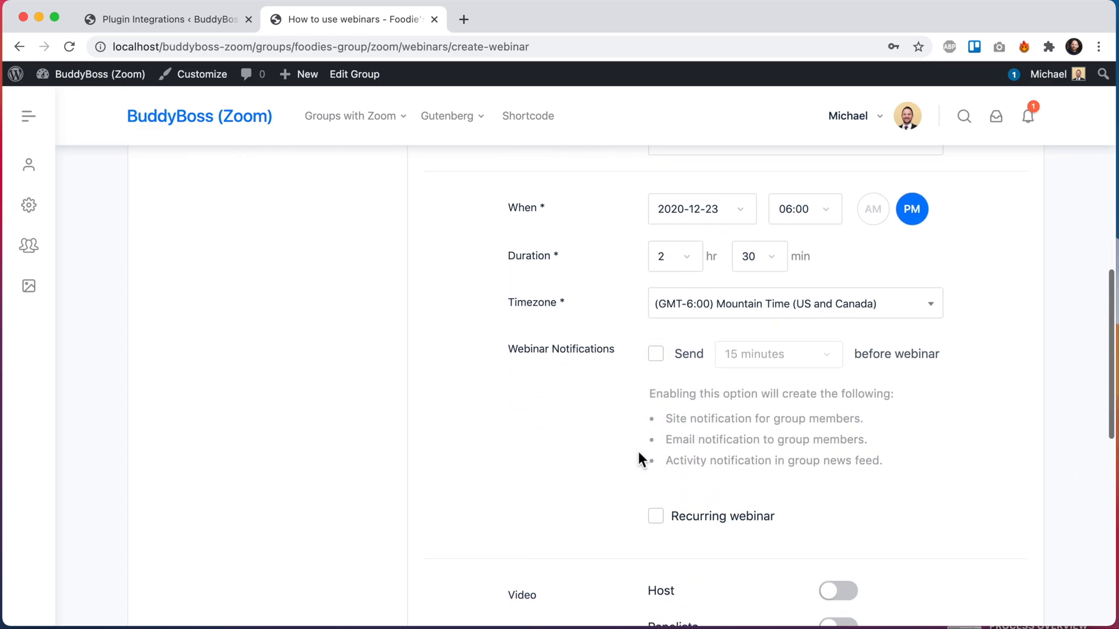
Enable webinar notifications and have them sent 15 minutes before the start
scroll(down, 3)
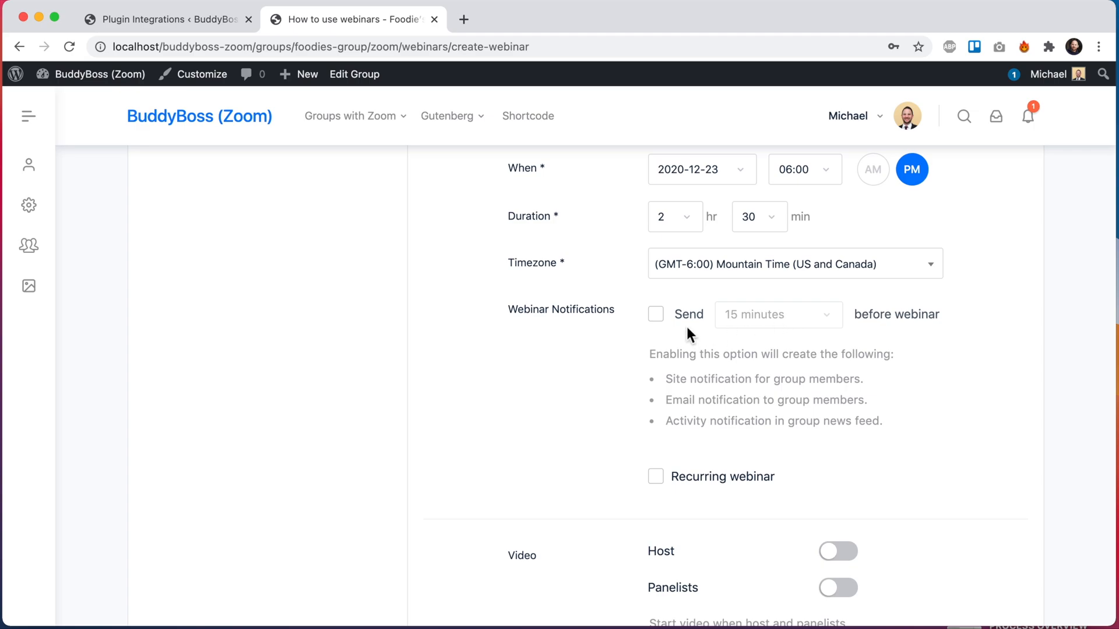
mouse_move(785, 351)
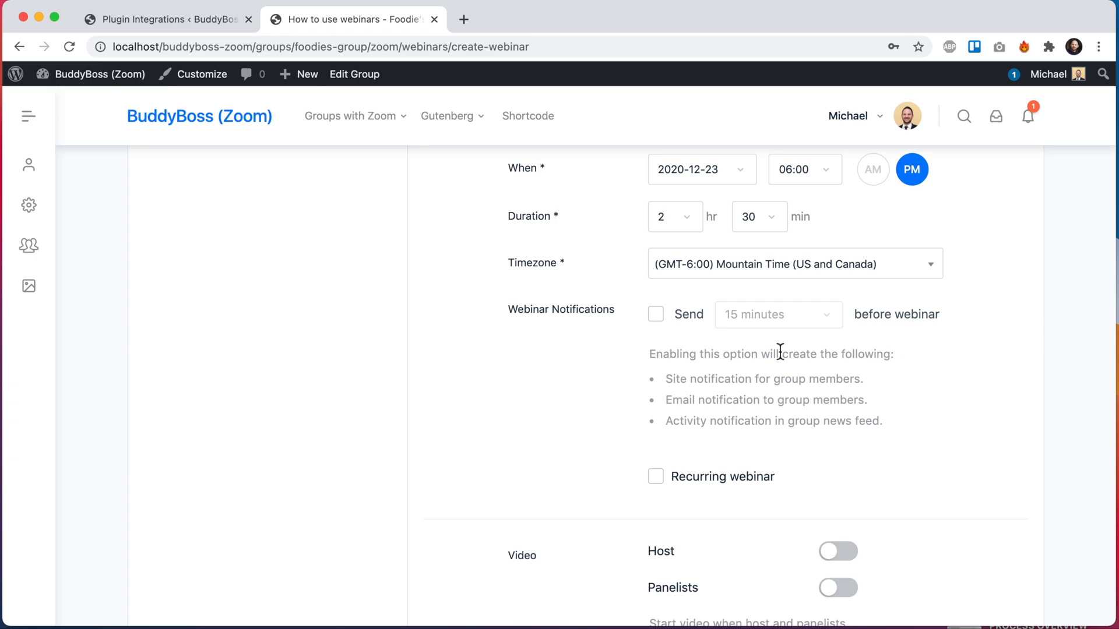
click(655, 315)
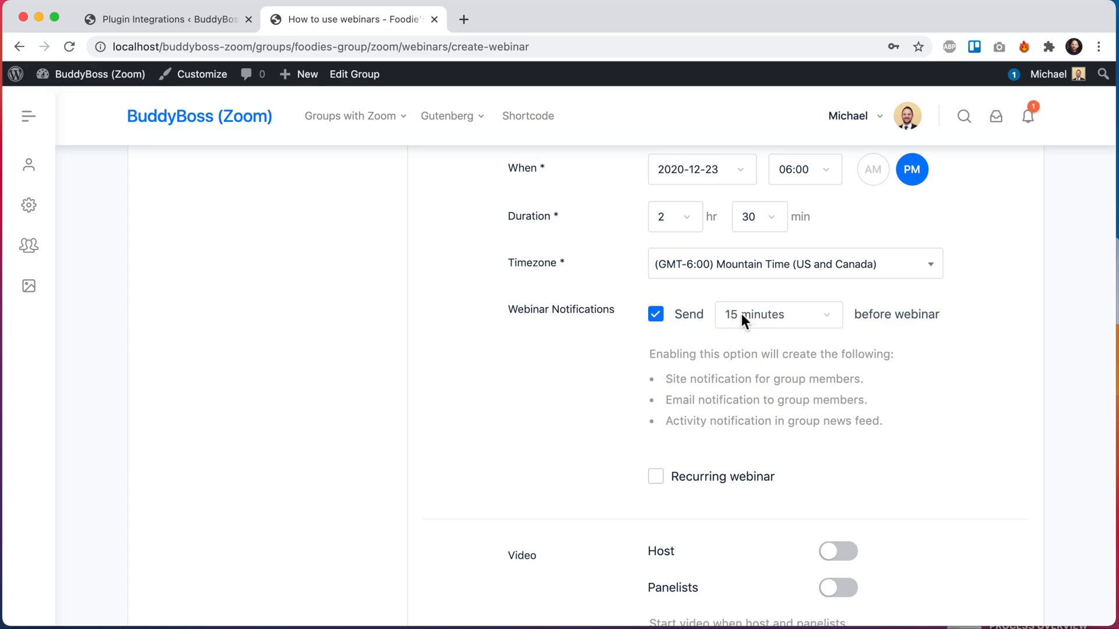
click(777, 315)
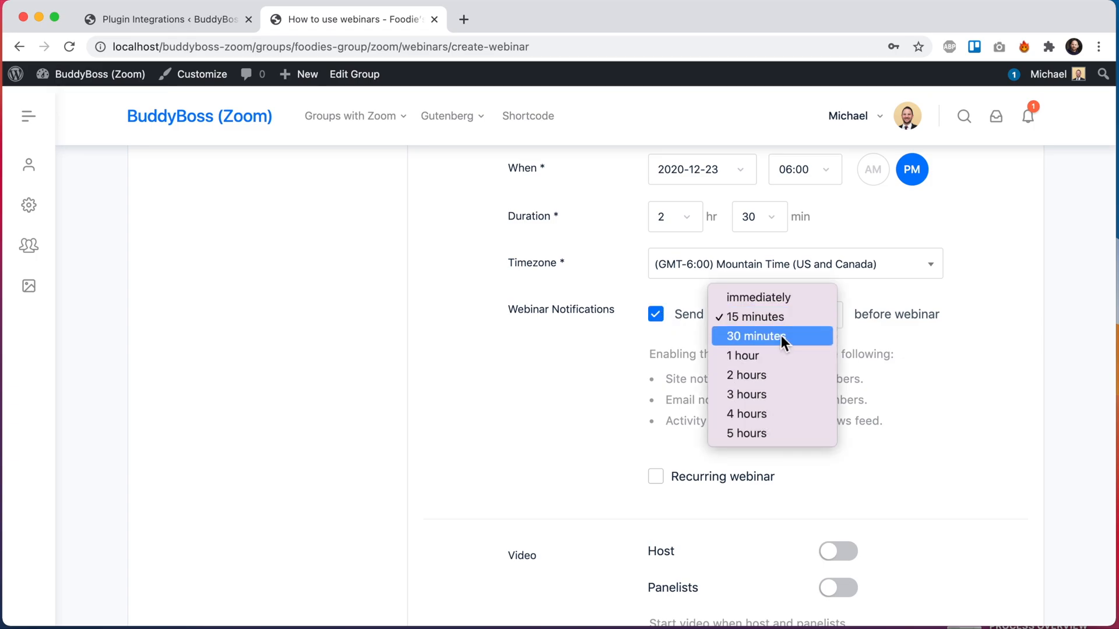
mouse_move(797, 317)
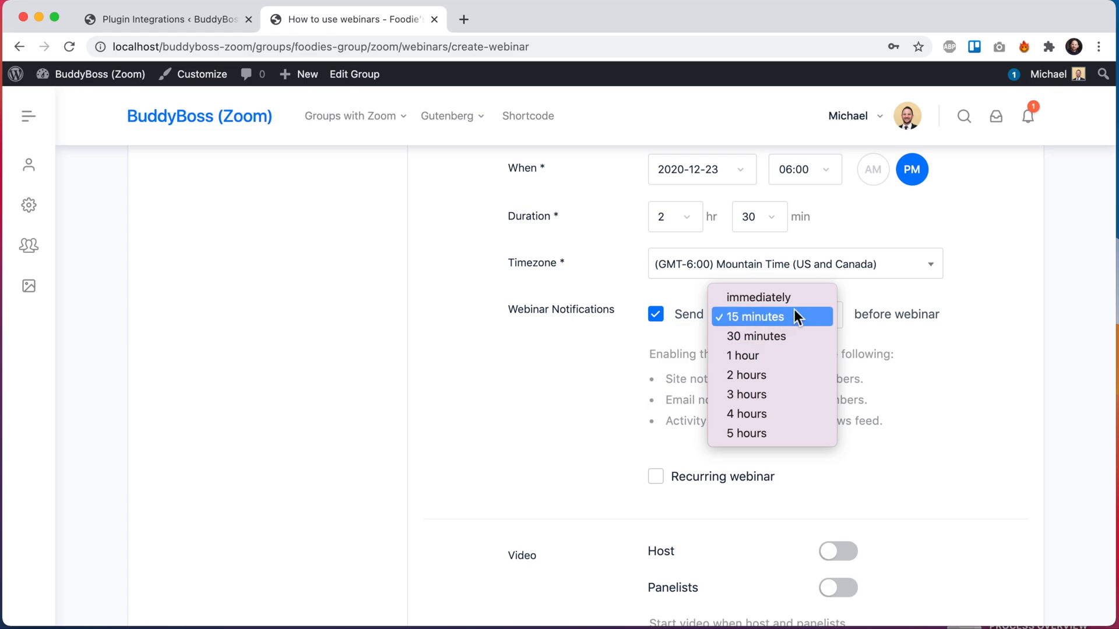
click(750, 316)
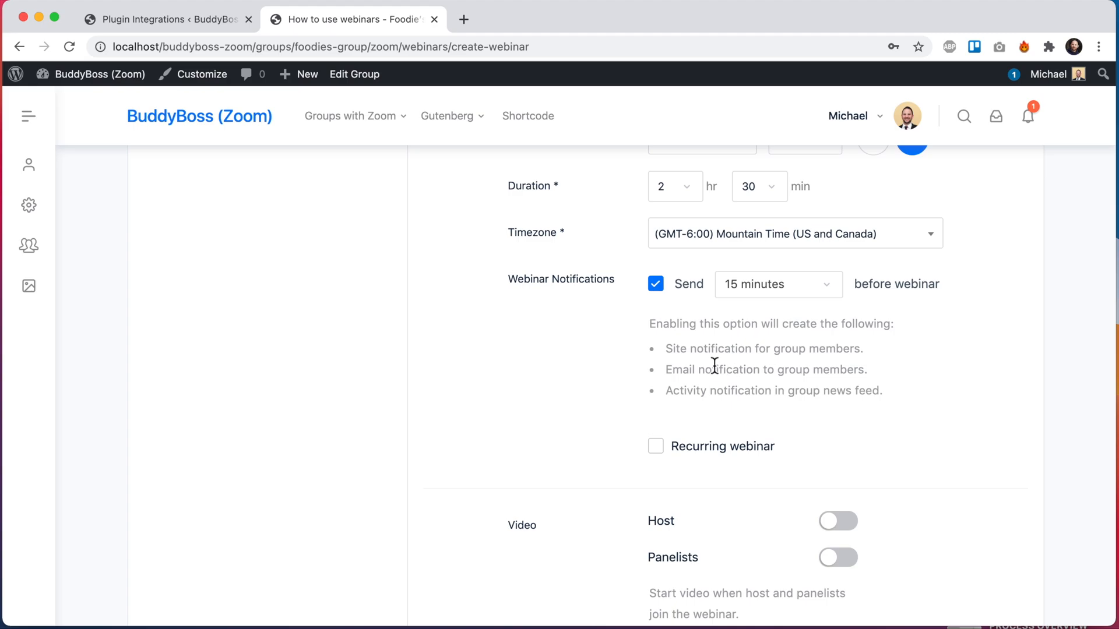
mouse_move(830, 392)
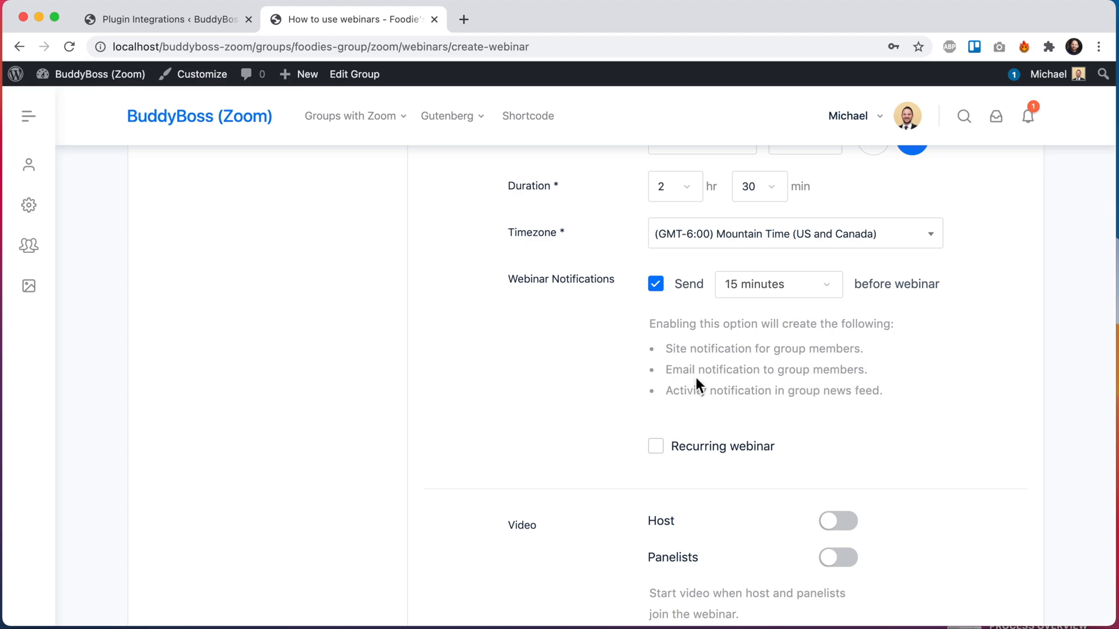
mouse_move(776, 289)
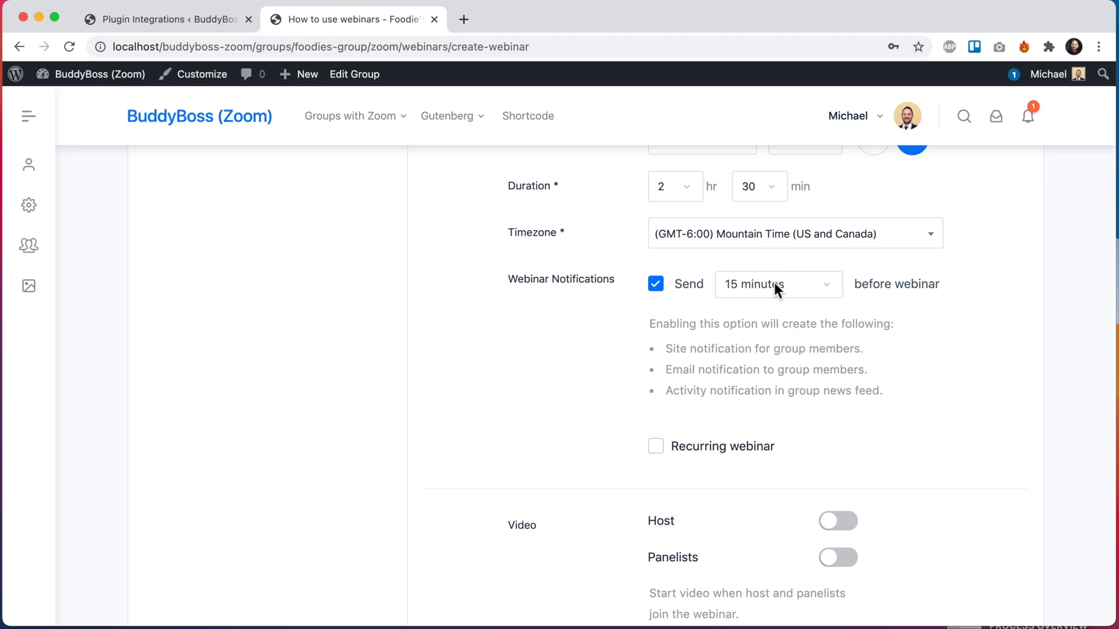
mouse_move(778, 404)
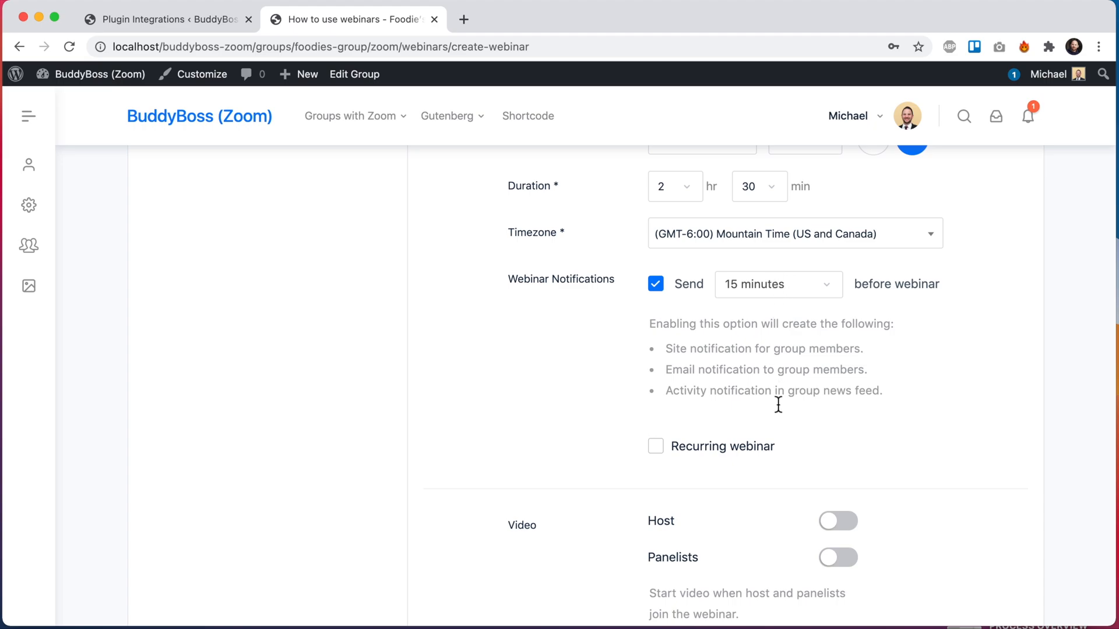
Mark the webinar as recurring, keeping Daily recurrence ending 2020-12-30
click(655, 446)
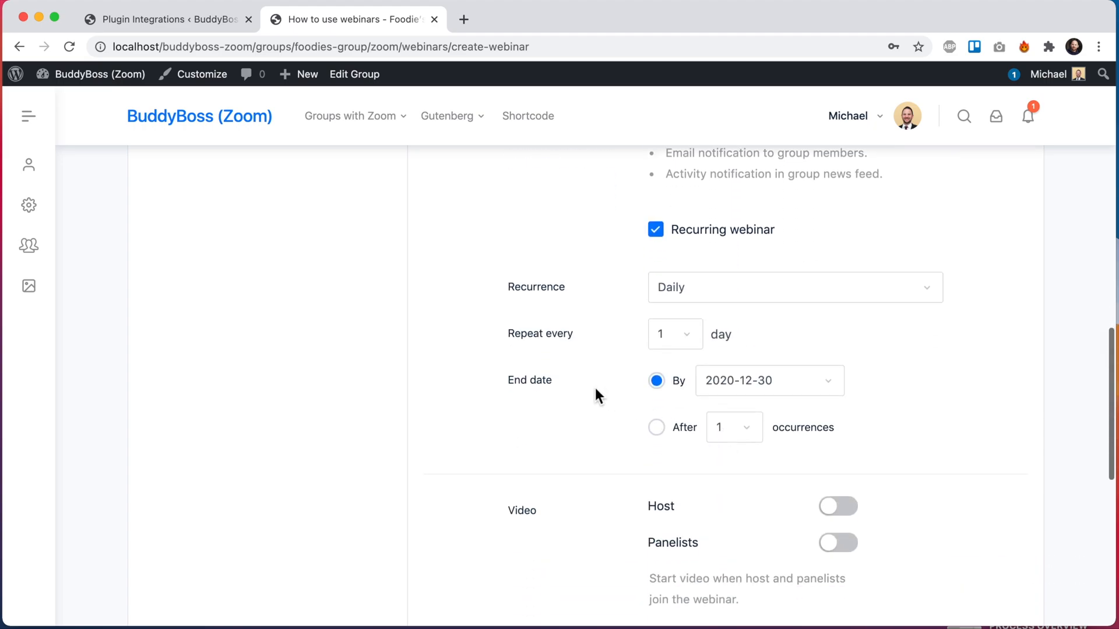
scroll(down, 3)
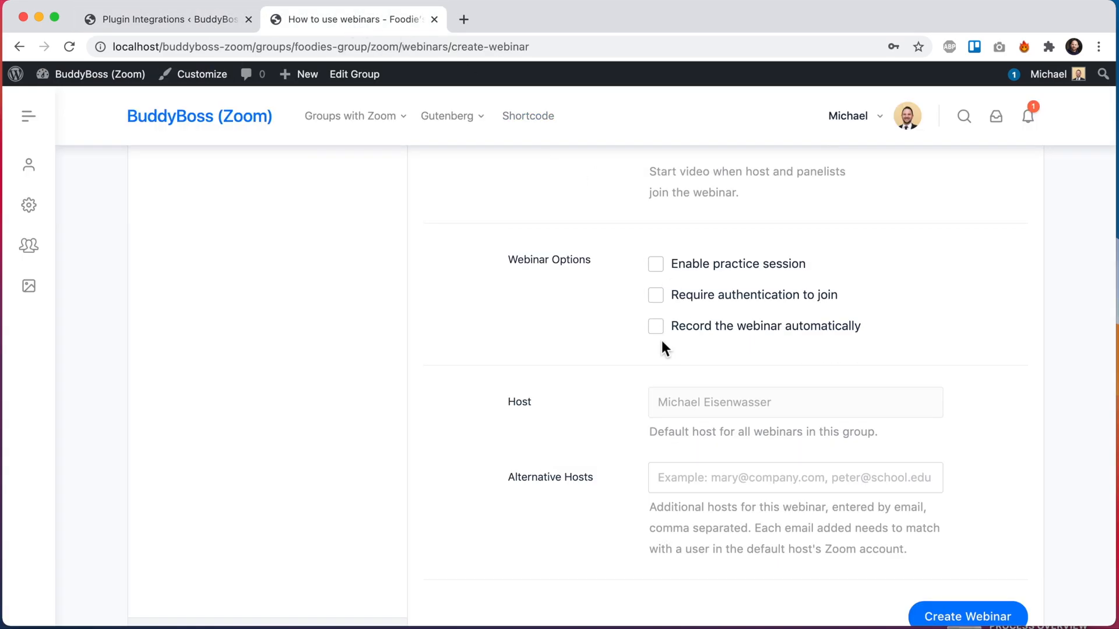
mouse_move(659, 359)
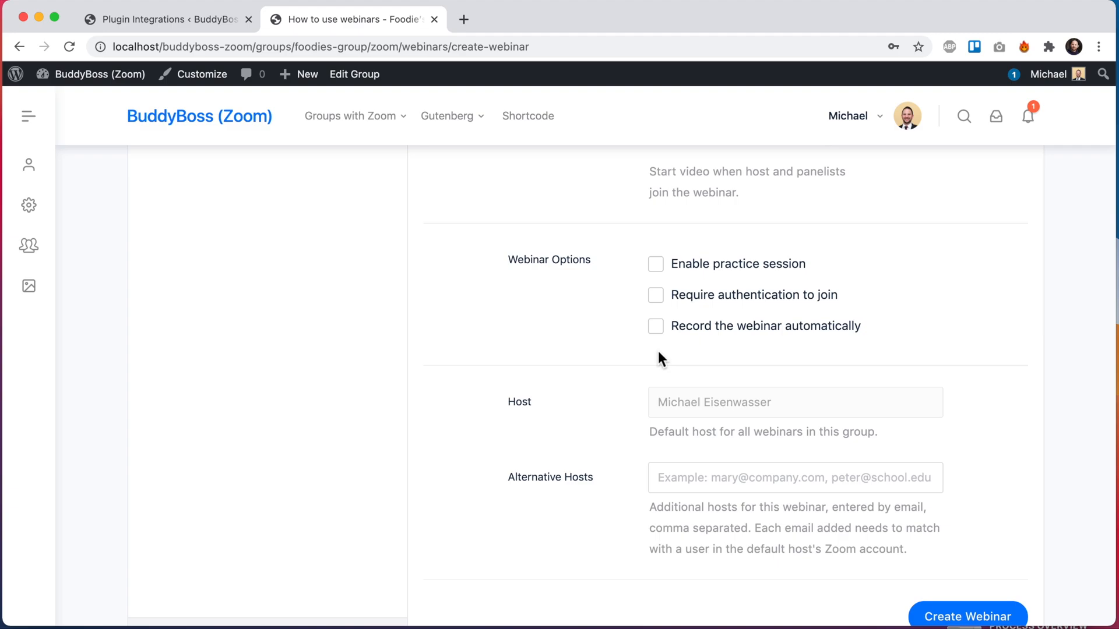
mouse_move(254, 7)
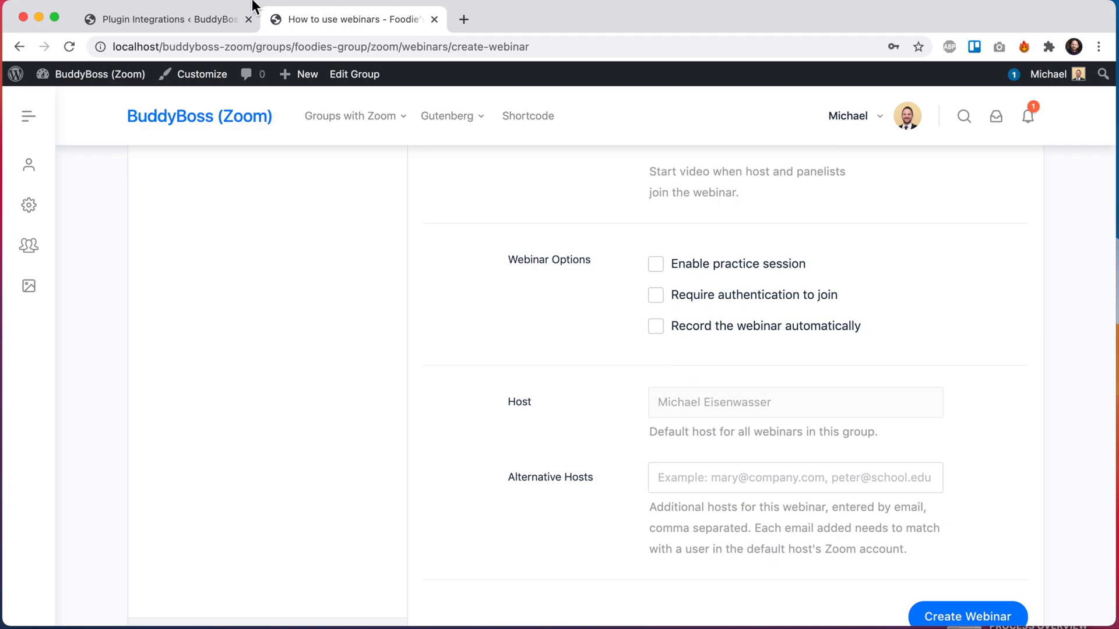
click(164, 19)
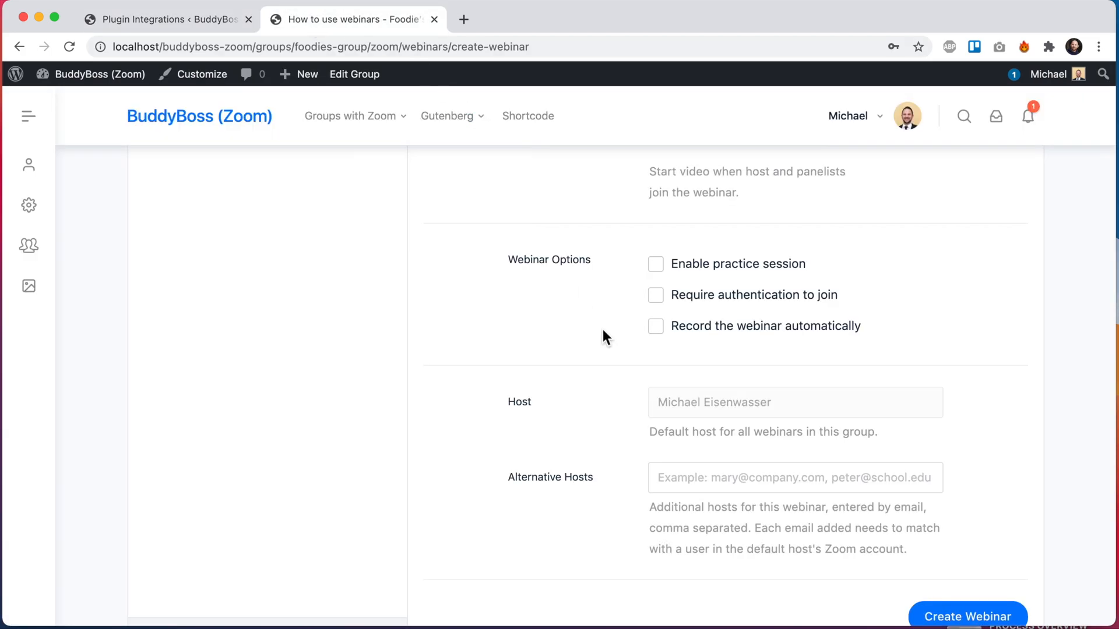
scroll(down, 3)
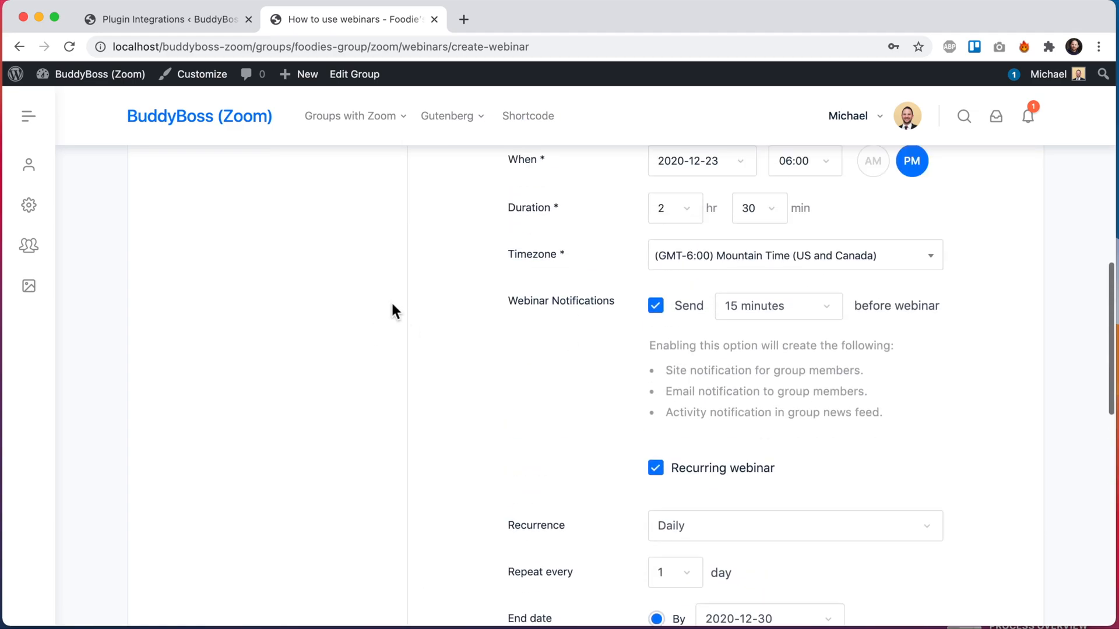
scroll(down, 3)
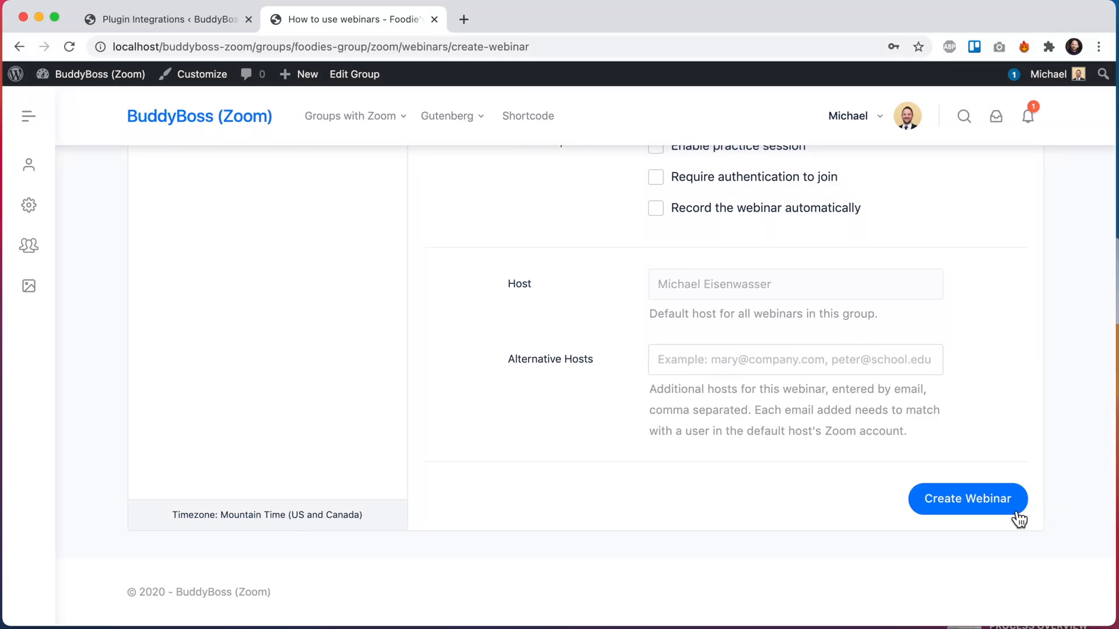
Create Mike's Webinar, producing 8 daily occurrences through December 30
click(967, 499)
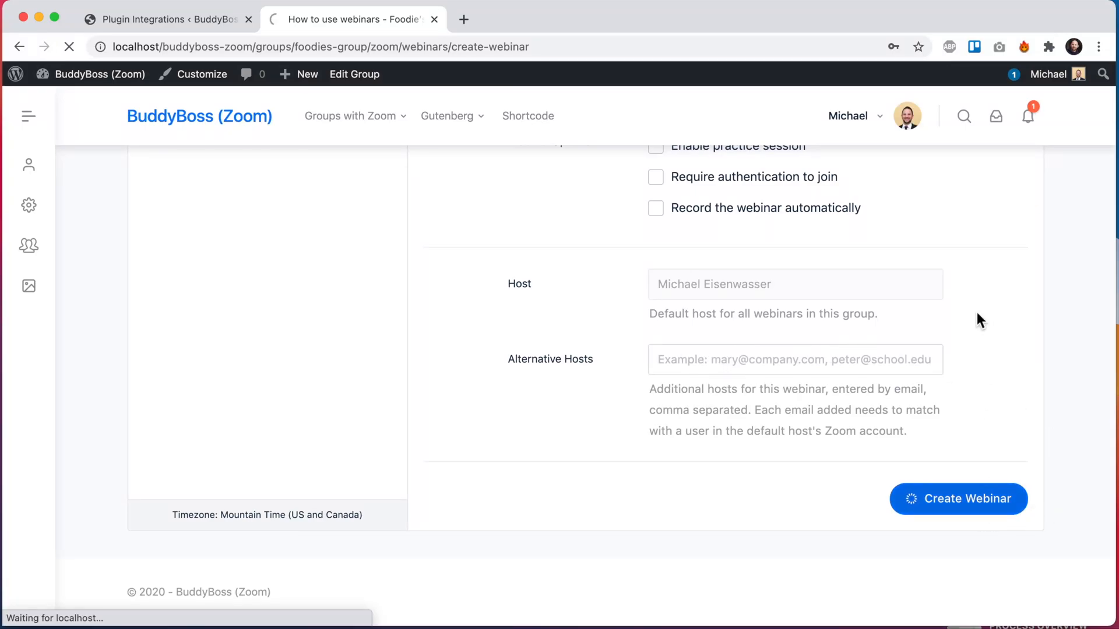
click(958, 499)
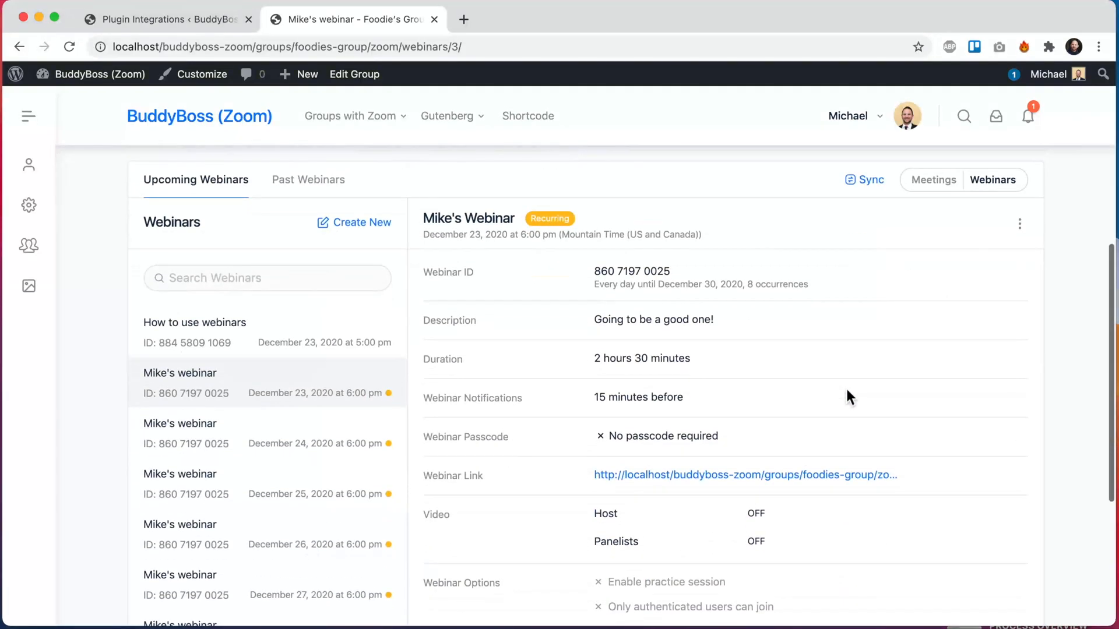
scroll(down, 3)
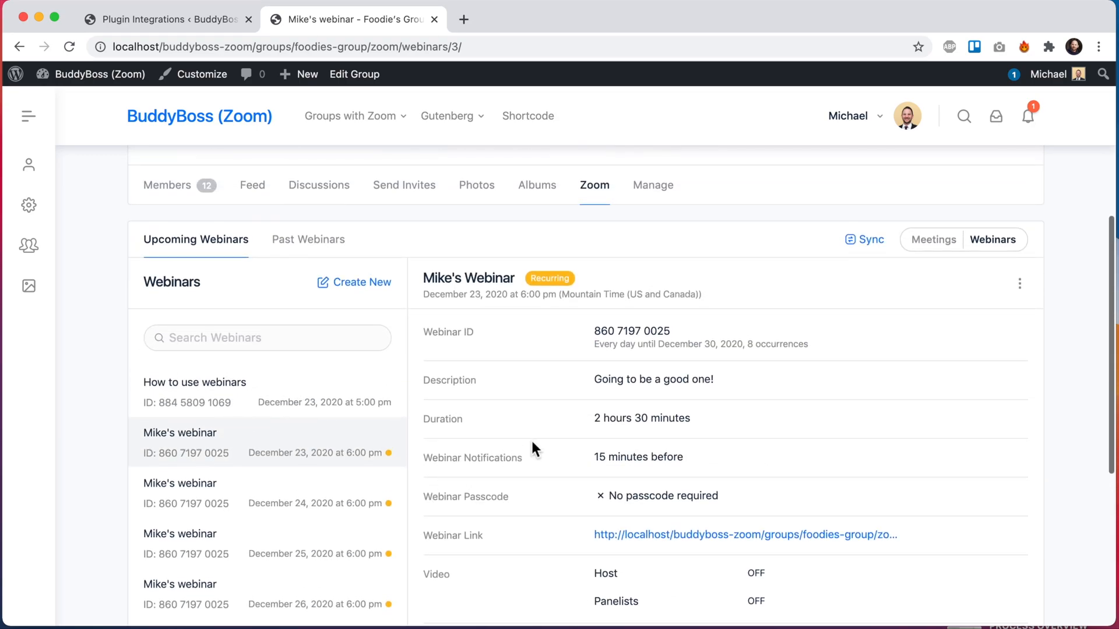
scroll(down, 3)
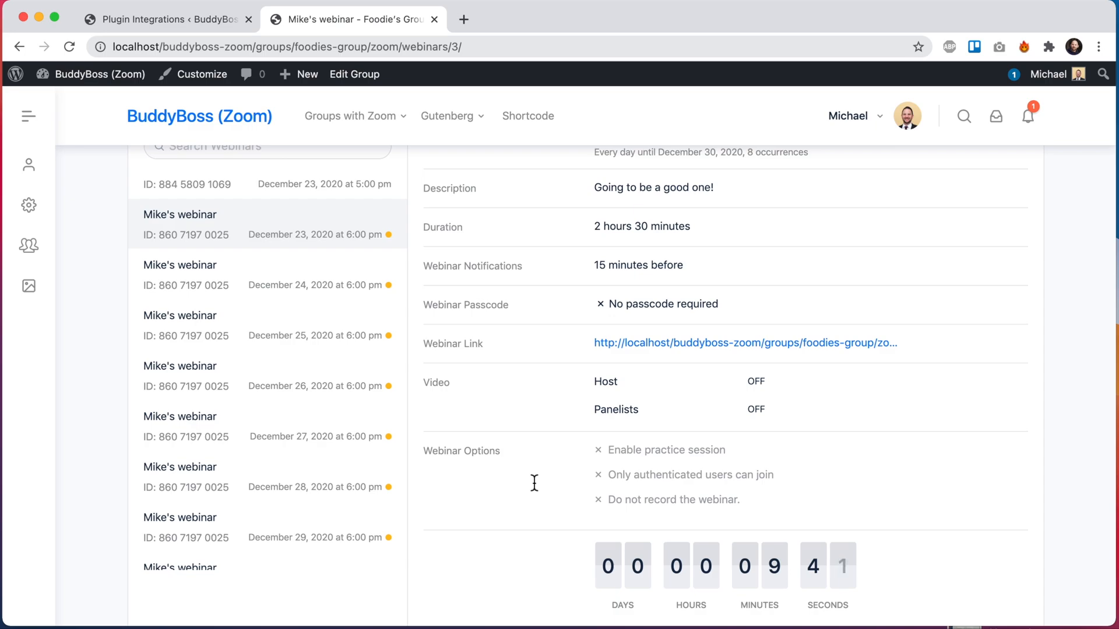
scroll(down, 3)
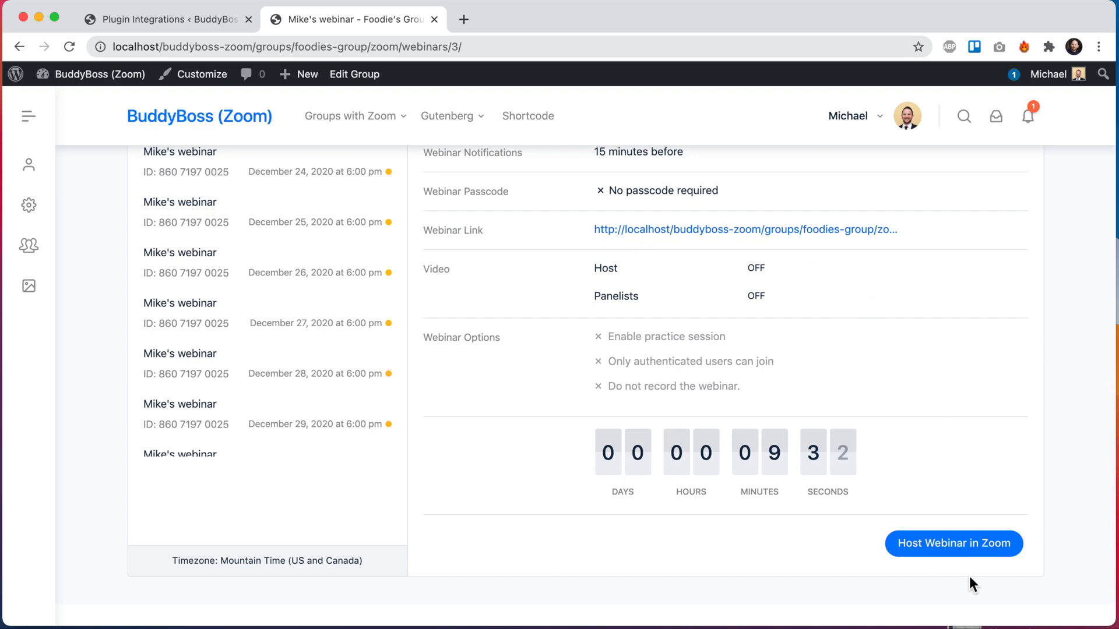
click(953, 543)
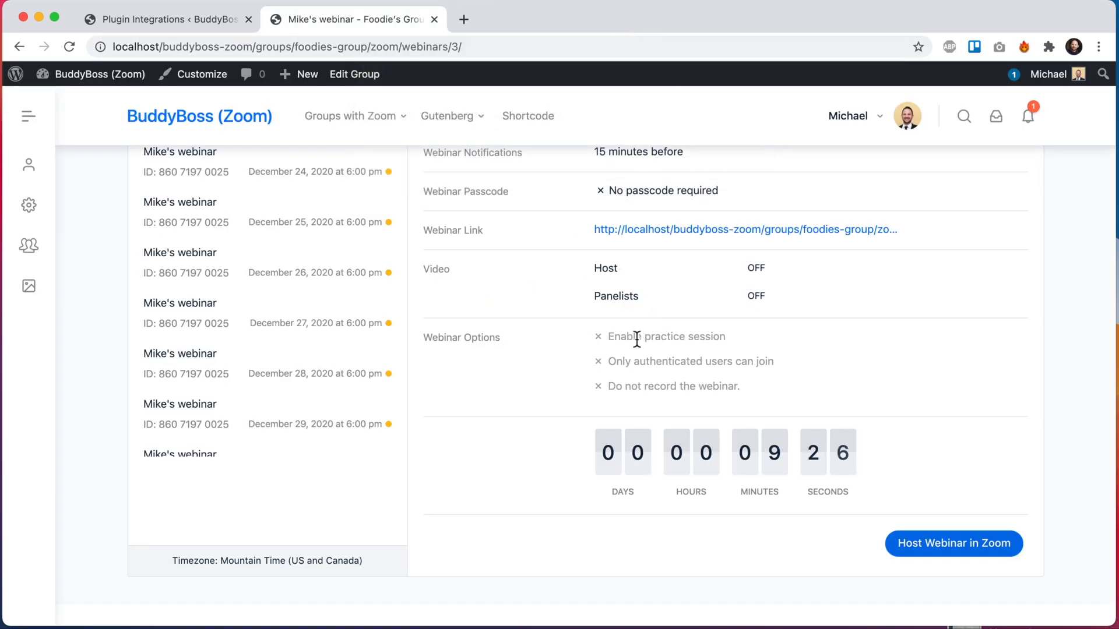
mouse_move(528, 366)
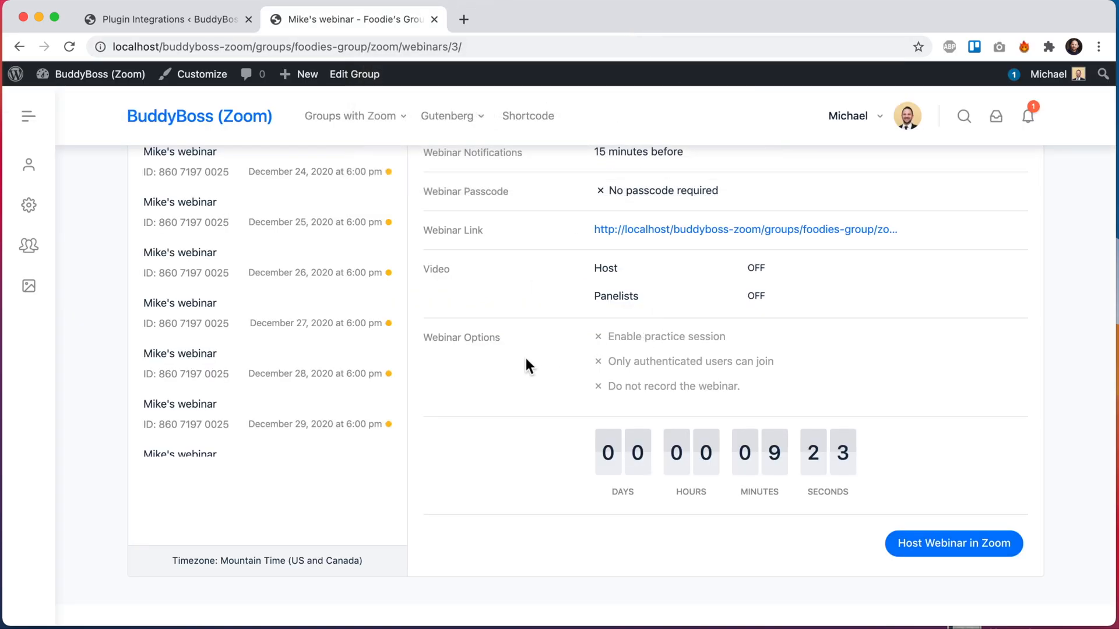
mouse_move(953, 544)
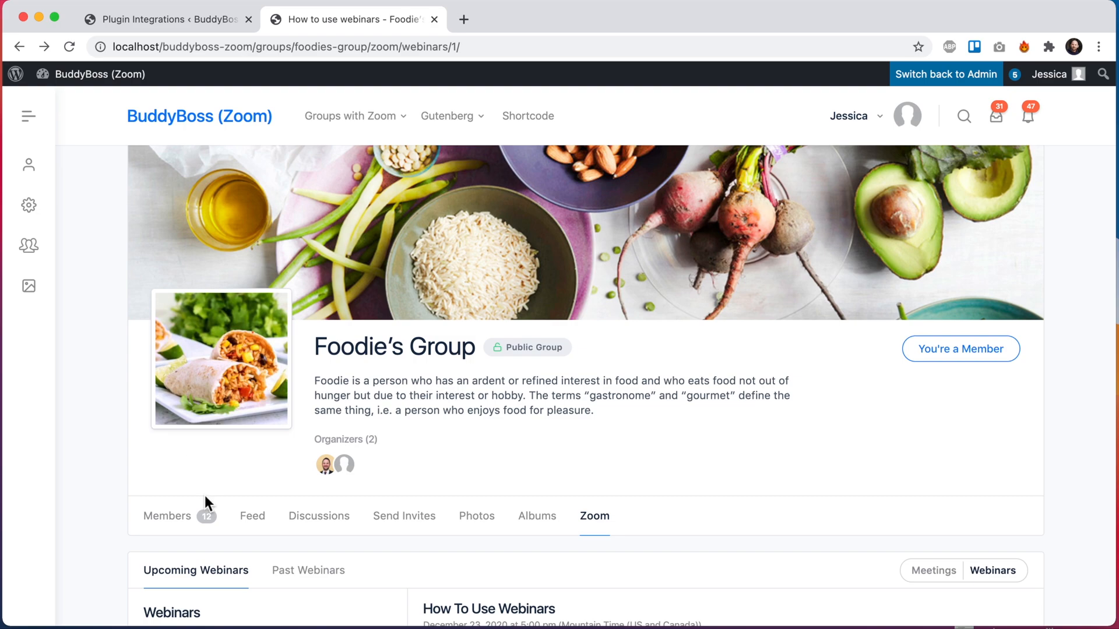
Review Jessica's member view of 'How to use webinars', which offers joining in browser
scroll(down, 3)
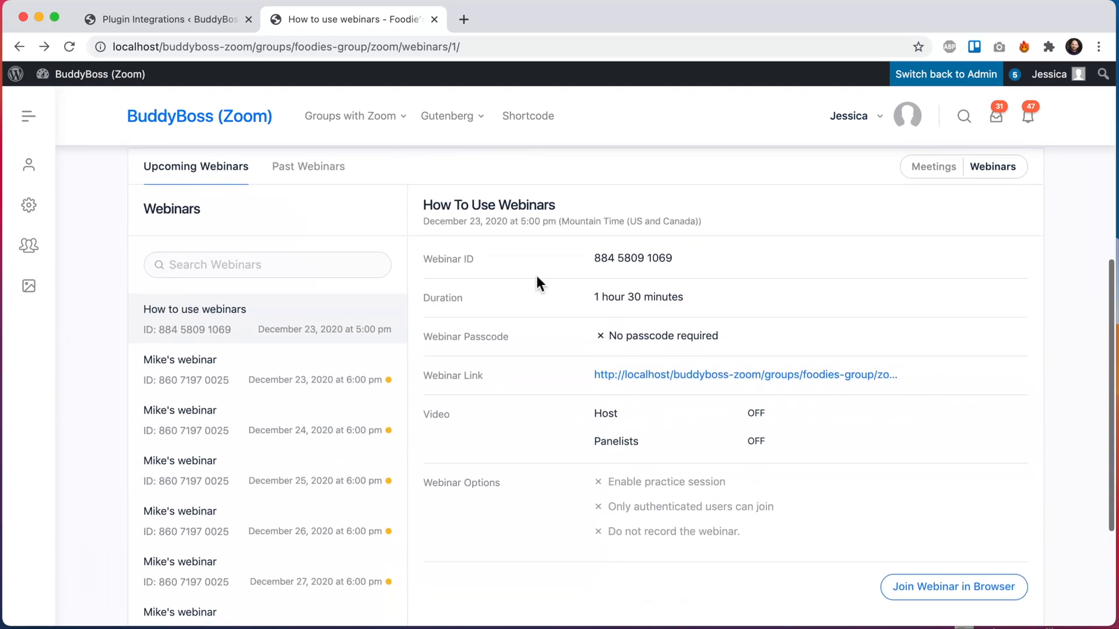
scroll(down, 3)
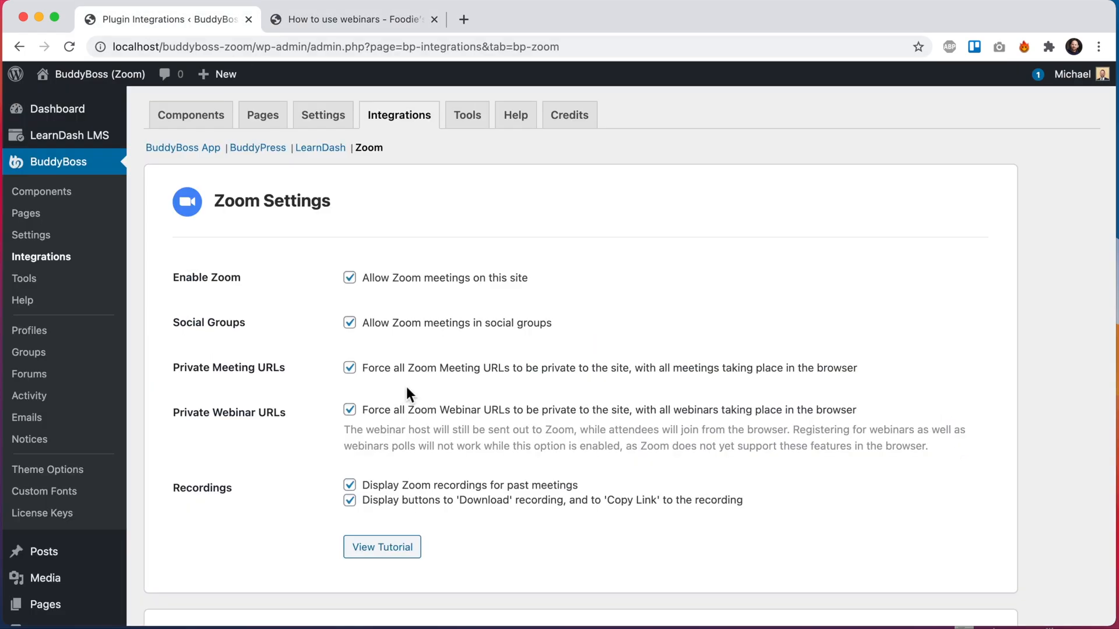
click(349, 19)
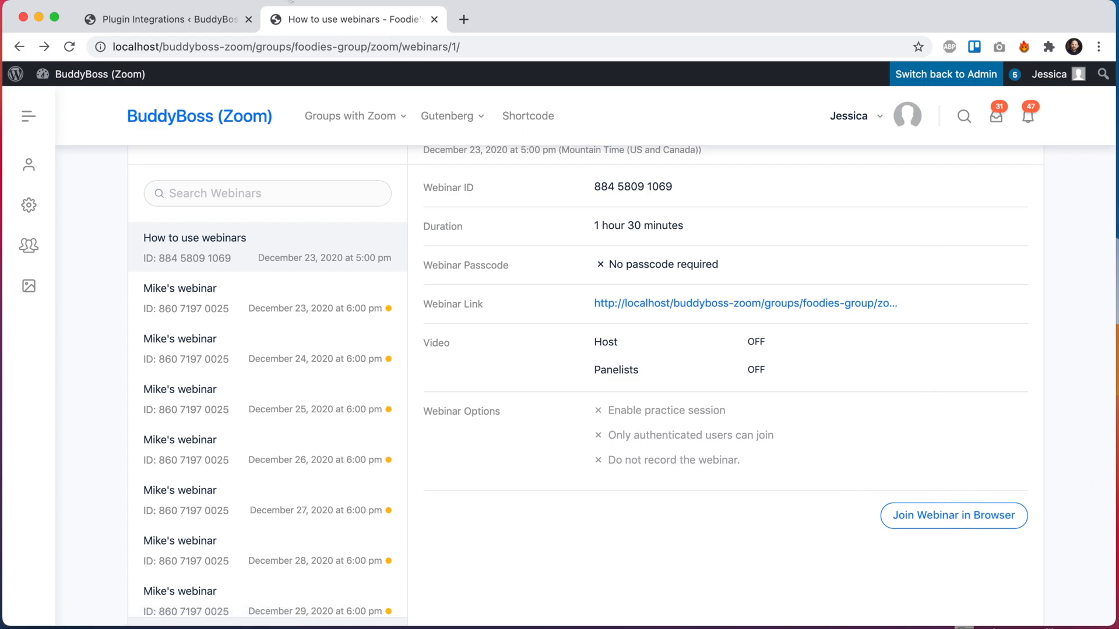
click(164, 19)
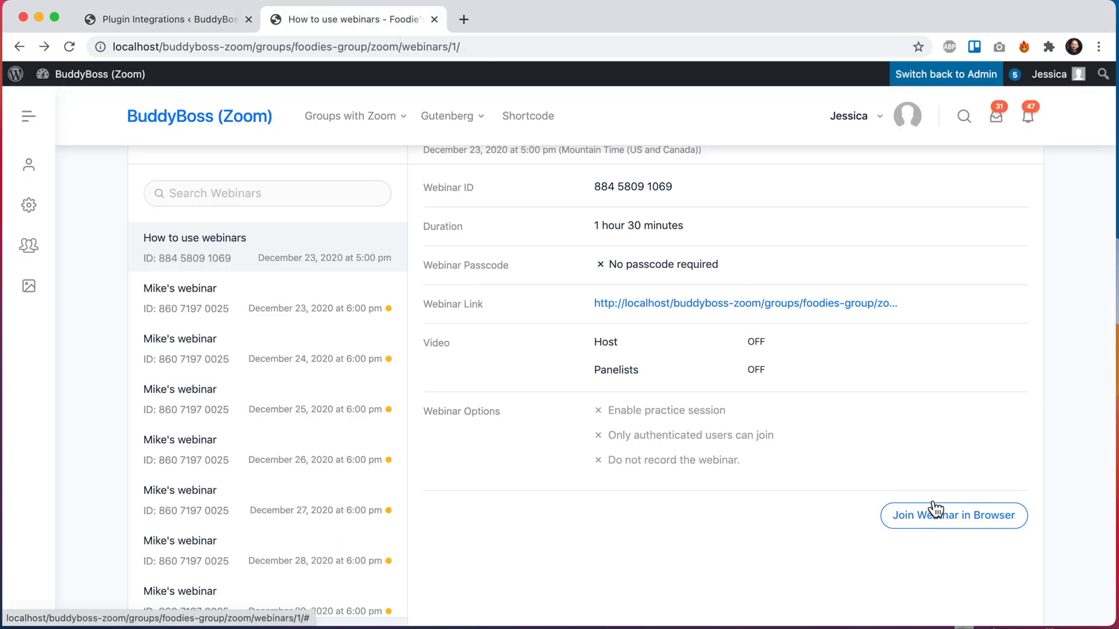
mouse_move(760, 537)
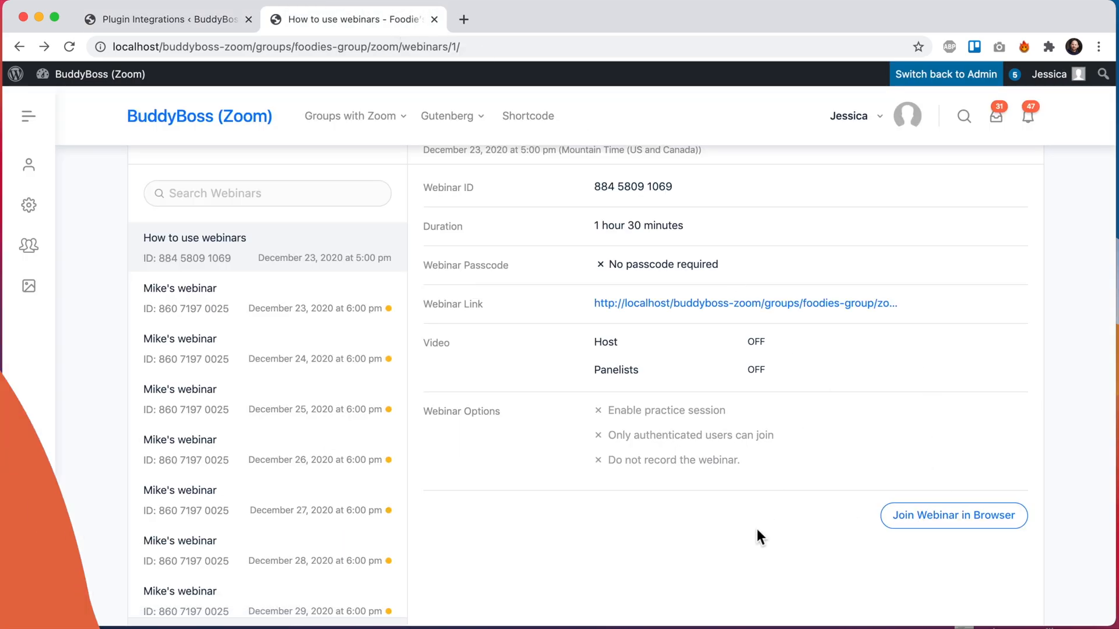